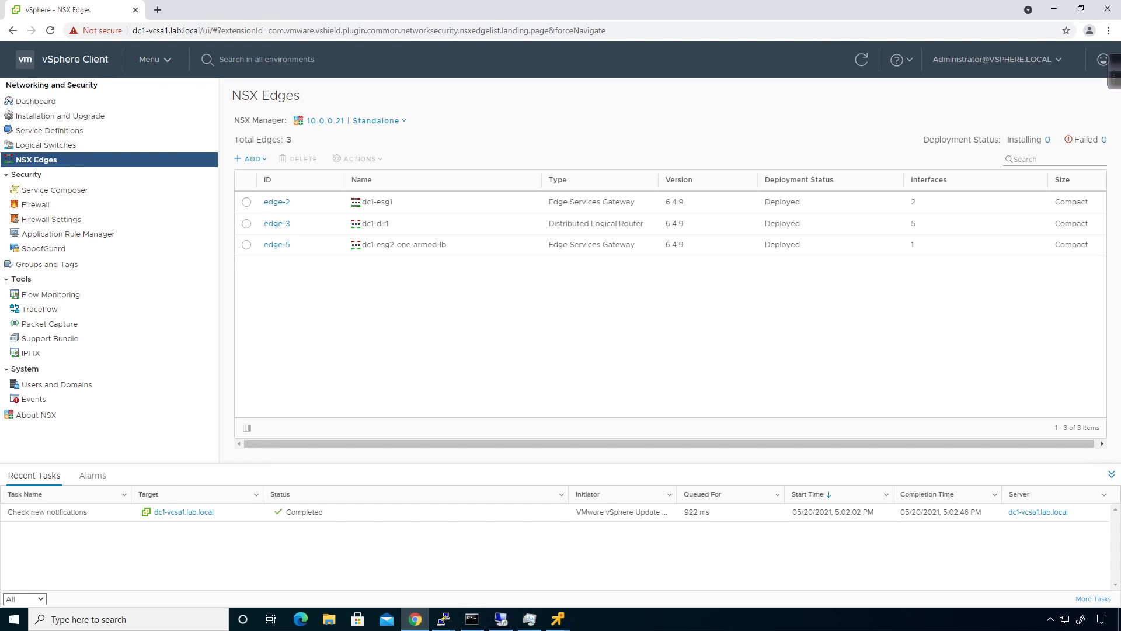
{"action": "mouse_move", "coordinate": [297, 264]}
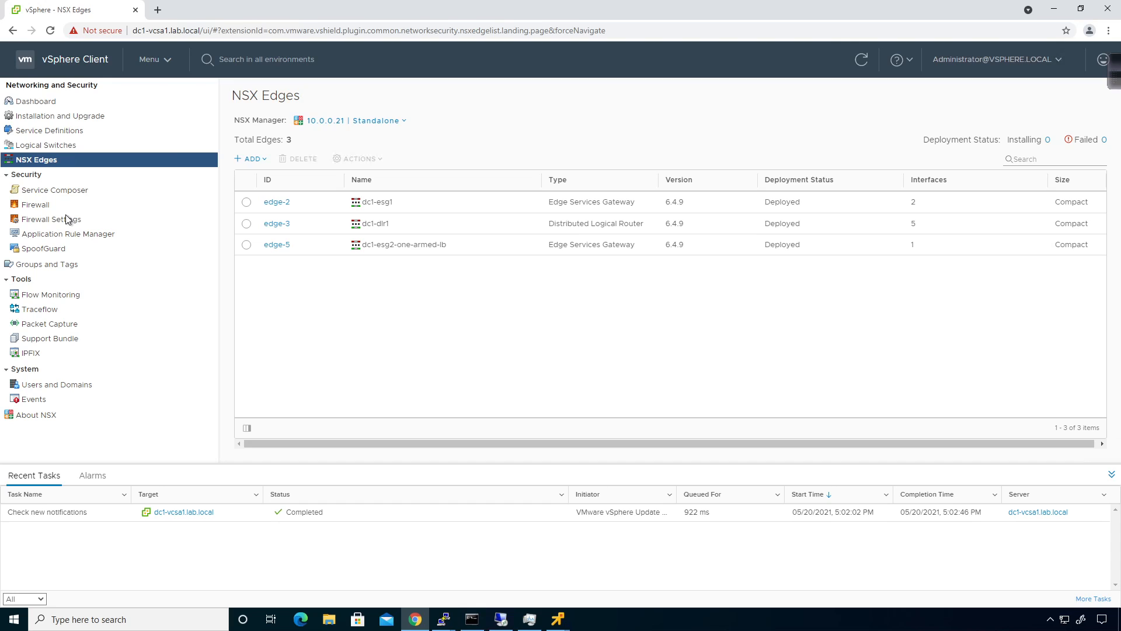
{"action": "mouse_move", "coordinate": [136, 226]}
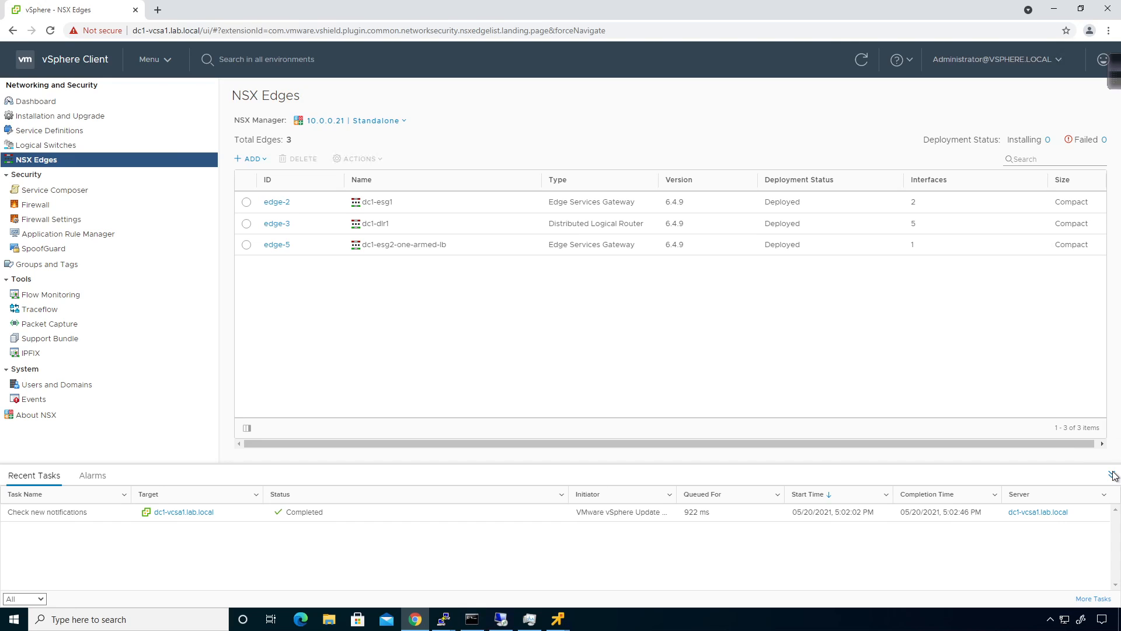
- Collapse the Recent Tasks panel so the NSX Edges list fills the page
{"action": "left_click", "coordinate": [1112, 475]}
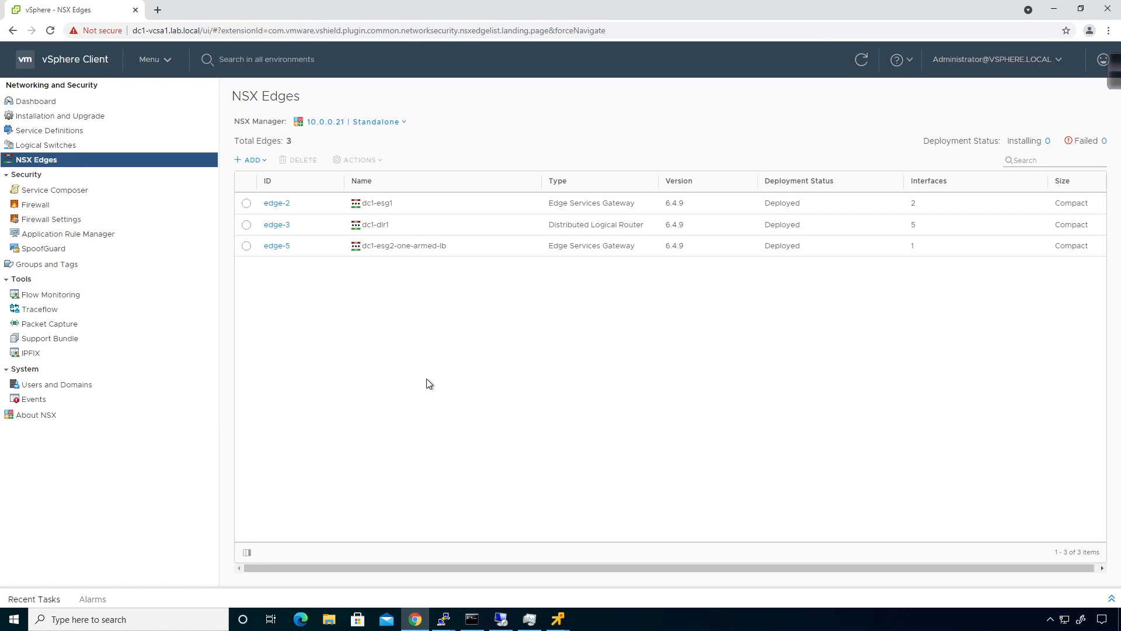
{"action": "mouse_move", "coordinate": [43, 216]}
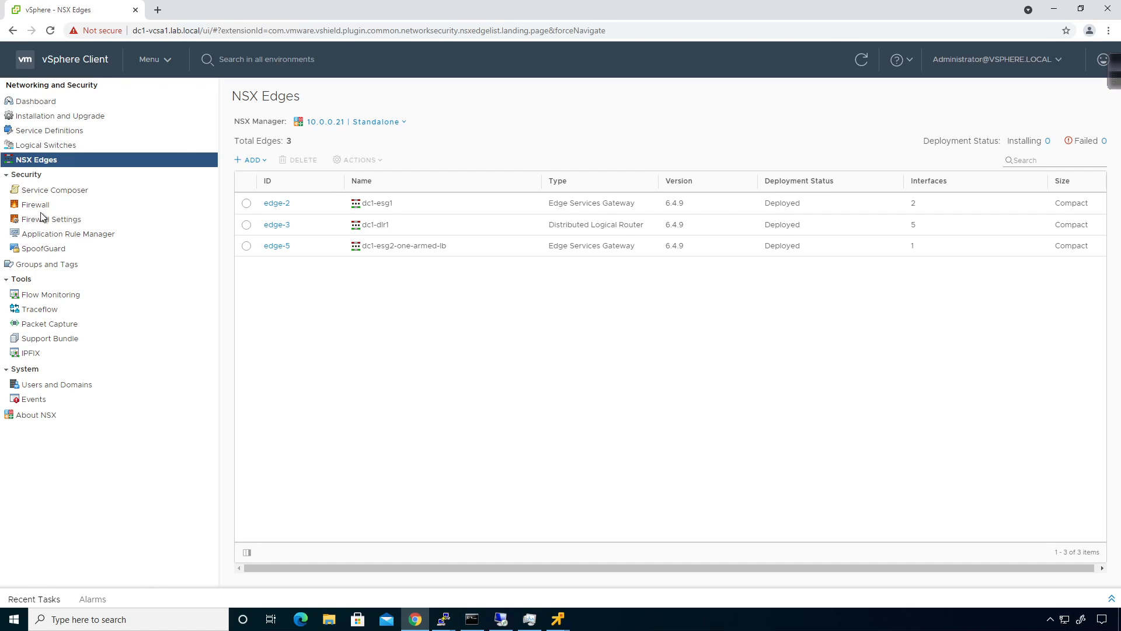
- Open the dc1-esg1 edge and show its Firewall tab with three rules
{"action": "left_click", "coordinate": [276, 202]}
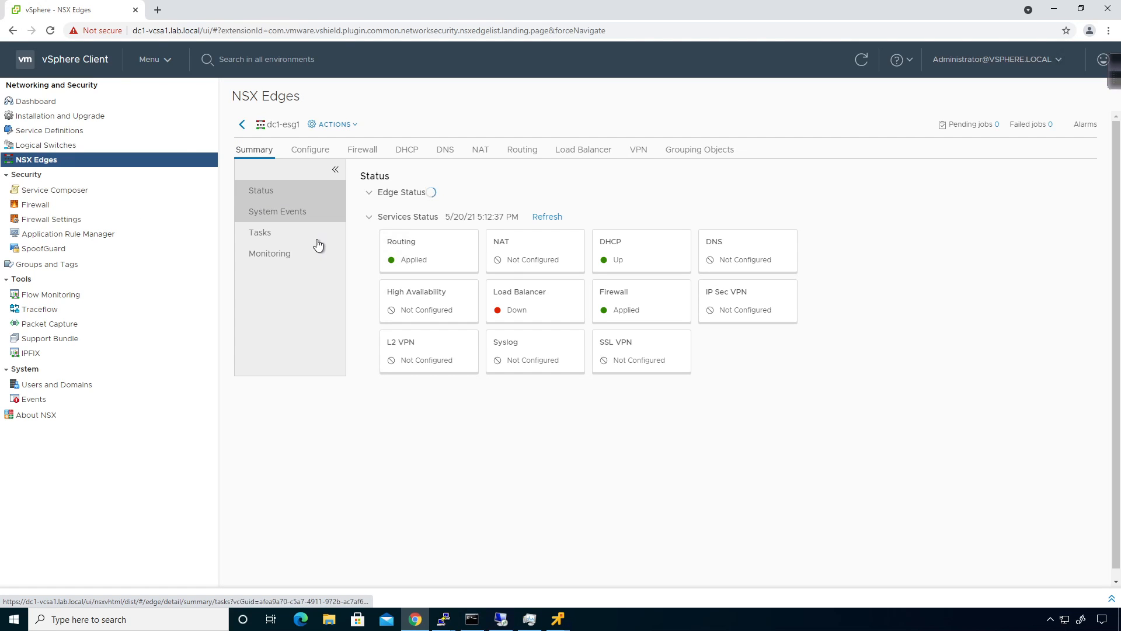
{"action": "left_click", "coordinate": [362, 149]}
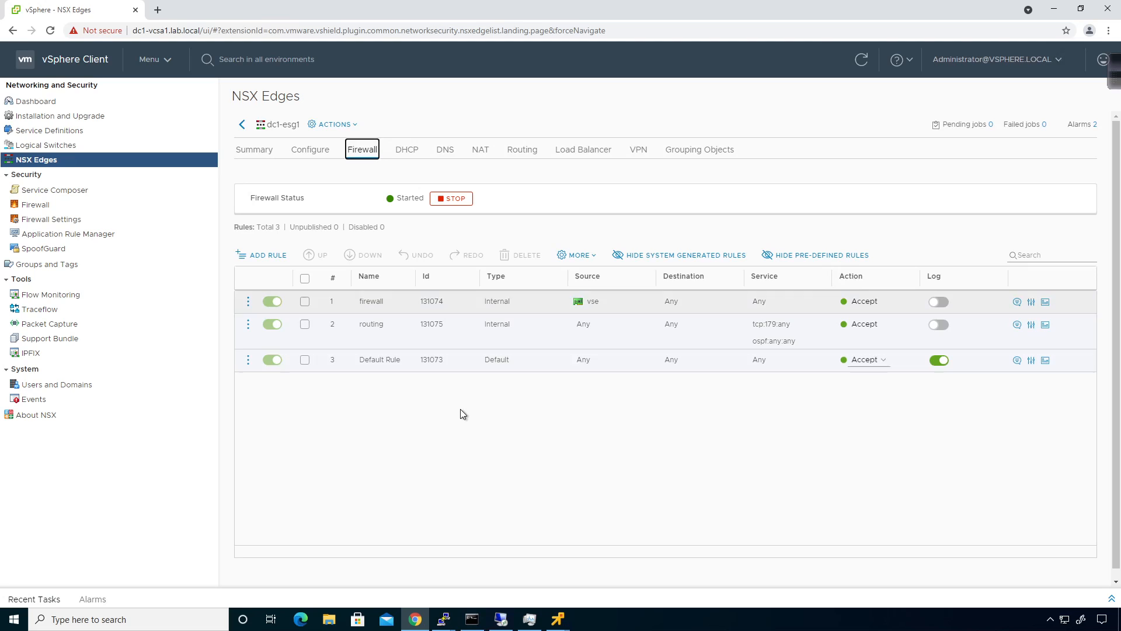
{"action": "mouse_move", "coordinate": [475, 449]}
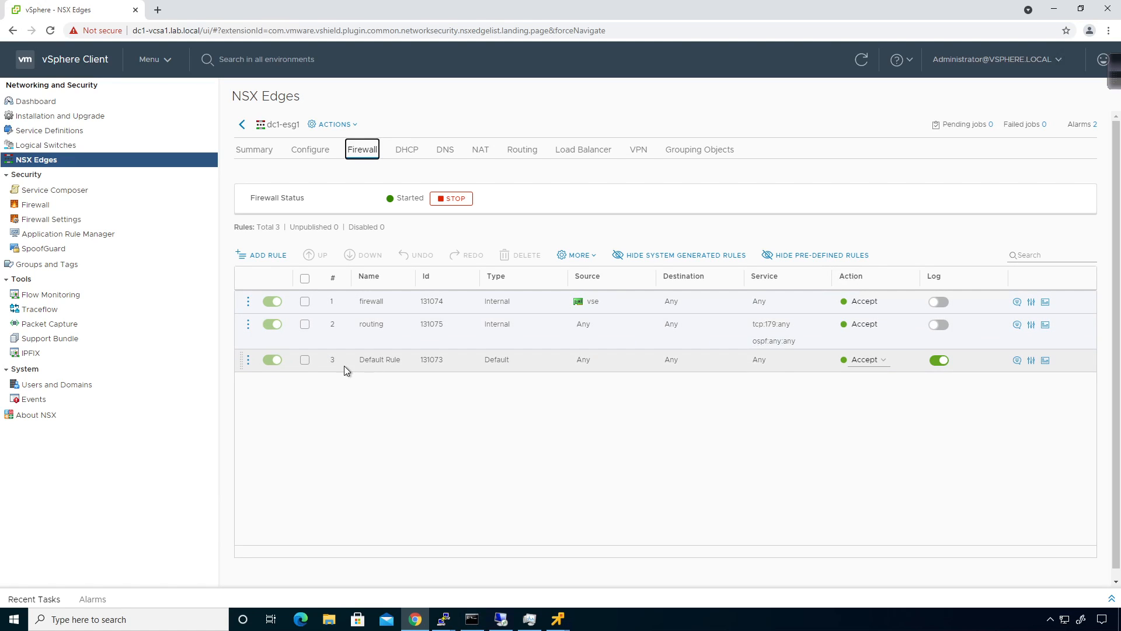
{"action": "mouse_move", "coordinate": [331, 366]}
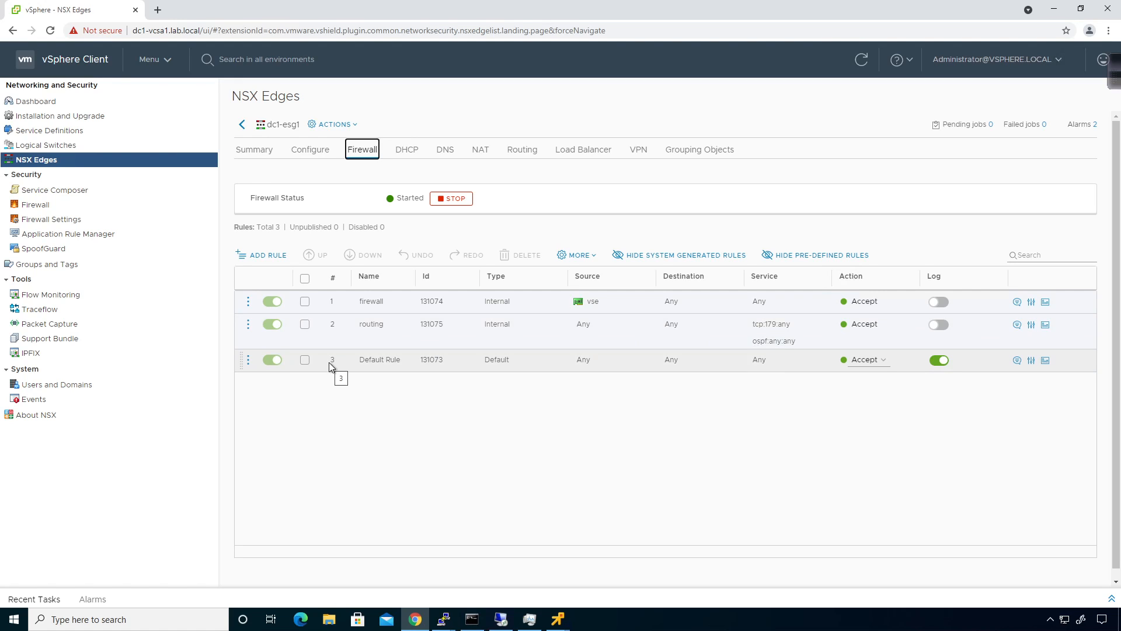
{"action": "mouse_move", "coordinate": [317, 362]}
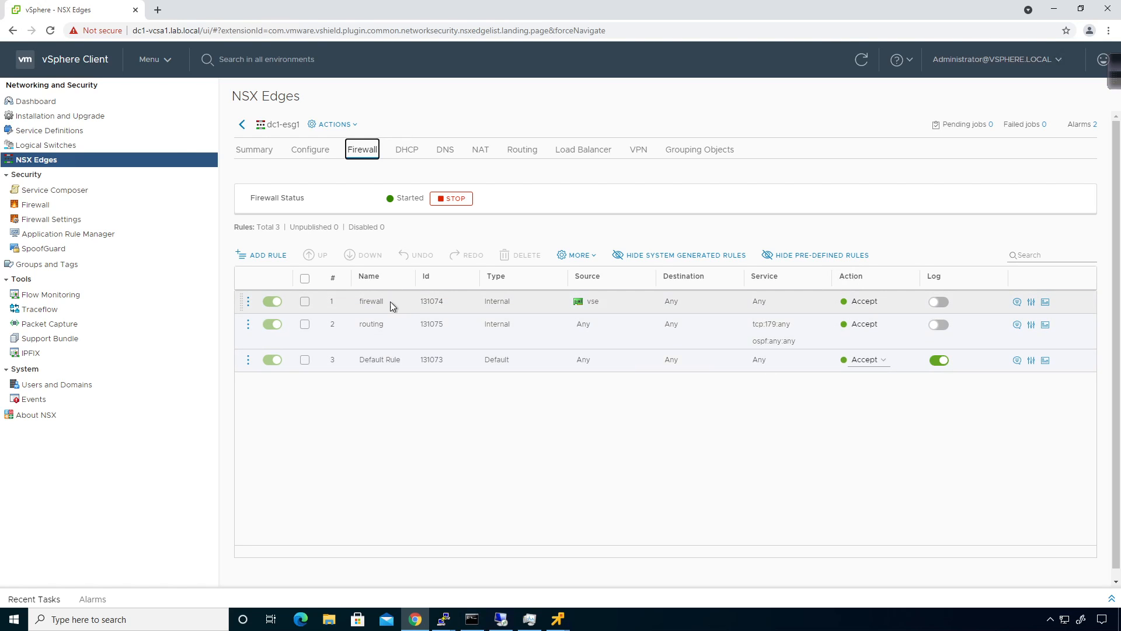
{"action": "mouse_move", "coordinate": [518, 367]}
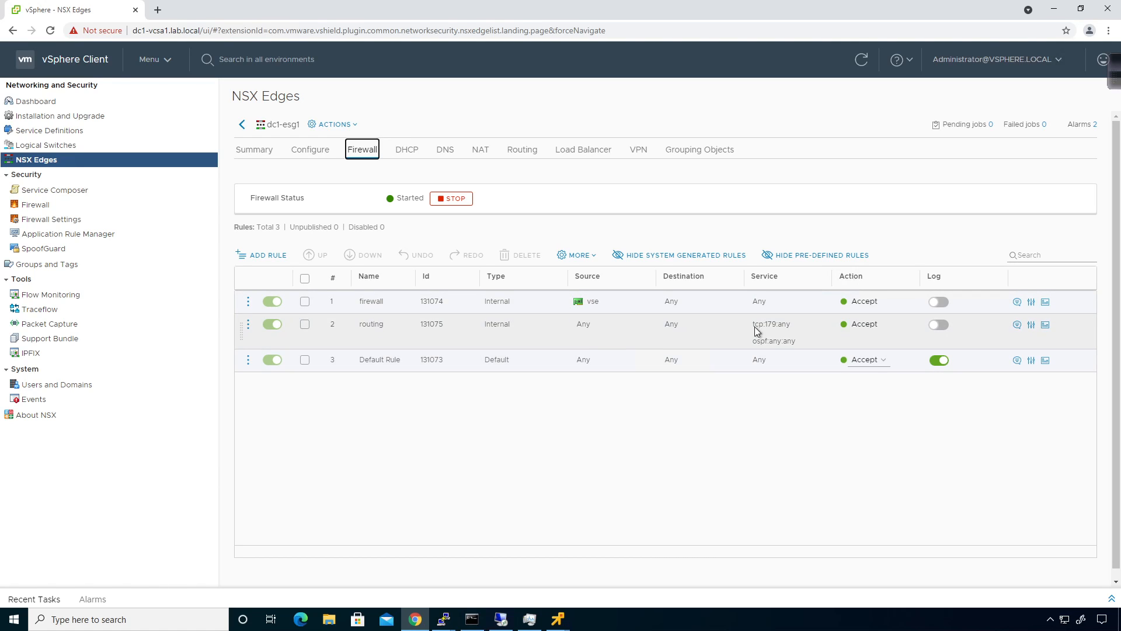
{"action": "mouse_move", "coordinate": [771, 331]}
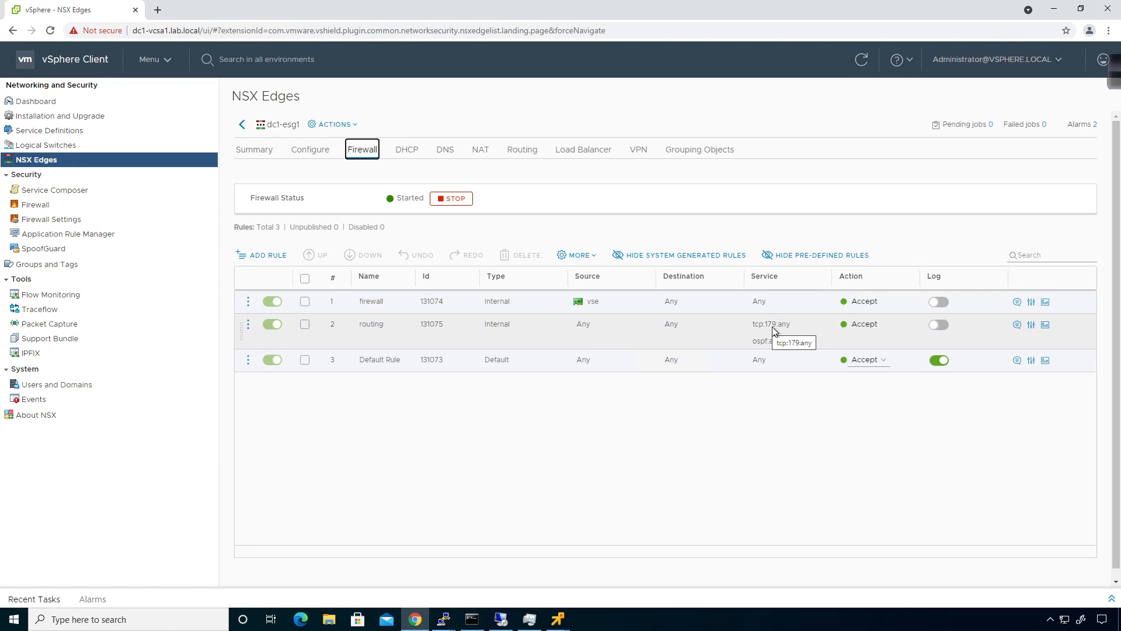
{"action": "mouse_move", "coordinate": [763, 349]}
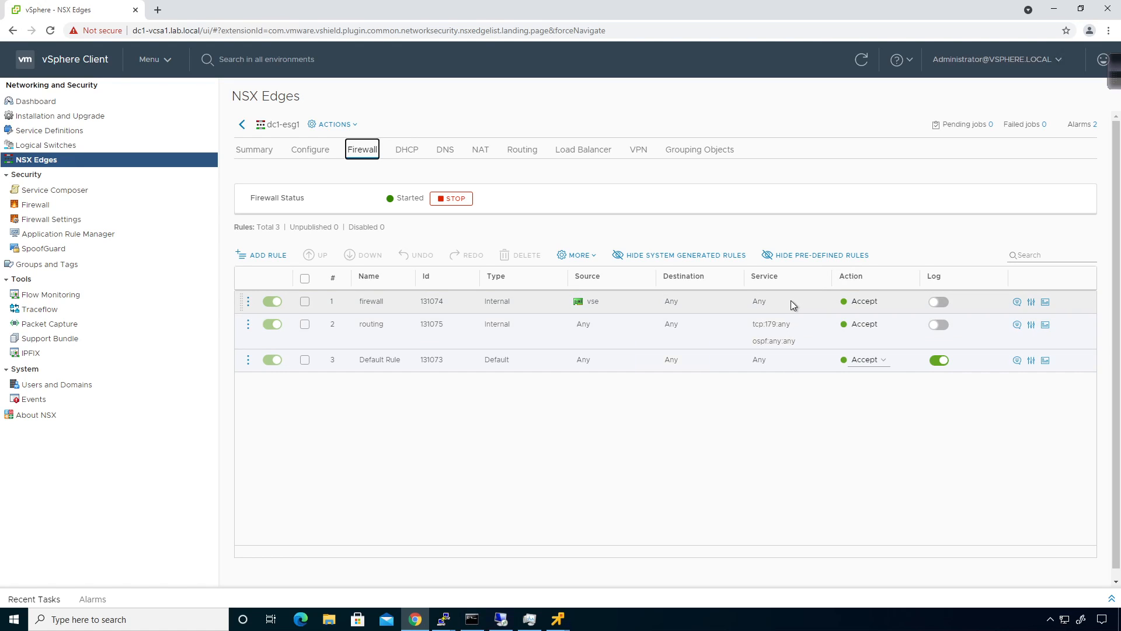
{"action": "mouse_move", "coordinate": [621, 313]}
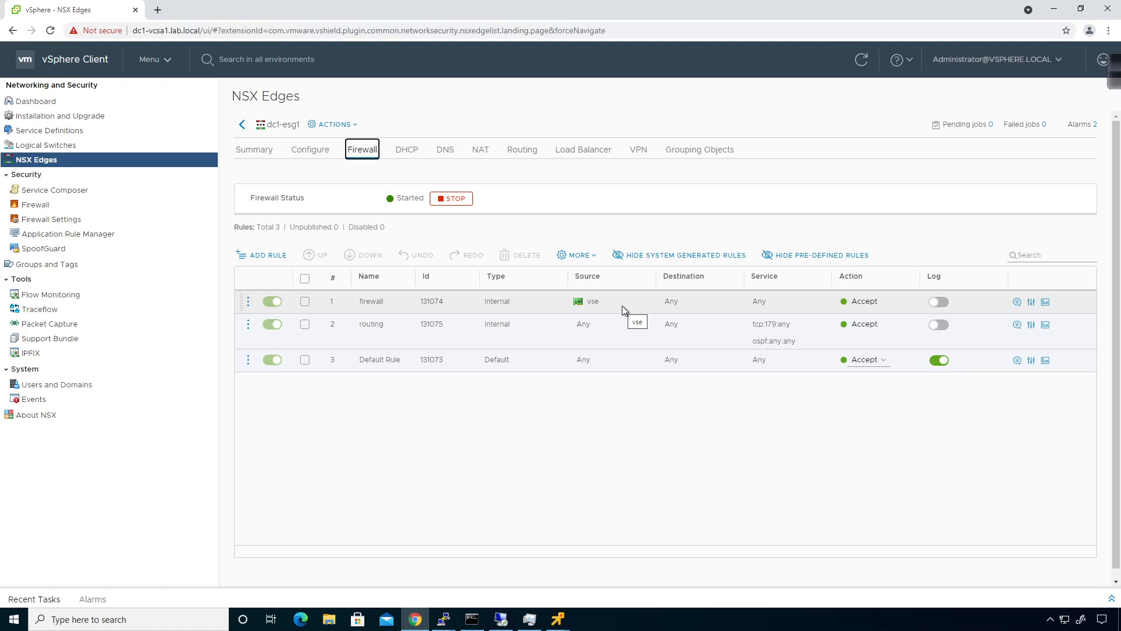
{"action": "mouse_move", "coordinate": [611, 334]}
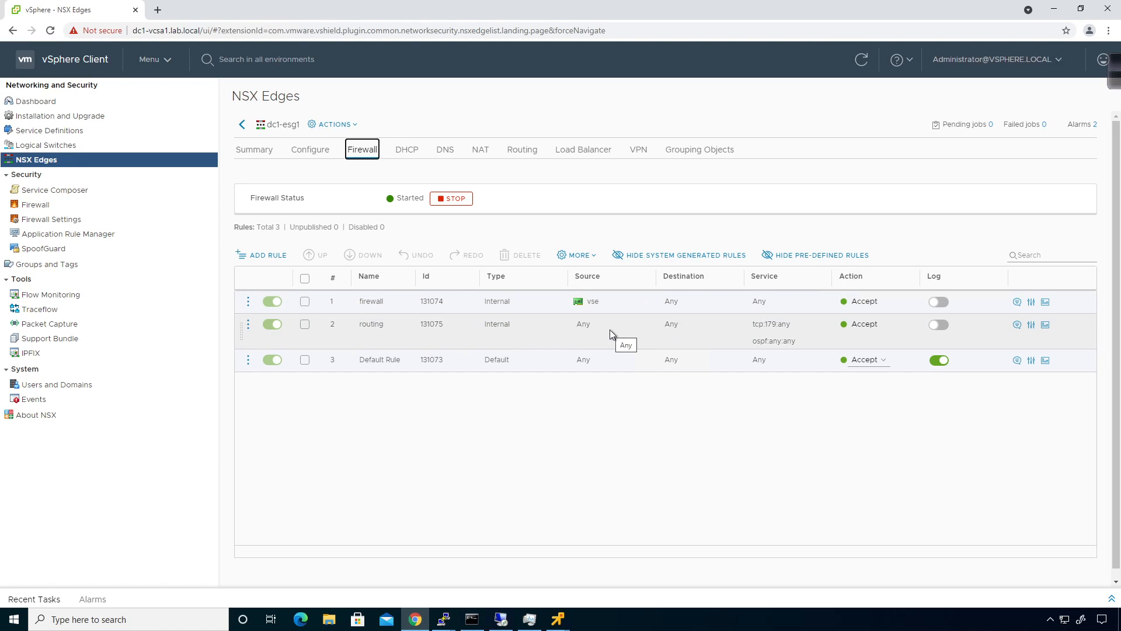
{"action": "mouse_move", "coordinate": [522, 510]}
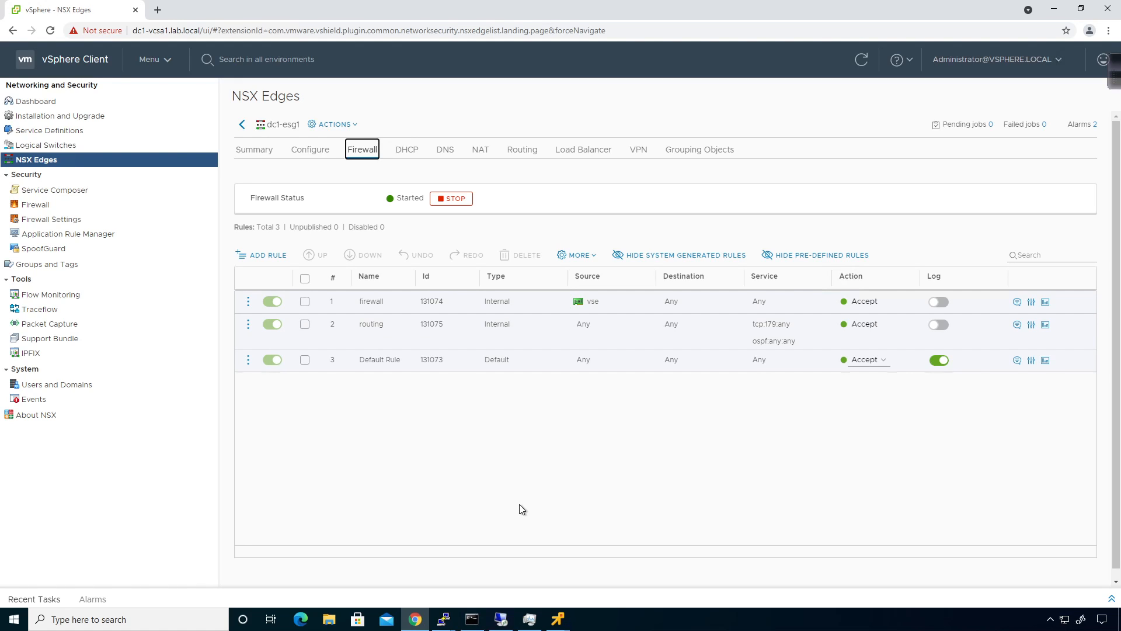
{"action": "mouse_move", "coordinate": [496, 497]}
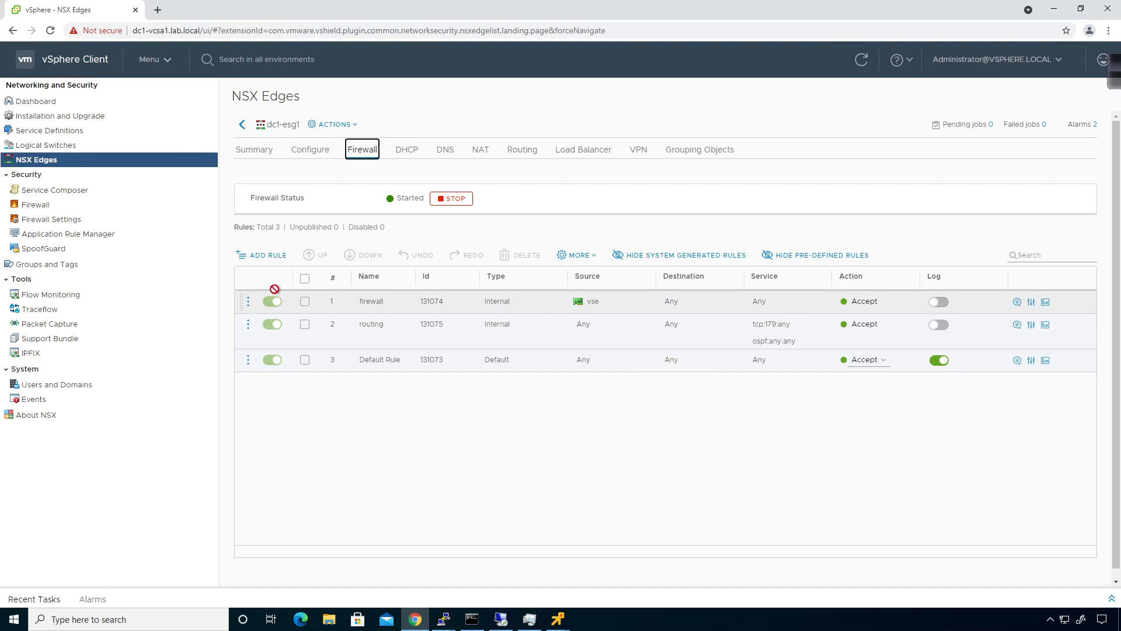
{"action": "mouse_move", "coordinate": [268, 255]}
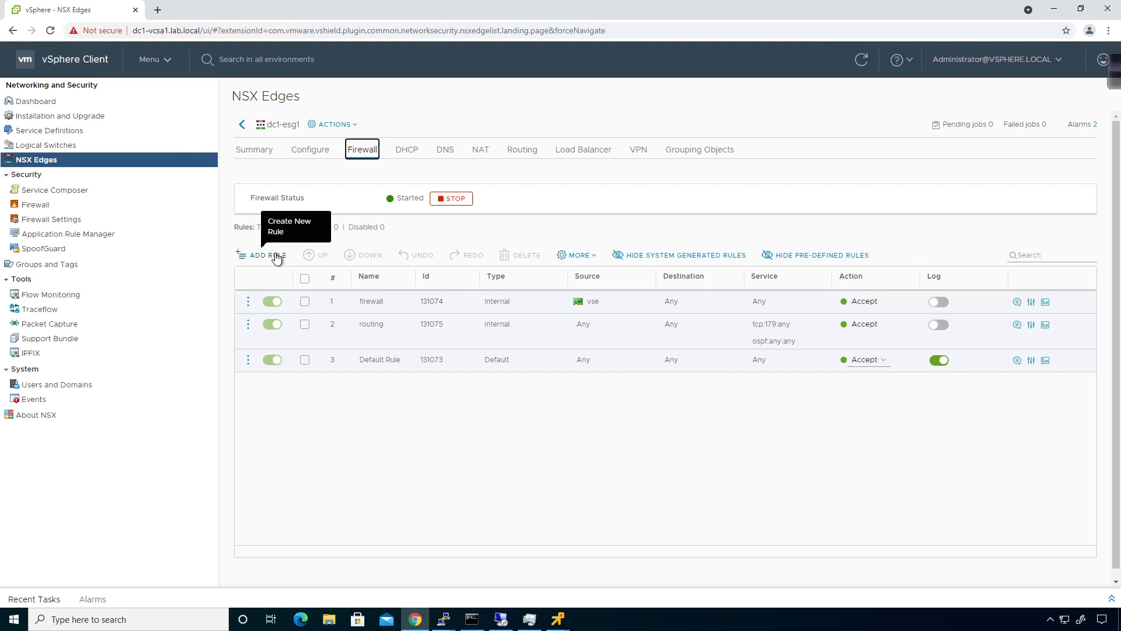
- Add a new firewall rule to dc1-esg1 and open its Source editor
{"action": "left_click", "coordinate": [265, 254]}
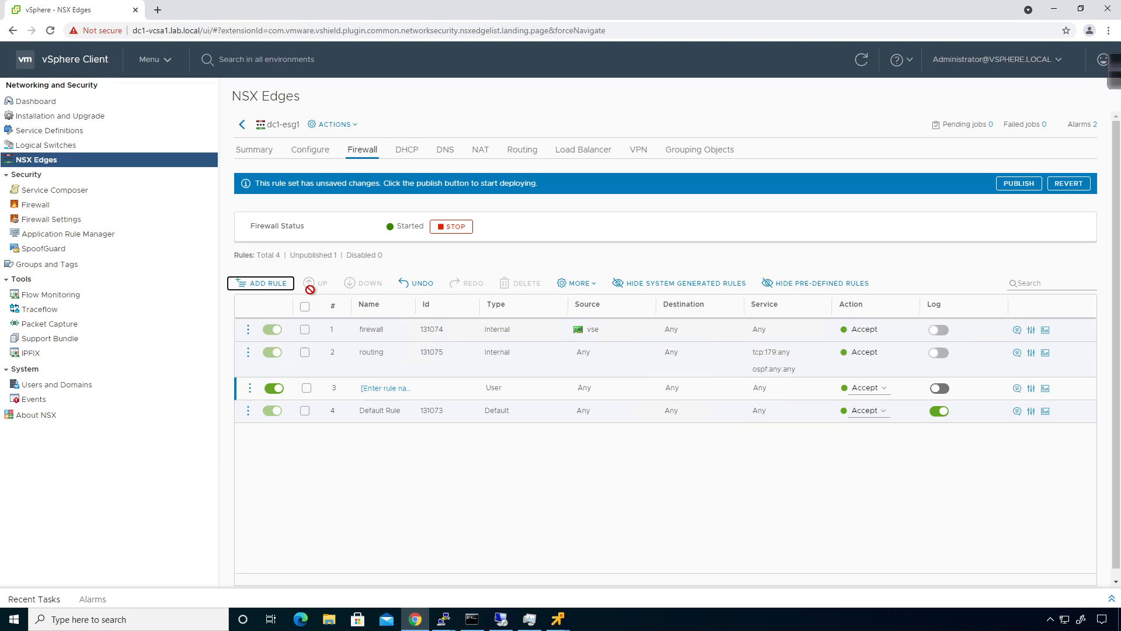
{"action": "left_click", "coordinate": [385, 388]}
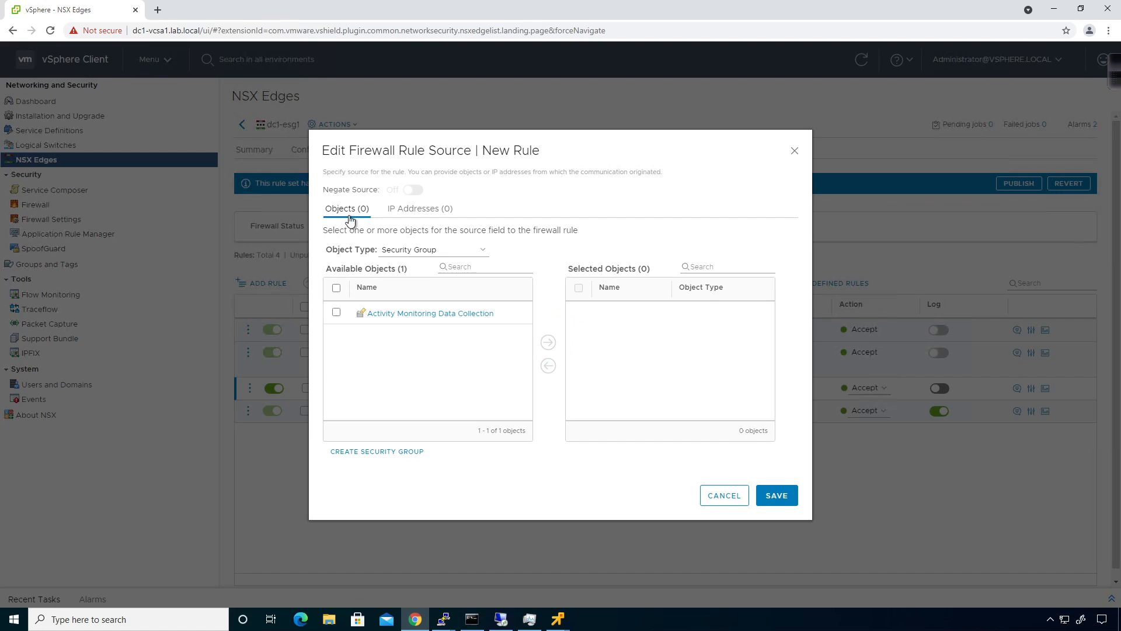
- Browse source object types, list virtual machines, and pick lvm1 as source
{"action": "left_click", "coordinate": [432, 249]}
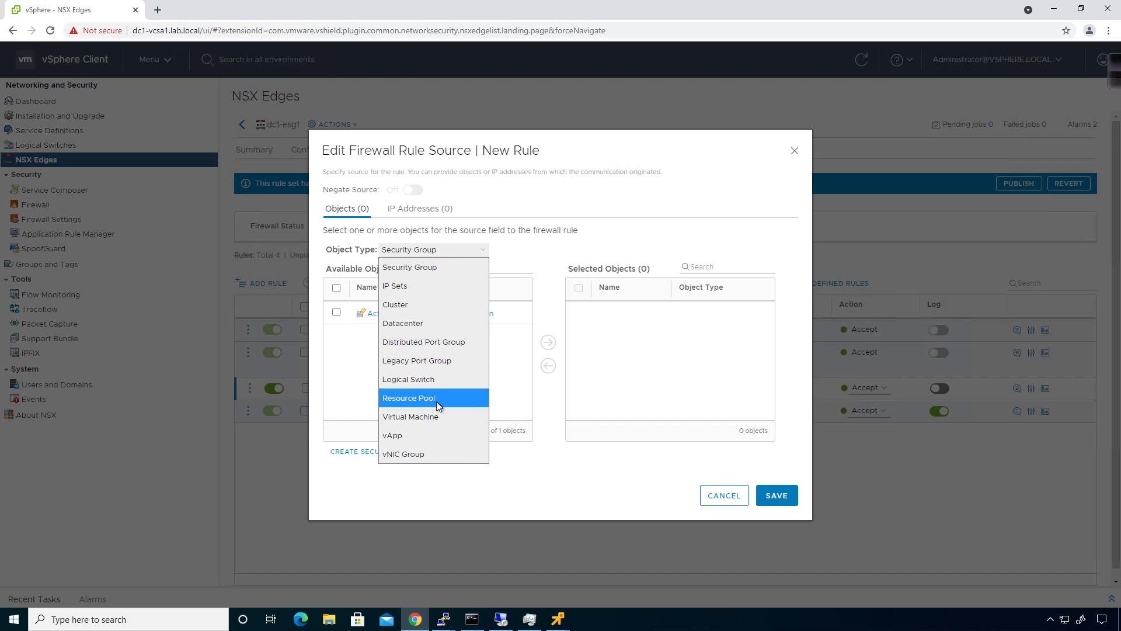
{"action": "mouse_move", "coordinate": [447, 342]}
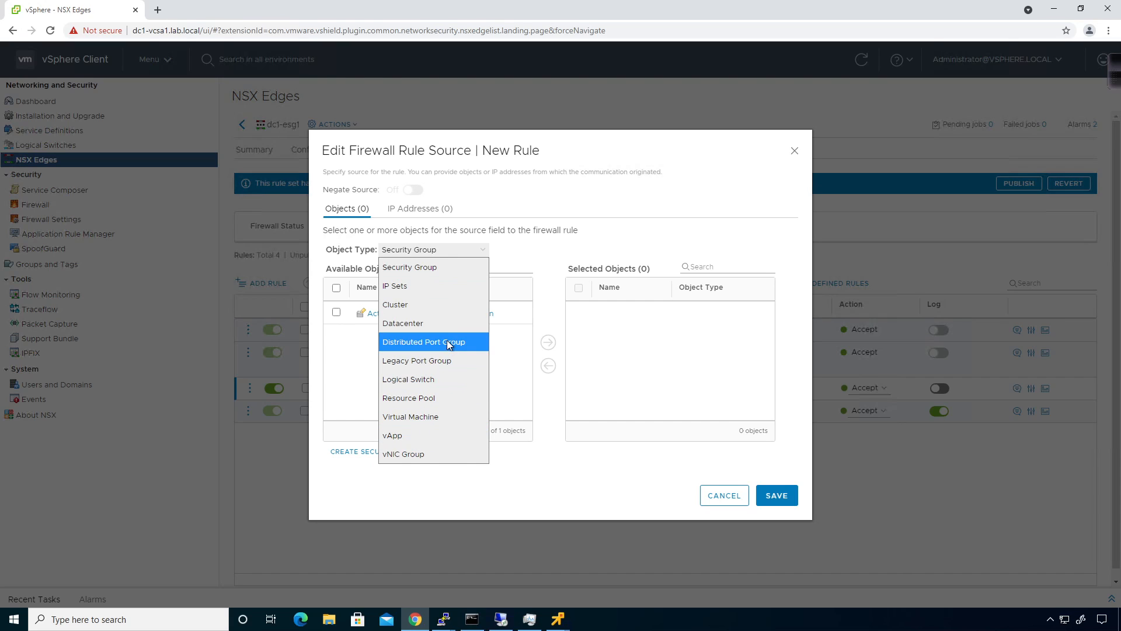
{"action": "mouse_move", "coordinate": [443, 416]}
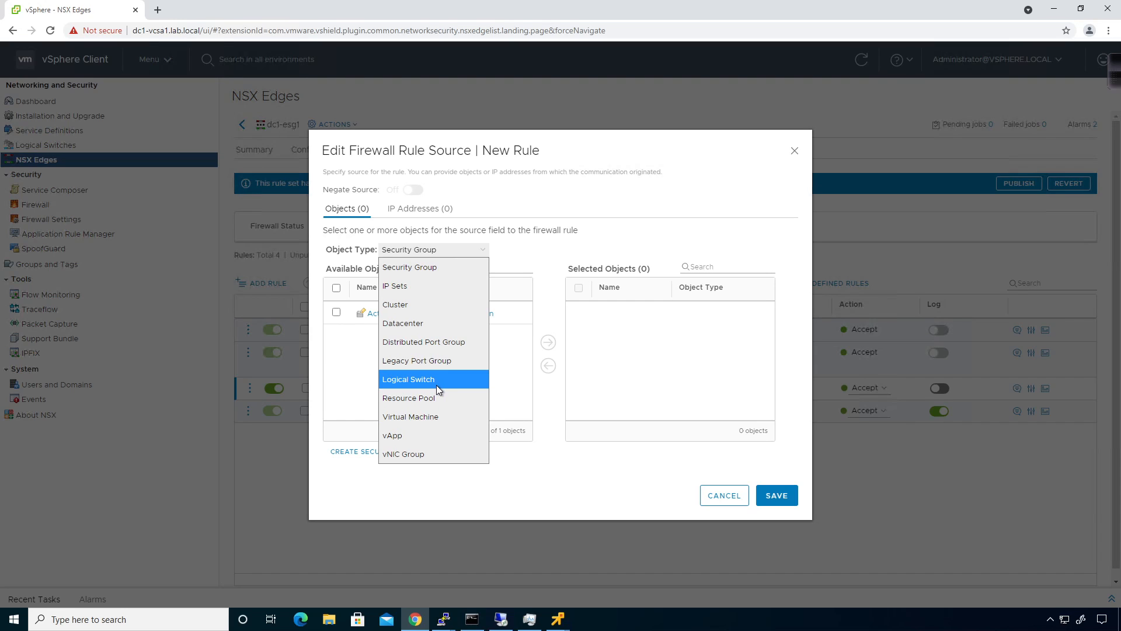
{"action": "mouse_move", "coordinate": [417, 359]}
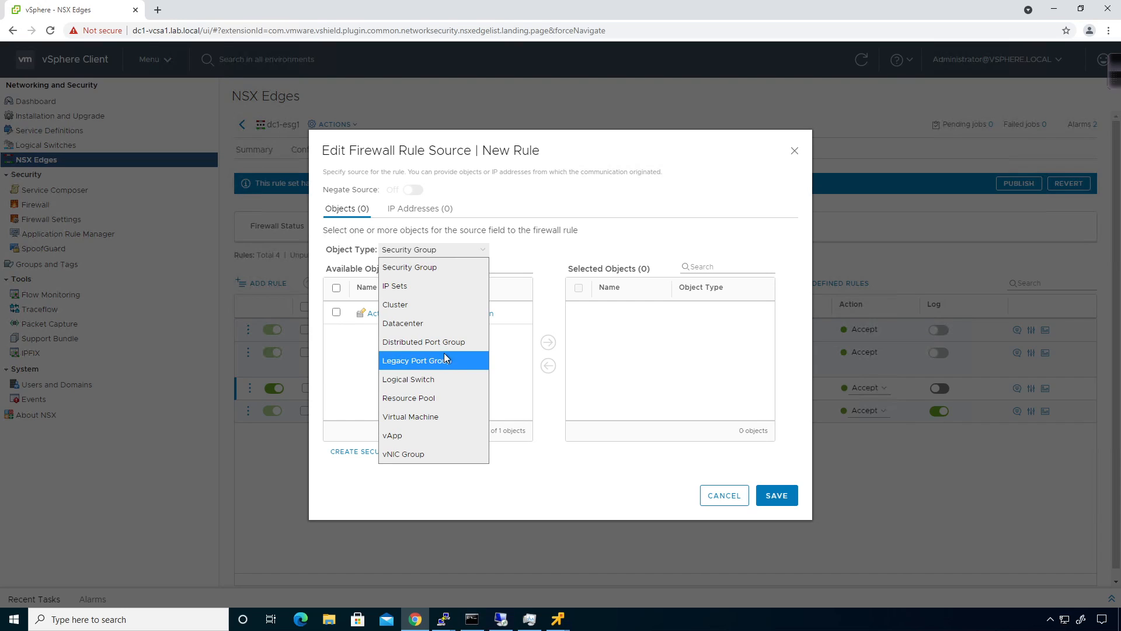
{"action": "mouse_move", "coordinate": [424, 342]}
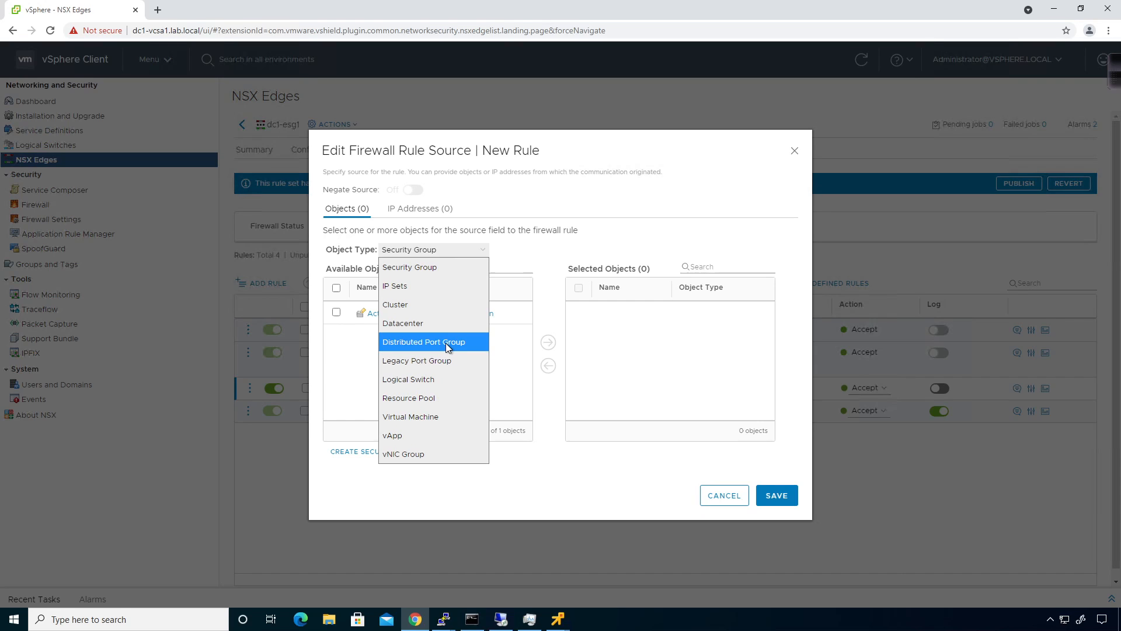
{"action": "mouse_move", "coordinate": [408, 397]}
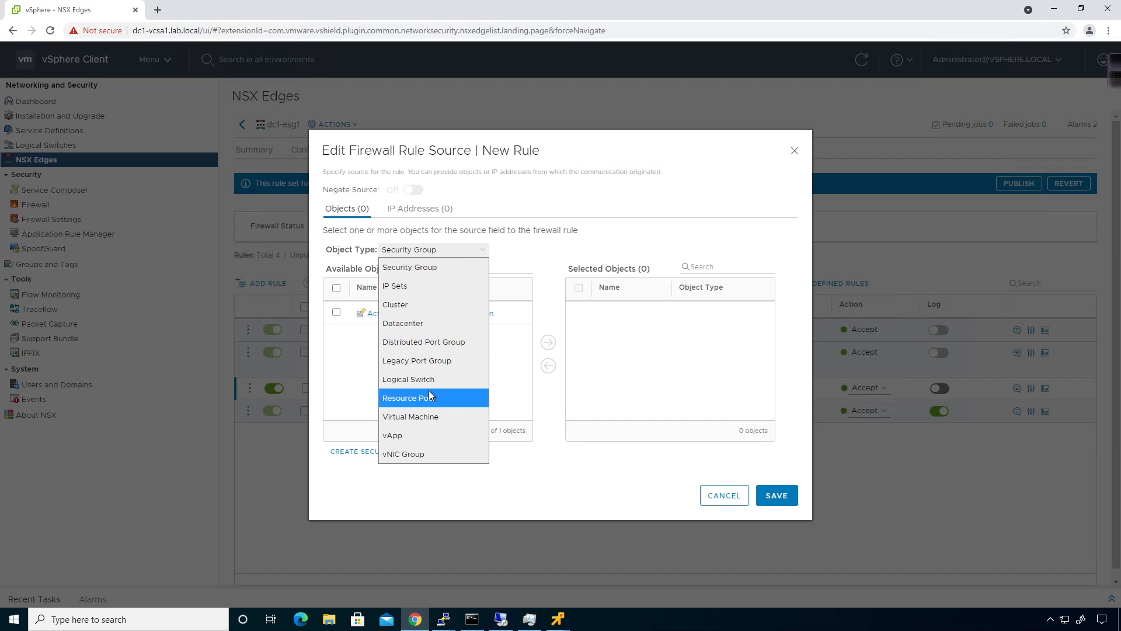
{"action": "mouse_move", "coordinate": [402, 322]}
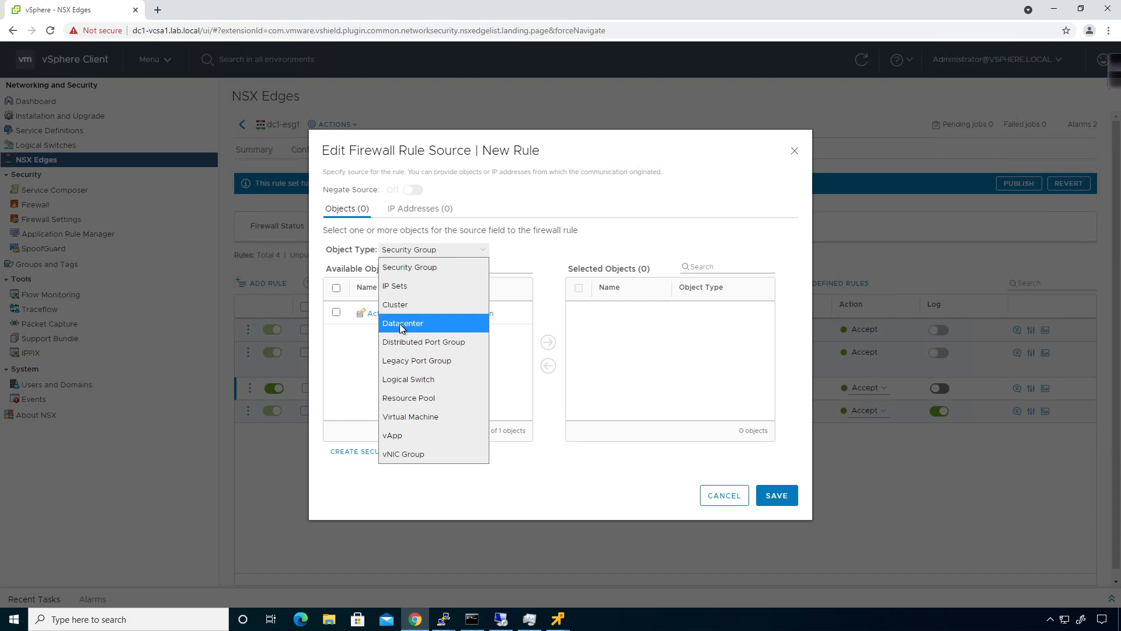
{"action": "mouse_move", "coordinate": [404, 303]}
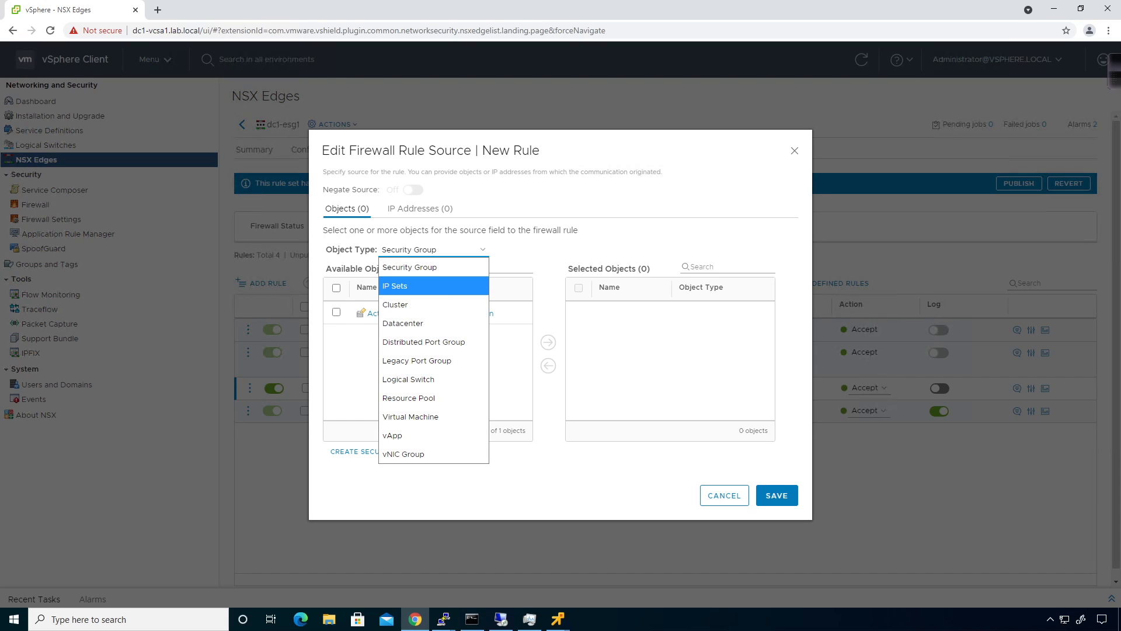
{"action": "mouse_move", "coordinate": [433, 416]}
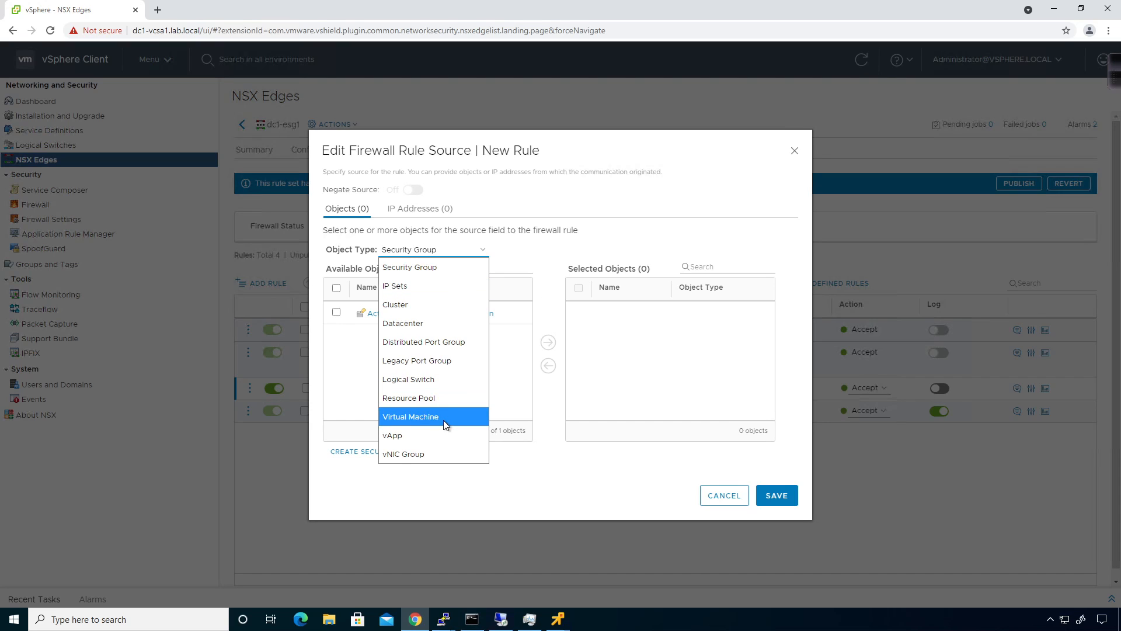
{"action": "left_click", "coordinate": [411, 416]}
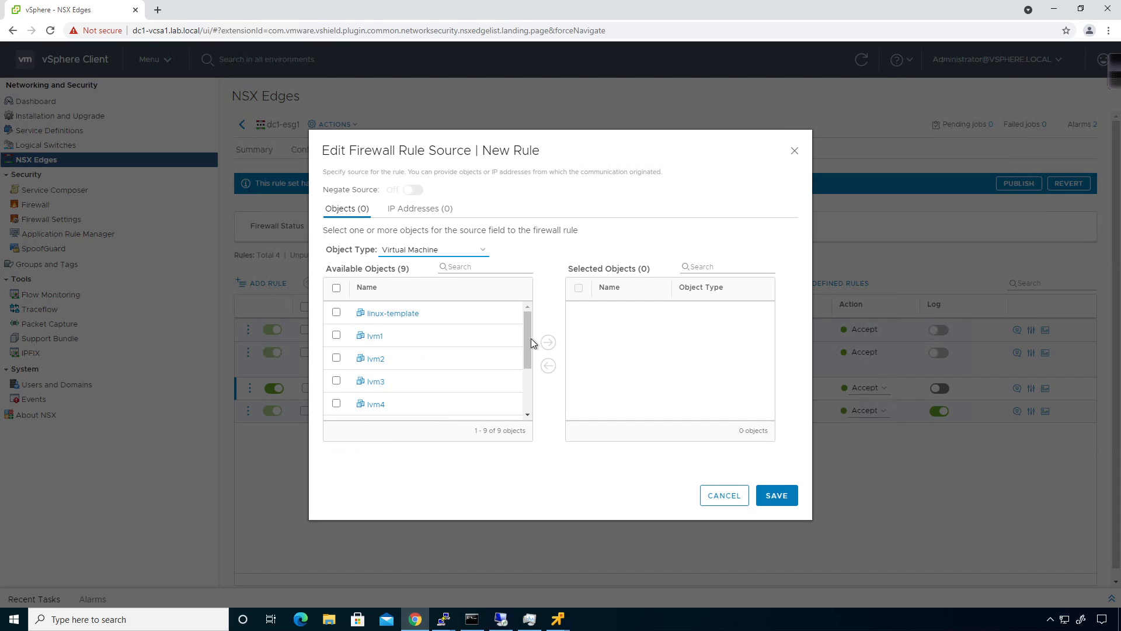
{"action": "mouse_move", "coordinate": [542, 308]}
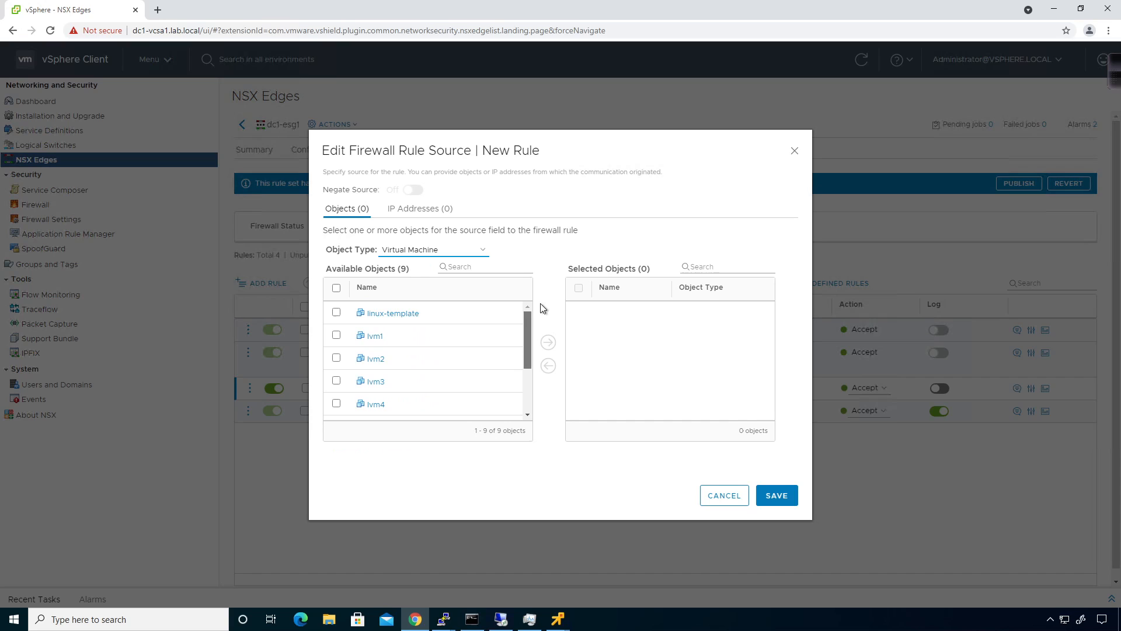
{"action": "mouse_move", "coordinate": [481, 350]}
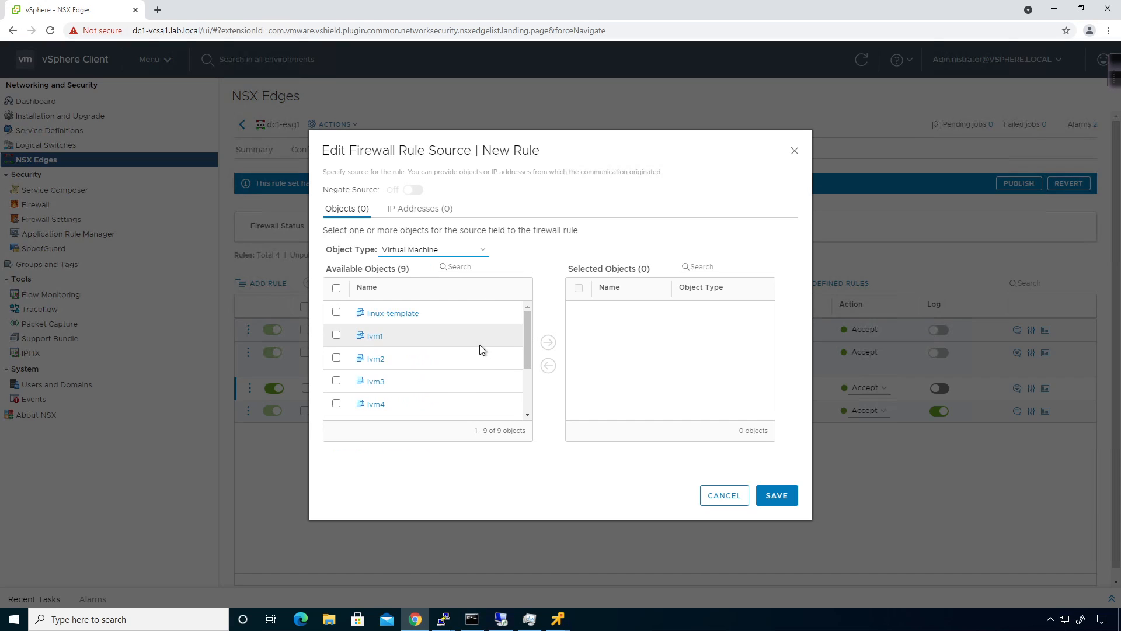
{"action": "left_click", "coordinate": [419, 208]}
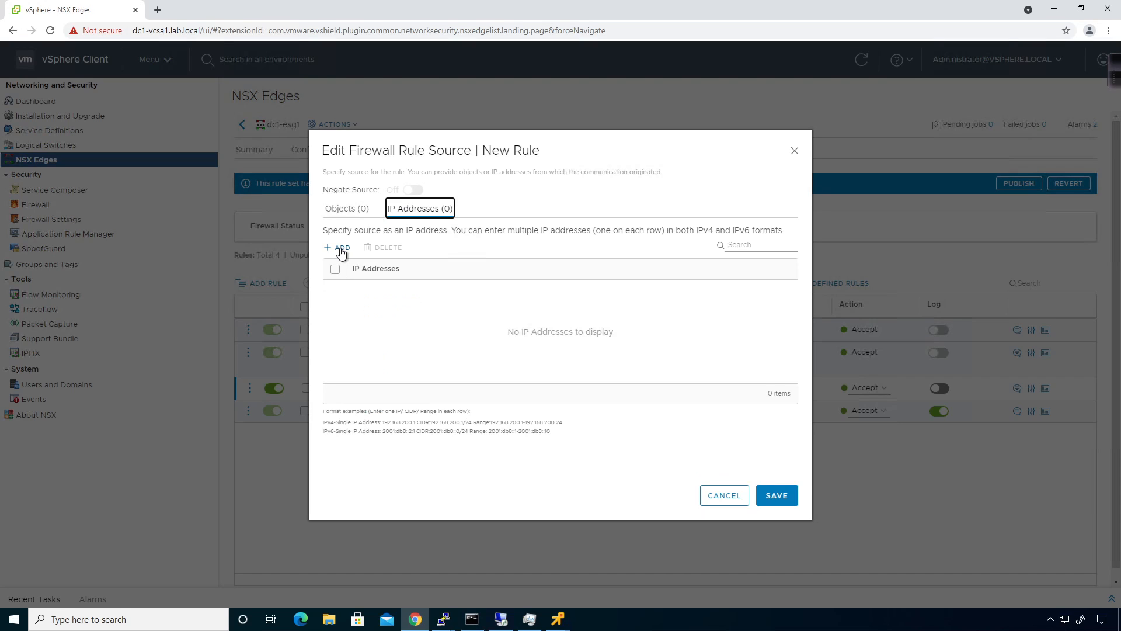
- Enter source IP 10.1.1.10, then preview Virtual Machine destinations and cancel
{"action": "left_click", "coordinate": [338, 247]}
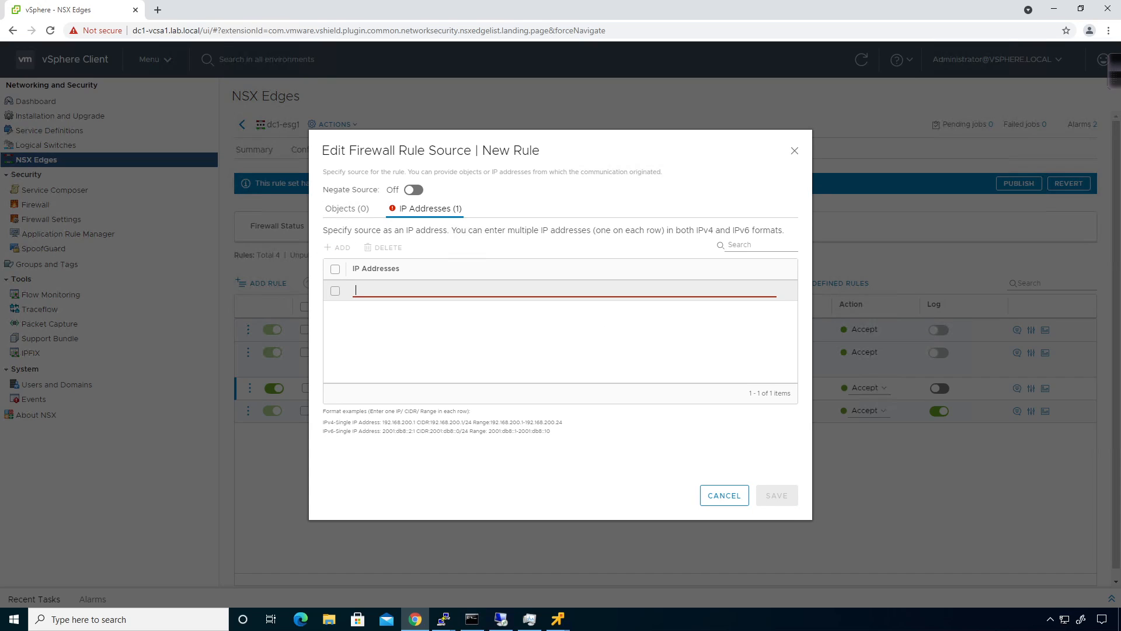
{"action": "type", "text": "10.1.1.10"}
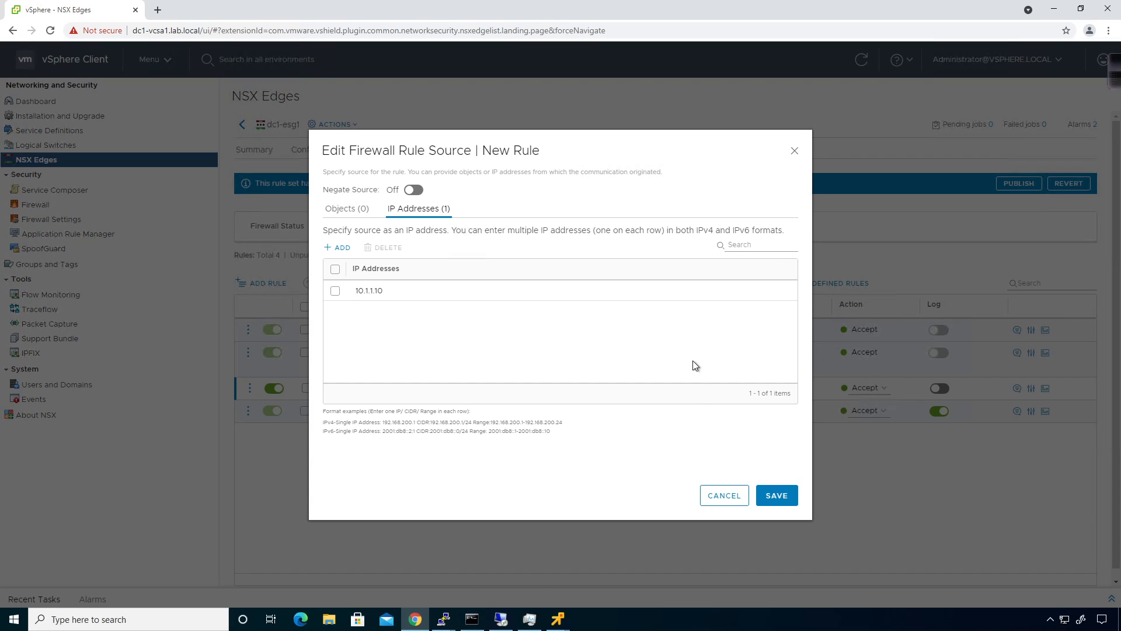
{"action": "mouse_move", "coordinate": [430, 339]}
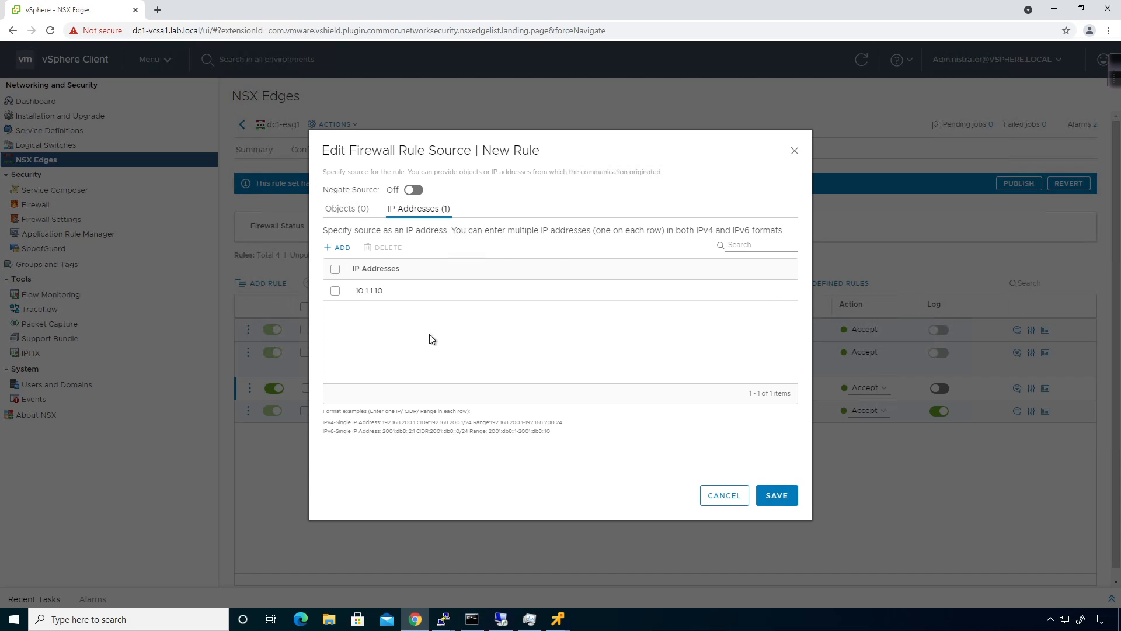
{"action": "mouse_move", "coordinate": [653, 478]}
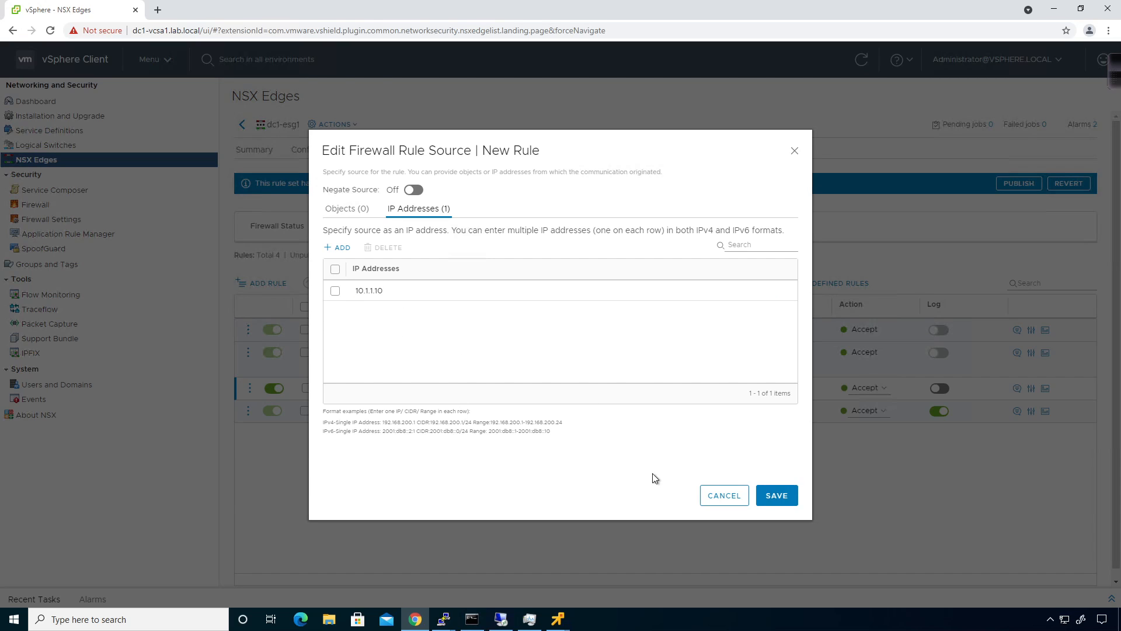
{"action": "mouse_move", "coordinate": [724, 494]}
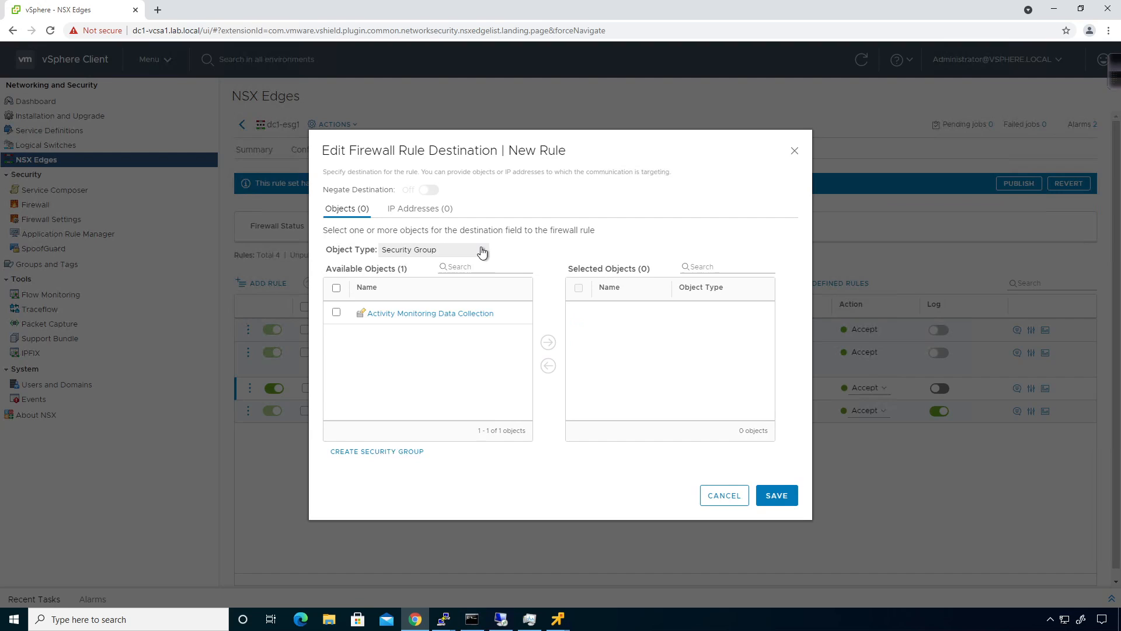
{"action": "left_click", "coordinate": [433, 248]}
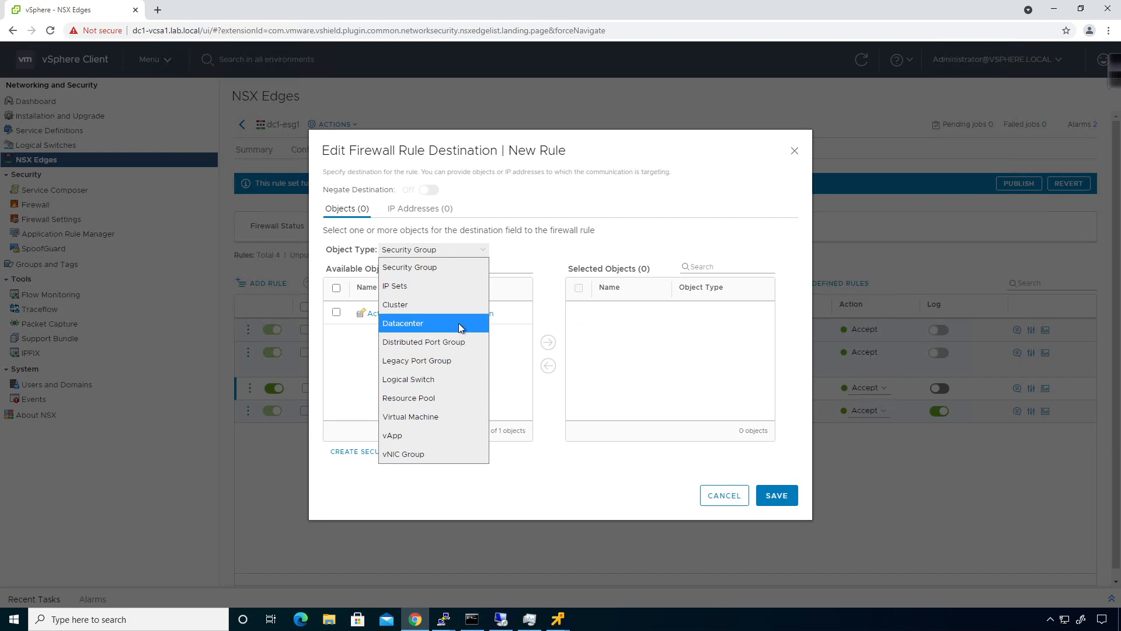
{"action": "left_click", "coordinate": [411, 417]}
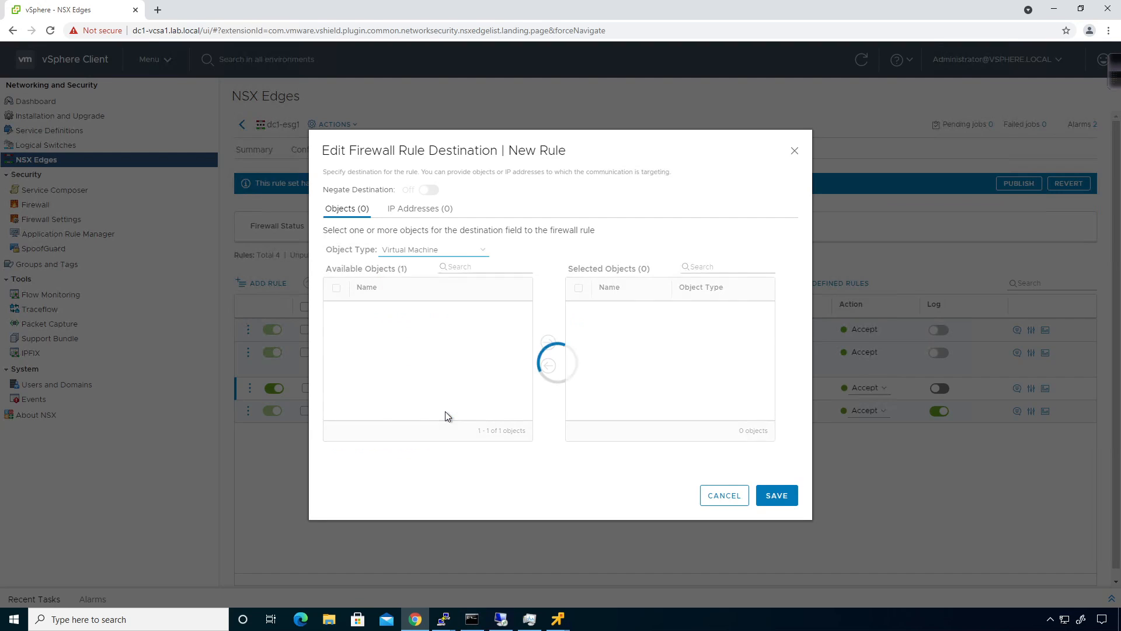
{"action": "left_click", "coordinate": [433, 248]}
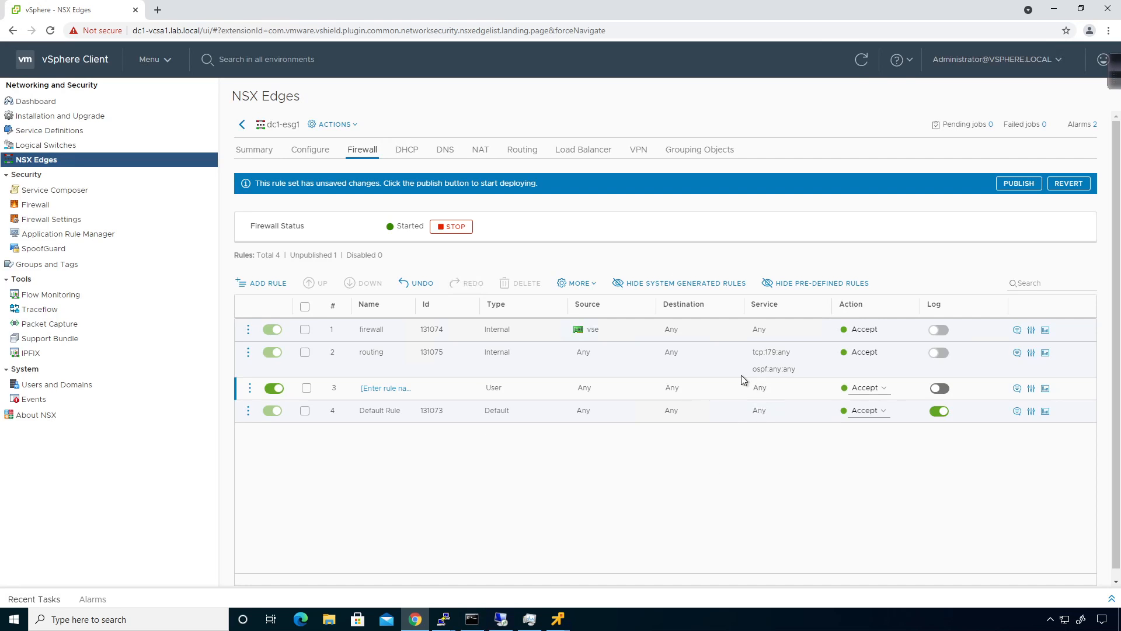
- Open the Edit Firewall Rule Service dialog for rule 3
{"action": "left_click", "coordinate": [787, 388]}
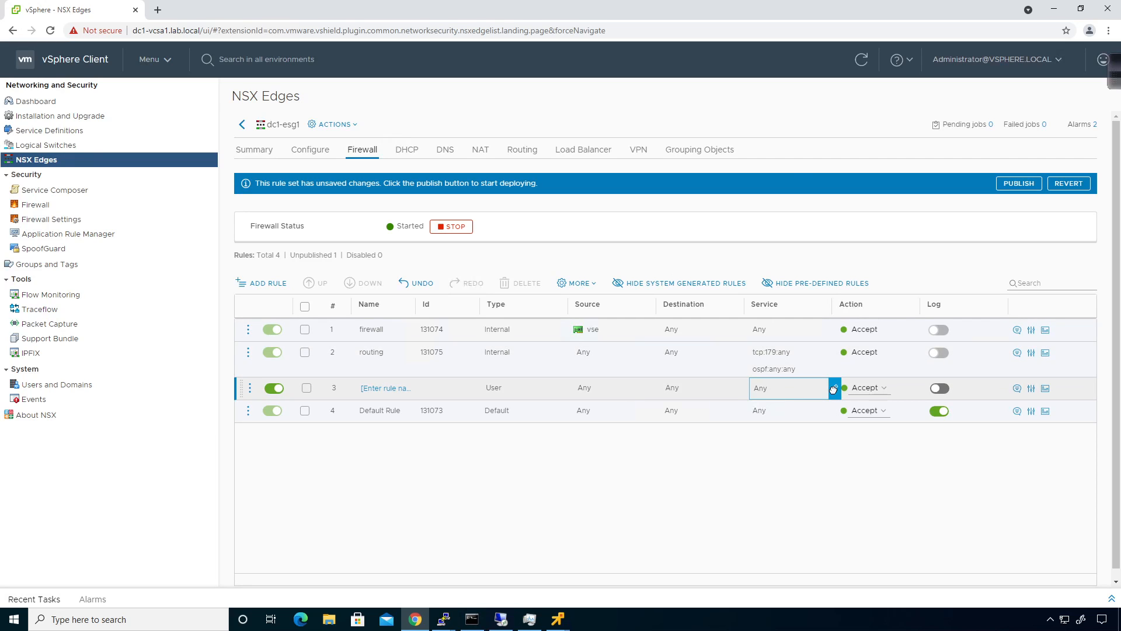
{"action": "left_click", "coordinate": [834, 388]}
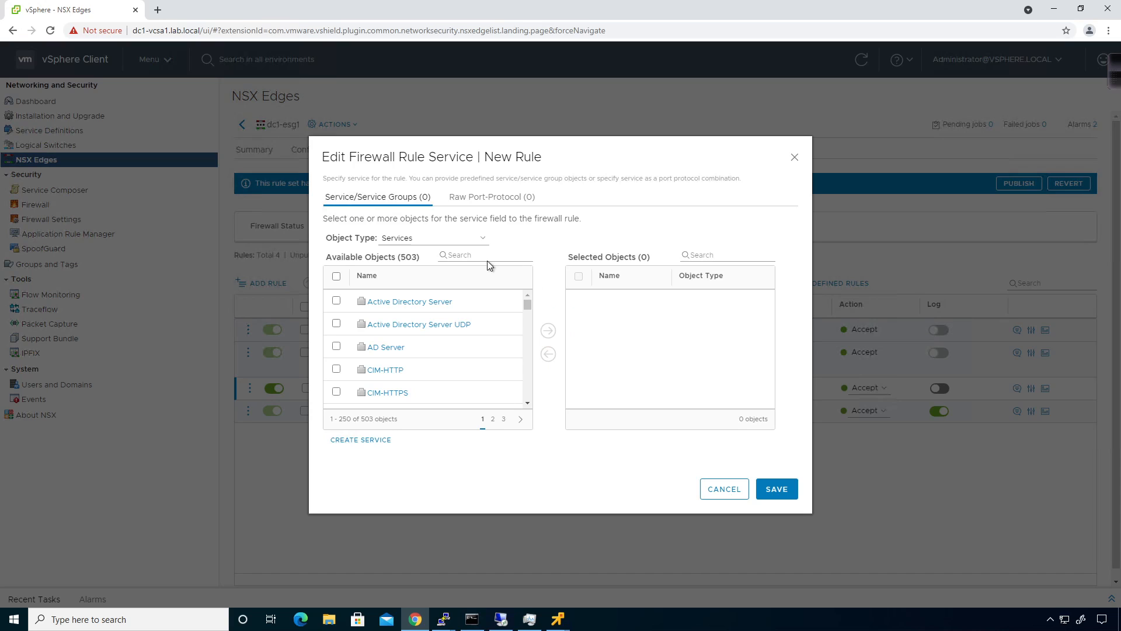
- Switch the service Object Type to Service Group and scroll the 41 groups
{"action": "left_click", "coordinate": [432, 237]}
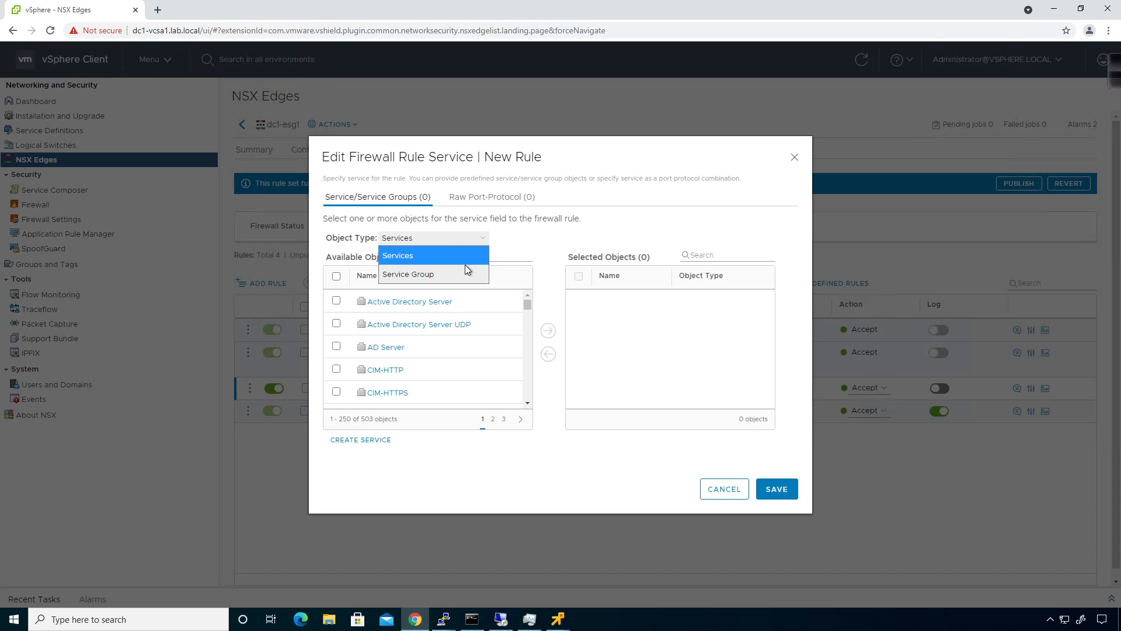
{"action": "left_click", "coordinate": [408, 274]}
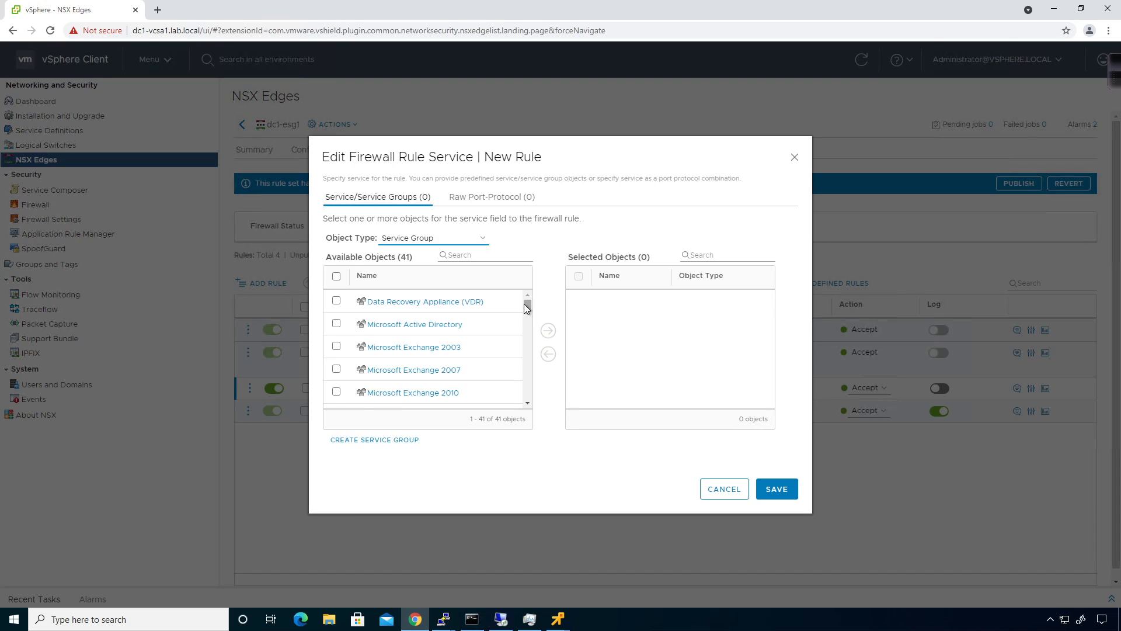
{"action": "scroll", "scroll_direction": "down", "scroll_amount": 3}
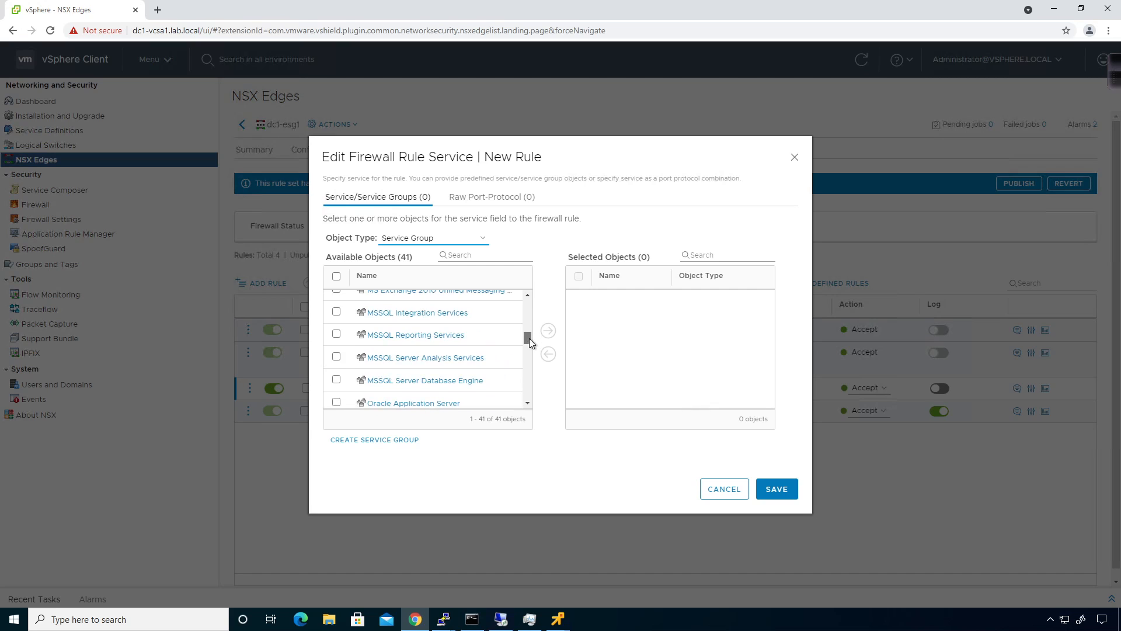
{"action": "scroll", "scroll_direction": "down", "scroll_amount": 3}
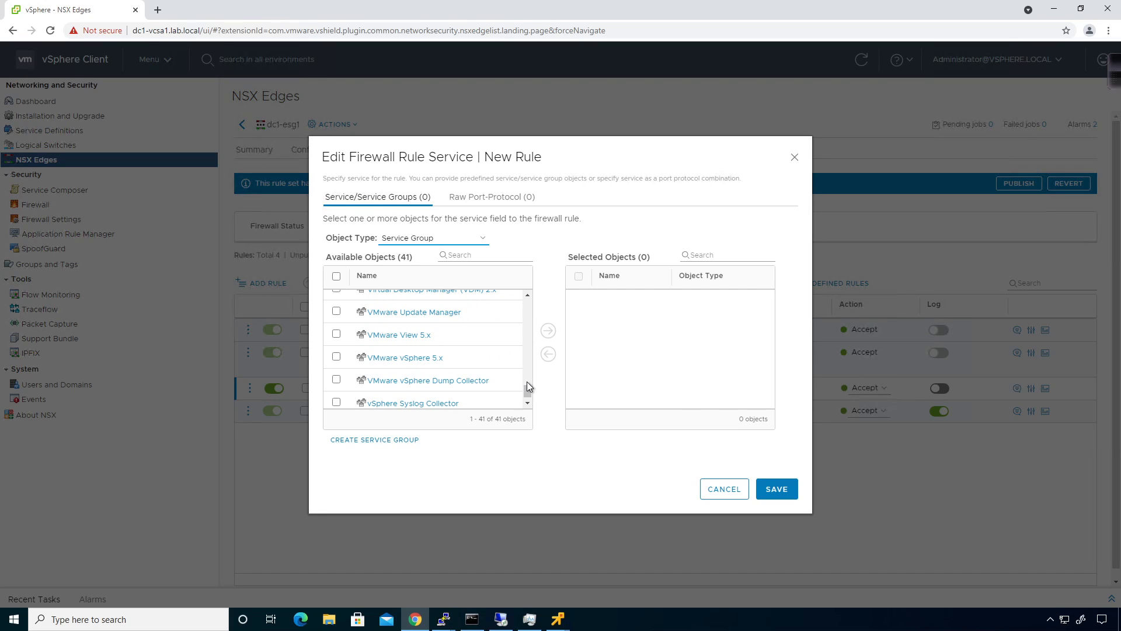
{"action": "mouse_move", "coordinate": [404, 357]}
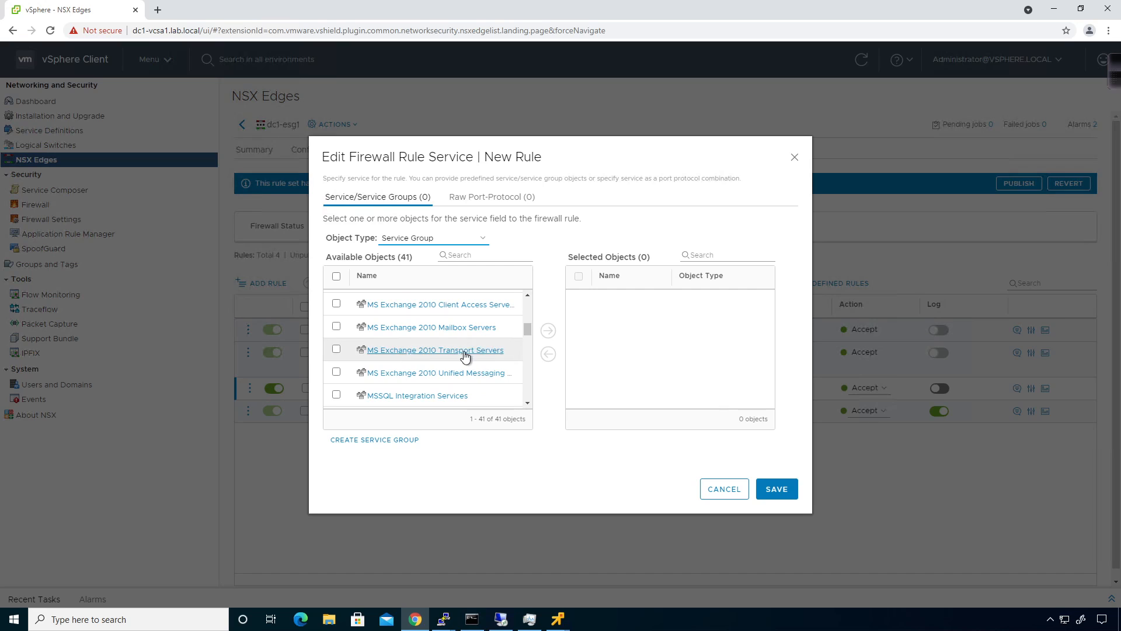
- Show the MS Exchange 2010 Unified Messaging Server group's 13 services and ports
{"action": "left_click", "coordinate": [438, 373]}
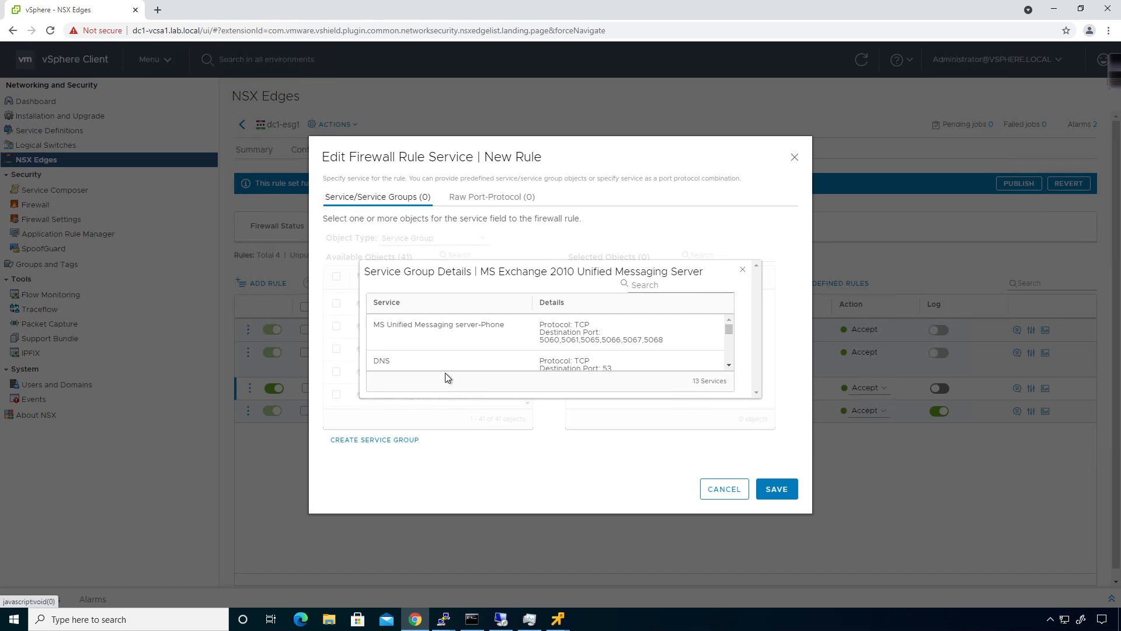
{"action": "scroll", "scroll_direction": "down", "scroll_amount": 3}
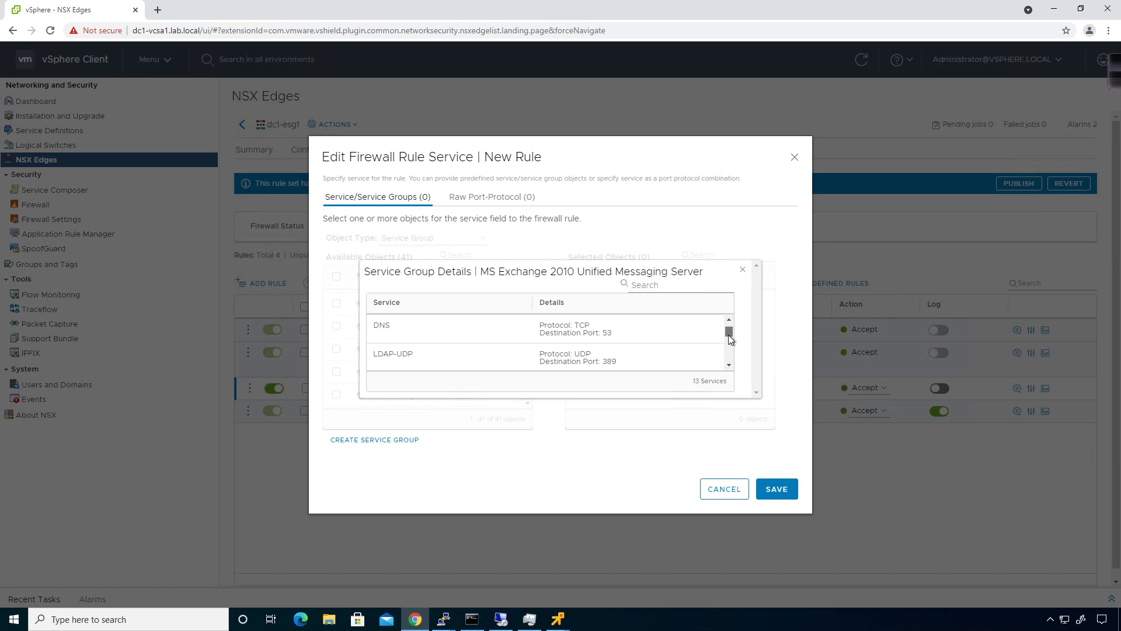
{"action": "scroll", "scroll_direction": "down", "scroll_amount": 3}
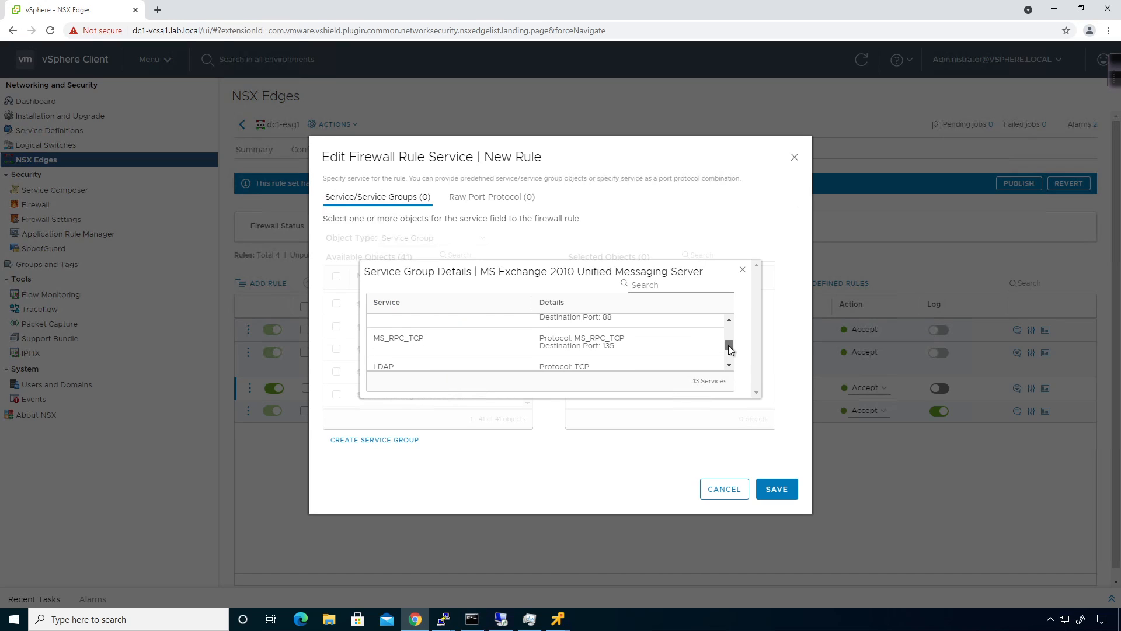
{"action": "scroll", "scroll_direction": "down", "scroll_amount": 3}
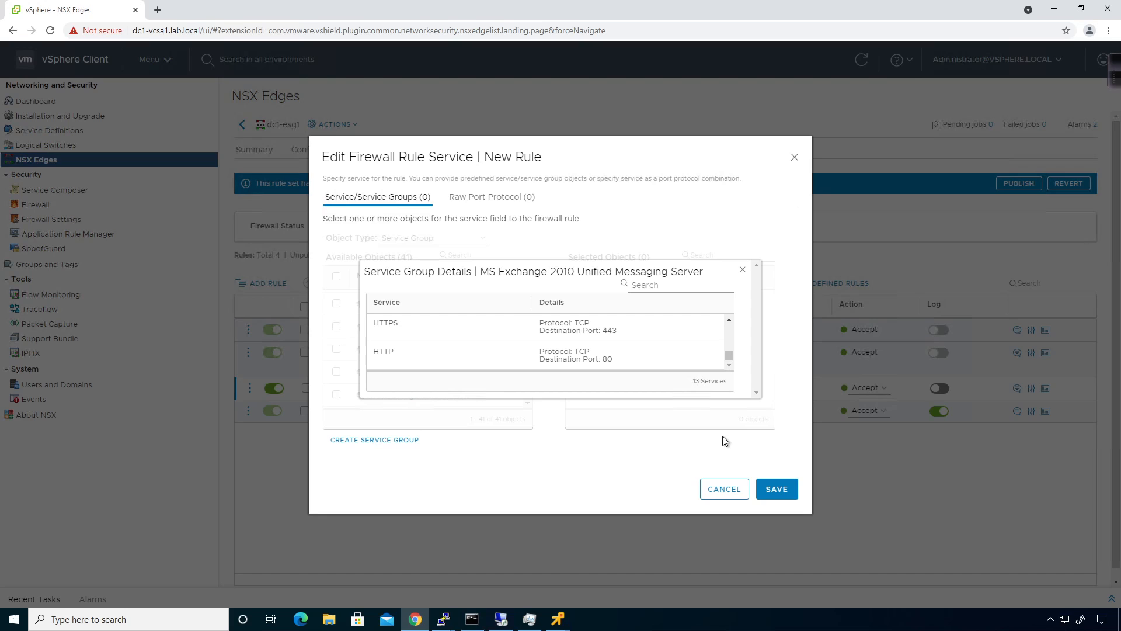
{"action": "mouse_move", "coordinate": [709, 439]}
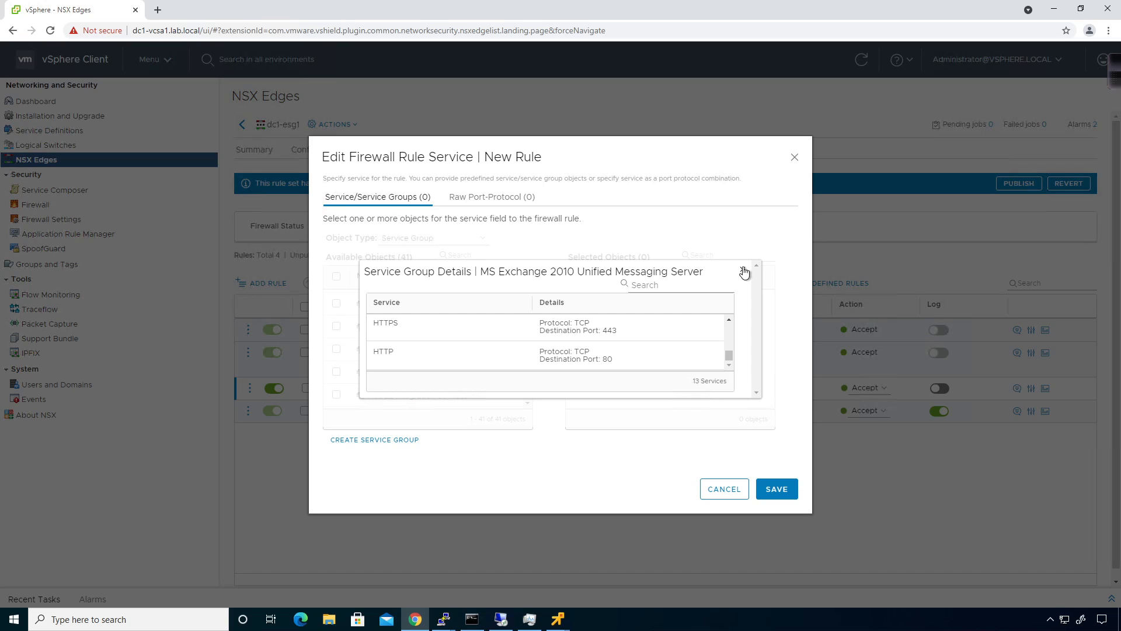
- Close the group details, return to individual services, and search for dns
{"action": "left_click", "coordinate": [433, 238]}
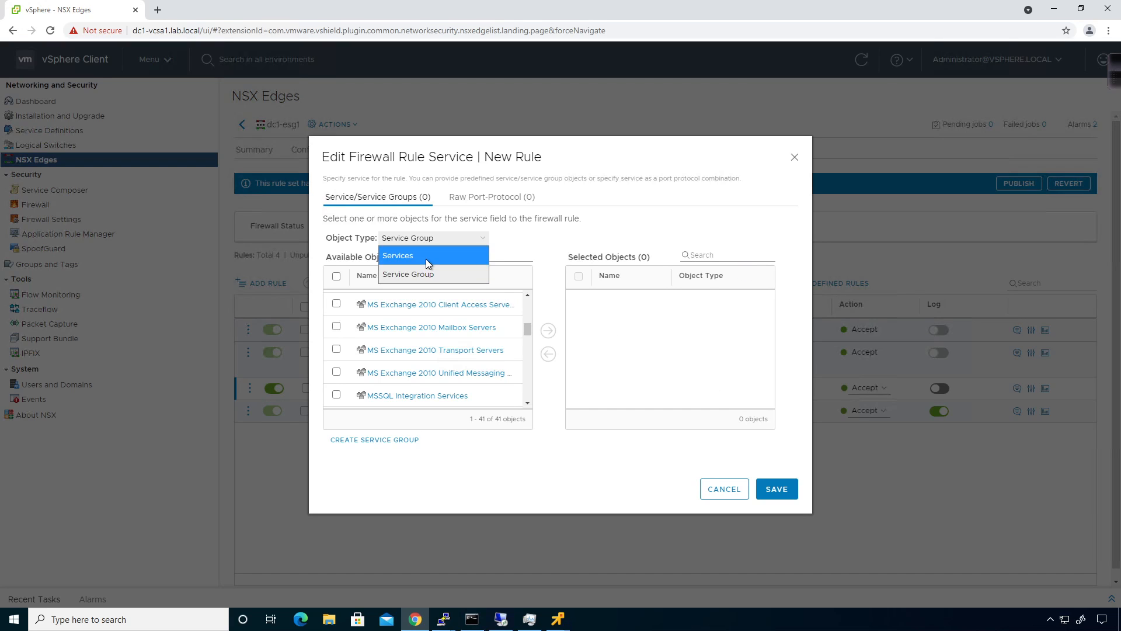
{"action": "left_click", "coordinate": [398, 255]}
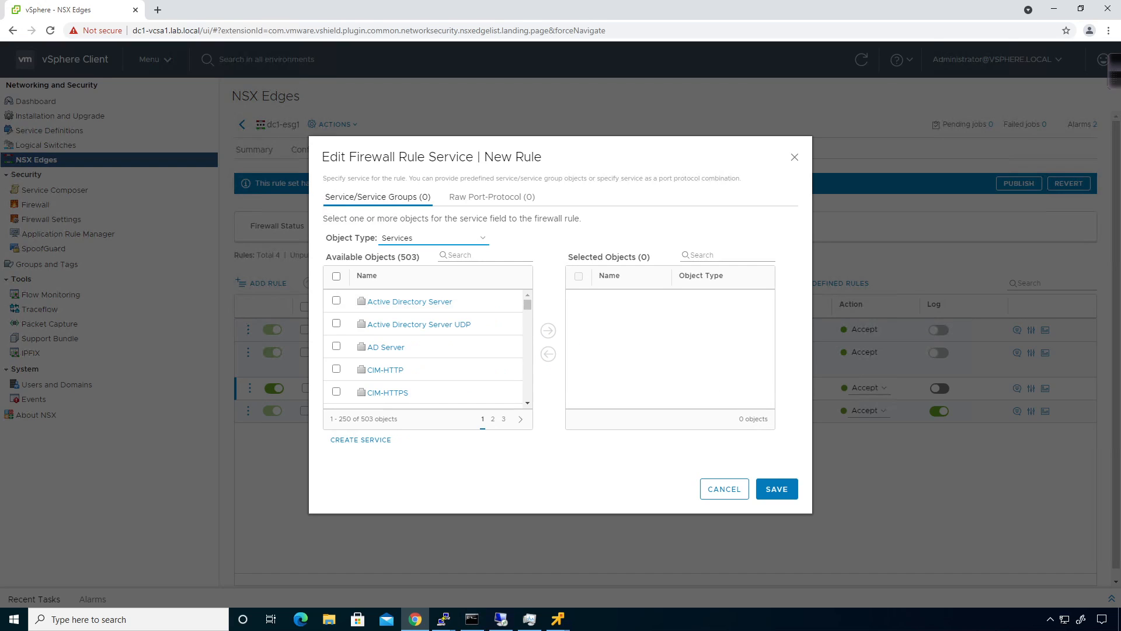
{"action": "left_click", "coordinate": [485, 255]}
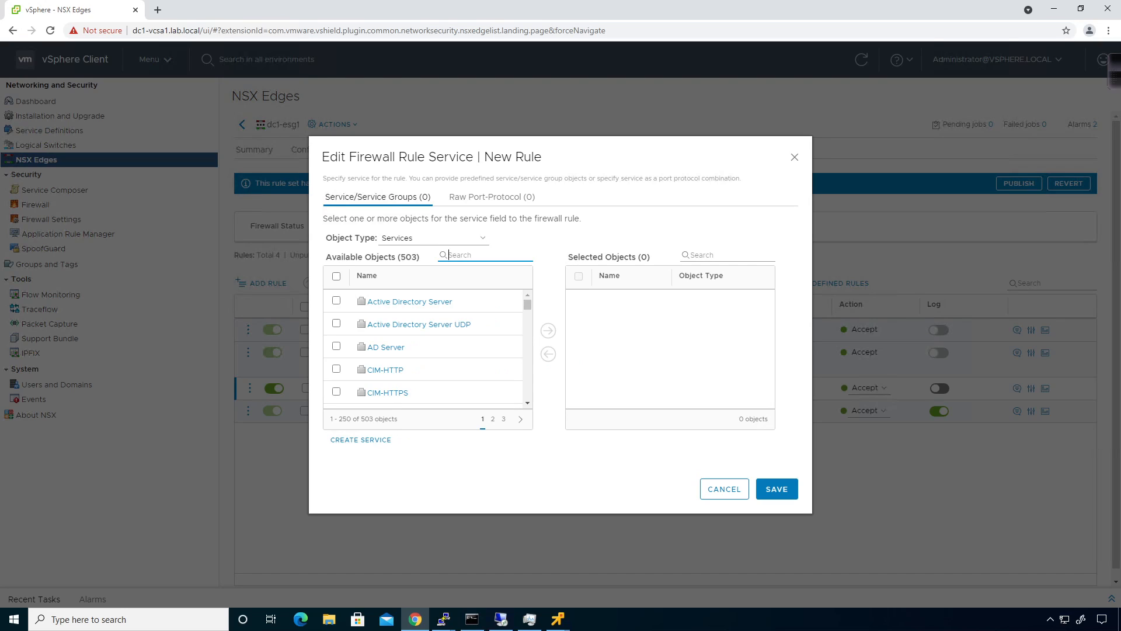
{"action": "type", "text": "dns"}
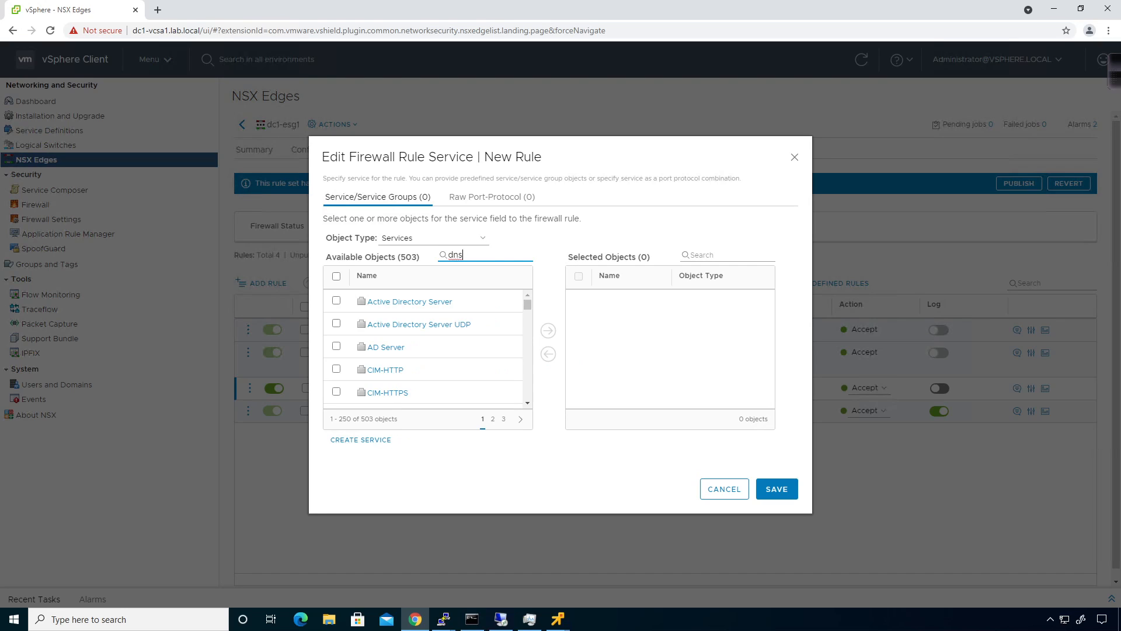
{"action": "type", "text": "dns"}
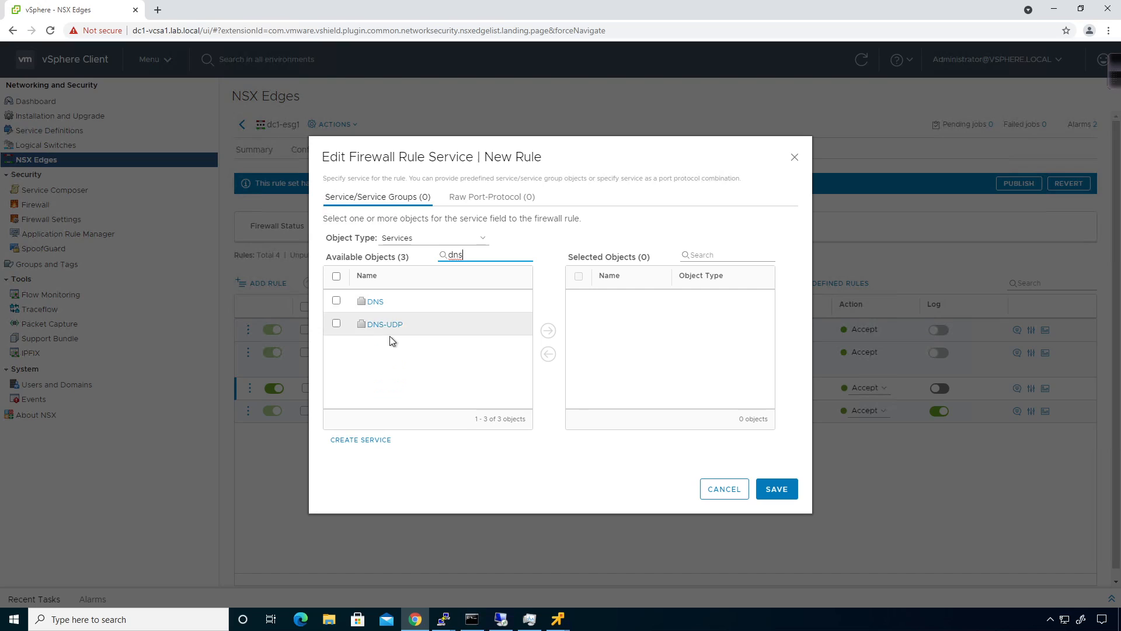
{"action": "mouse_move", "coordinate": [400, 336]}
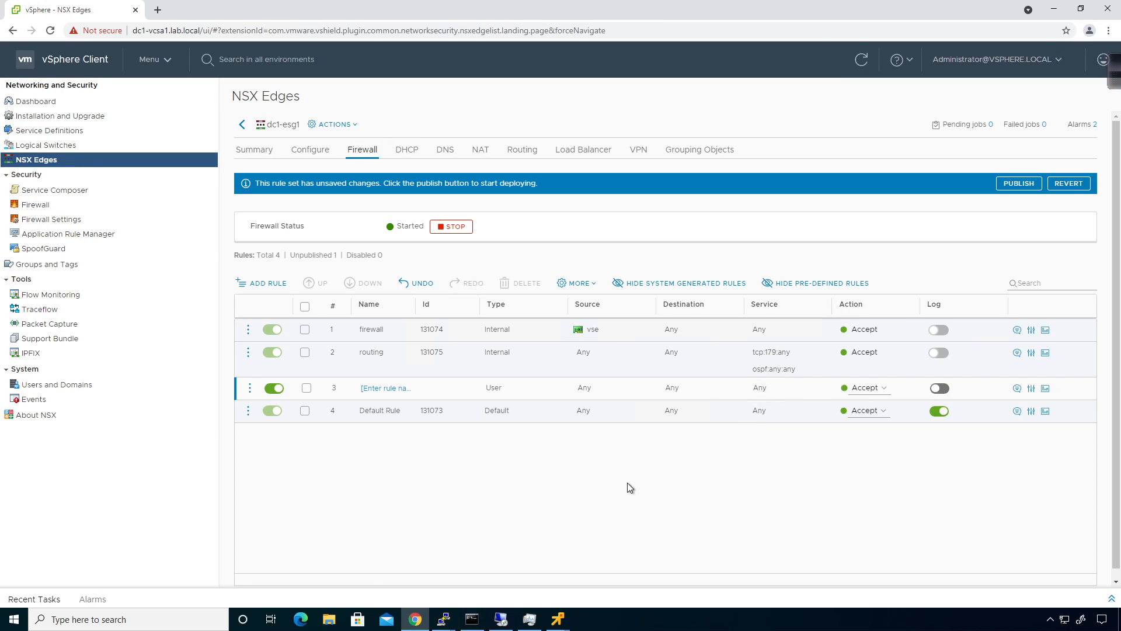
{"action": "mouse_move", "coordinate": [746, 462]}
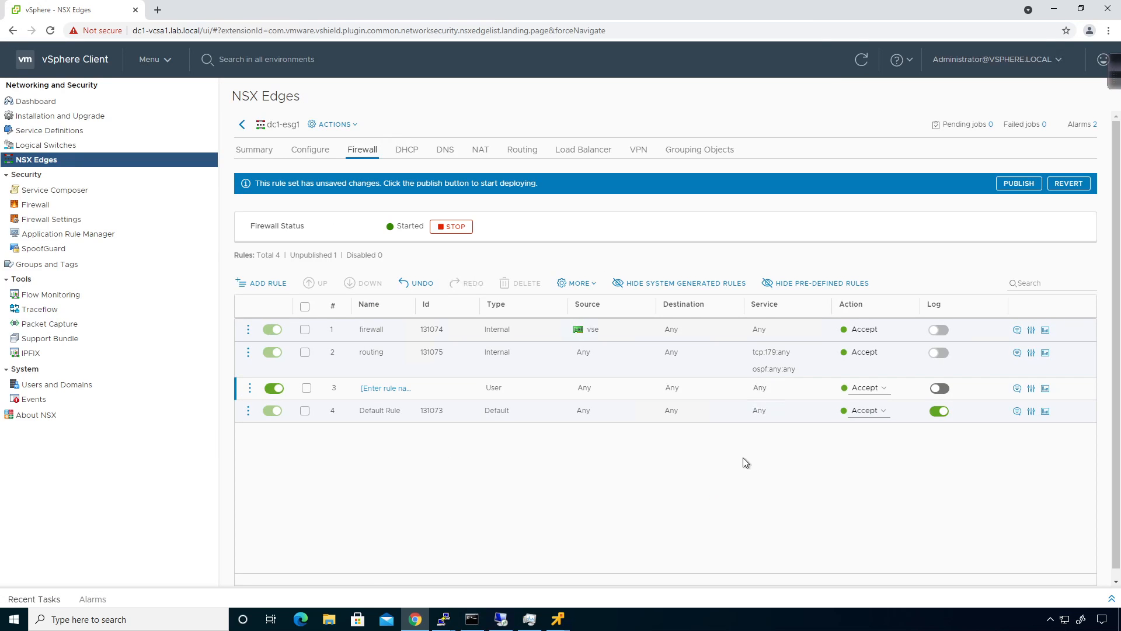
{"action": "left_click", "coordinate": [866, 387]}
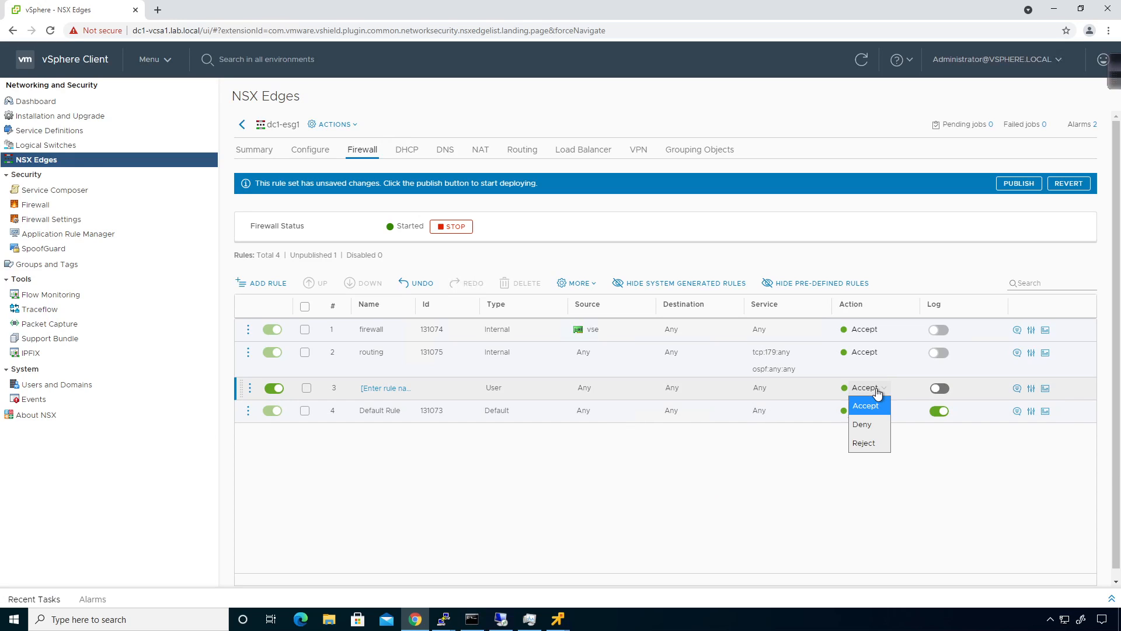
{"action": "mouse_move", "coordinate": [865, 443]}
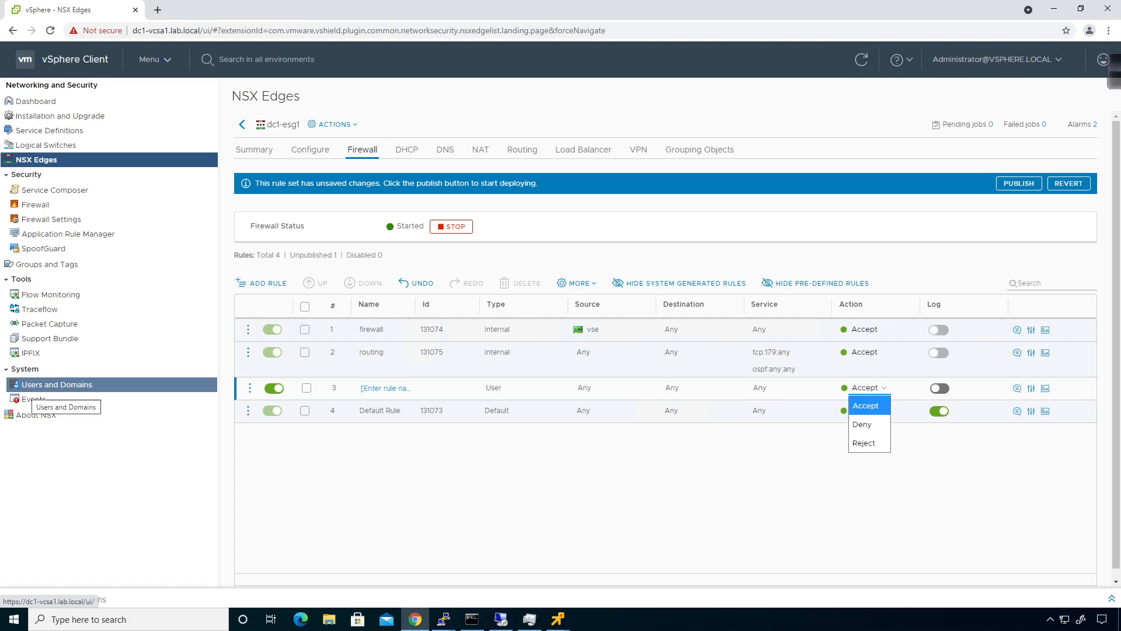
{"action": "mouse_move", "coordinate": [75, 447]}
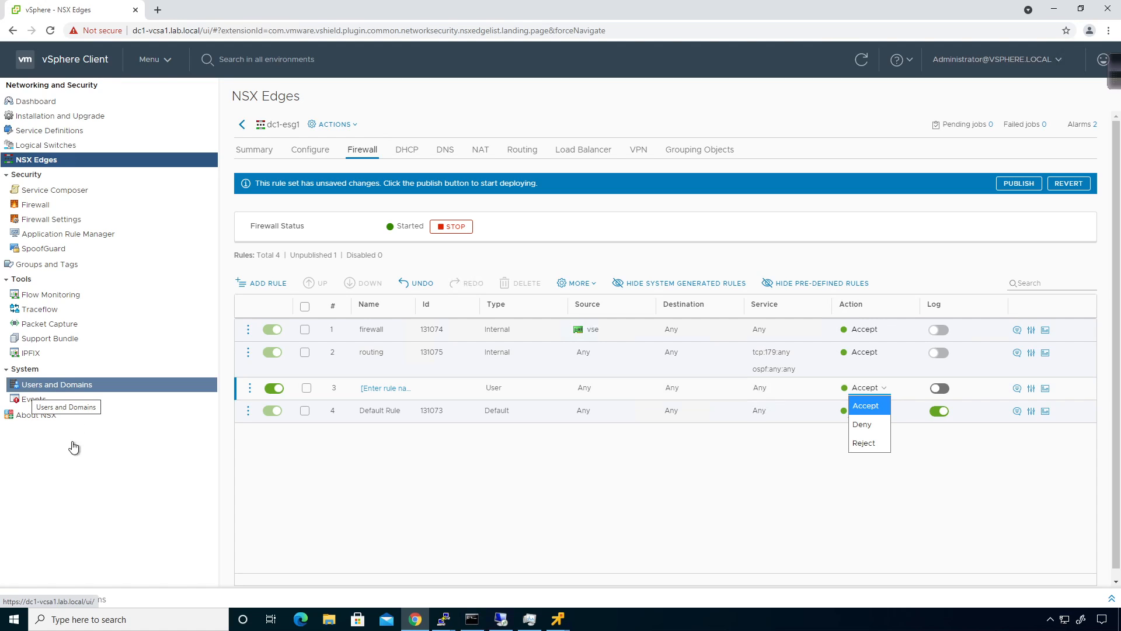
{"action": "mouse_move", "coordinate": [860, 421]}
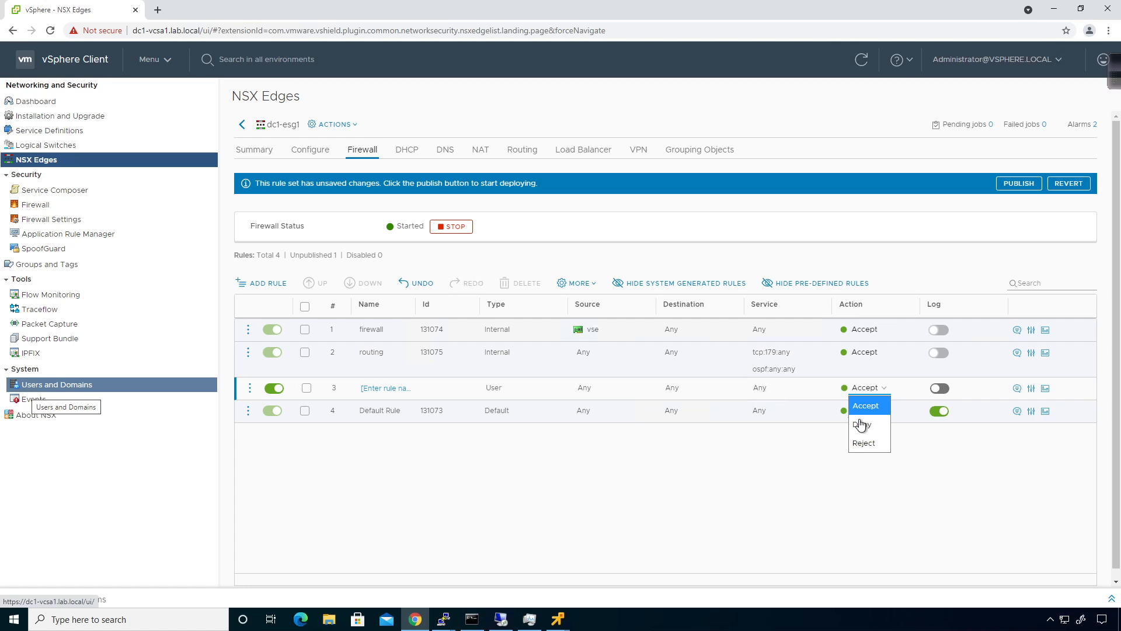
{"action": "mouse_move", "coordinate": [871, 452]}
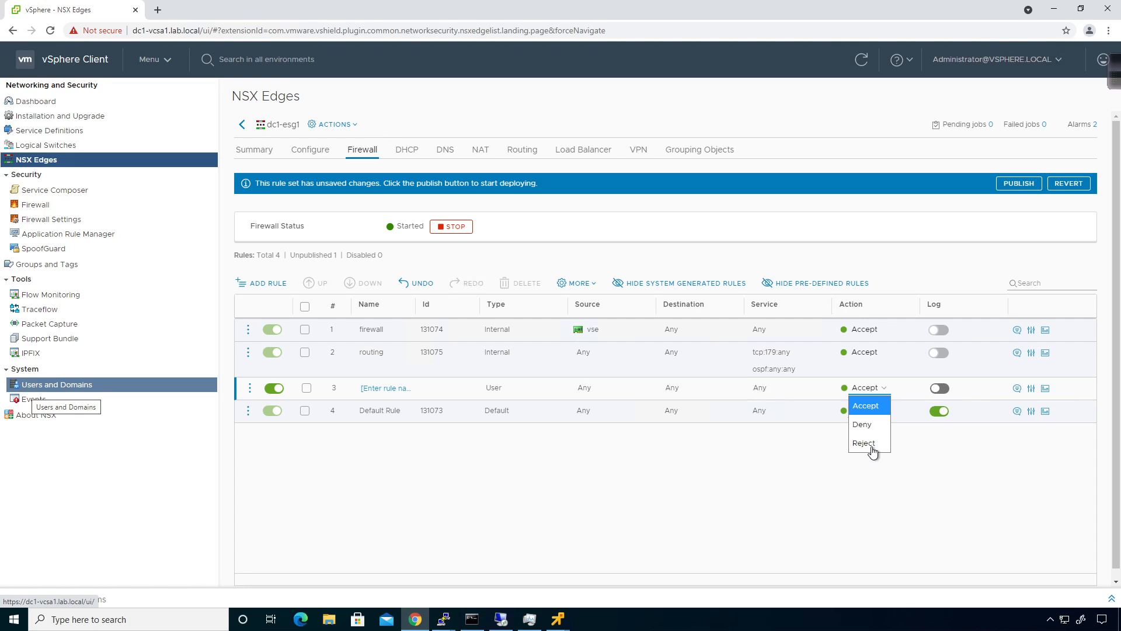
{"action": "mouse_move", "coordinate": [814, 474]}
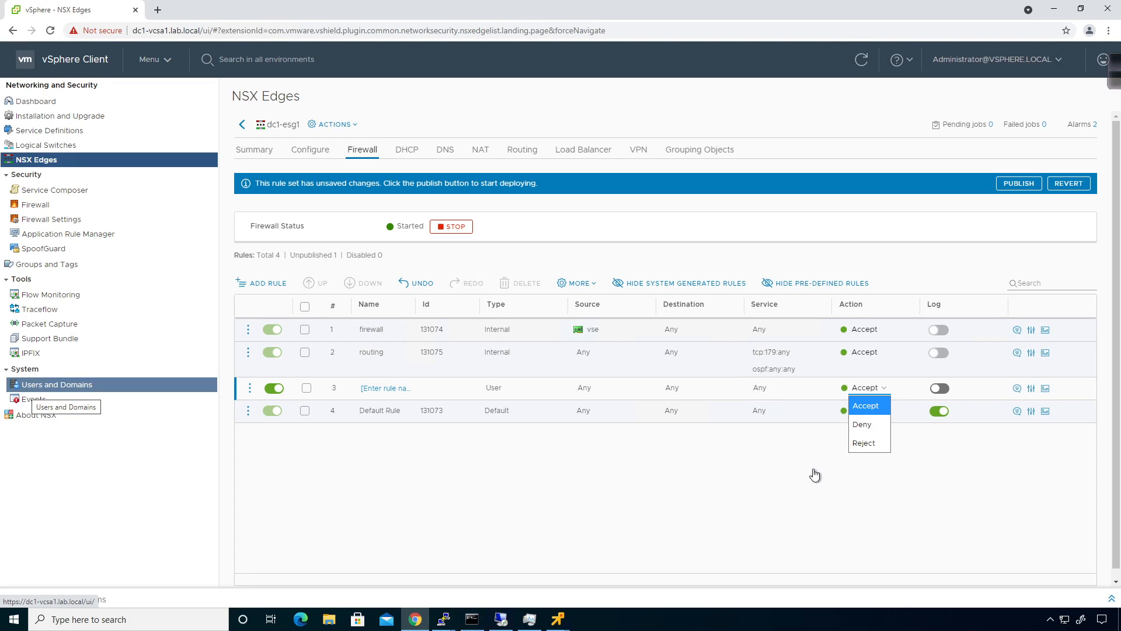
{"action": "left_click", "coordinate": [864, 405]}
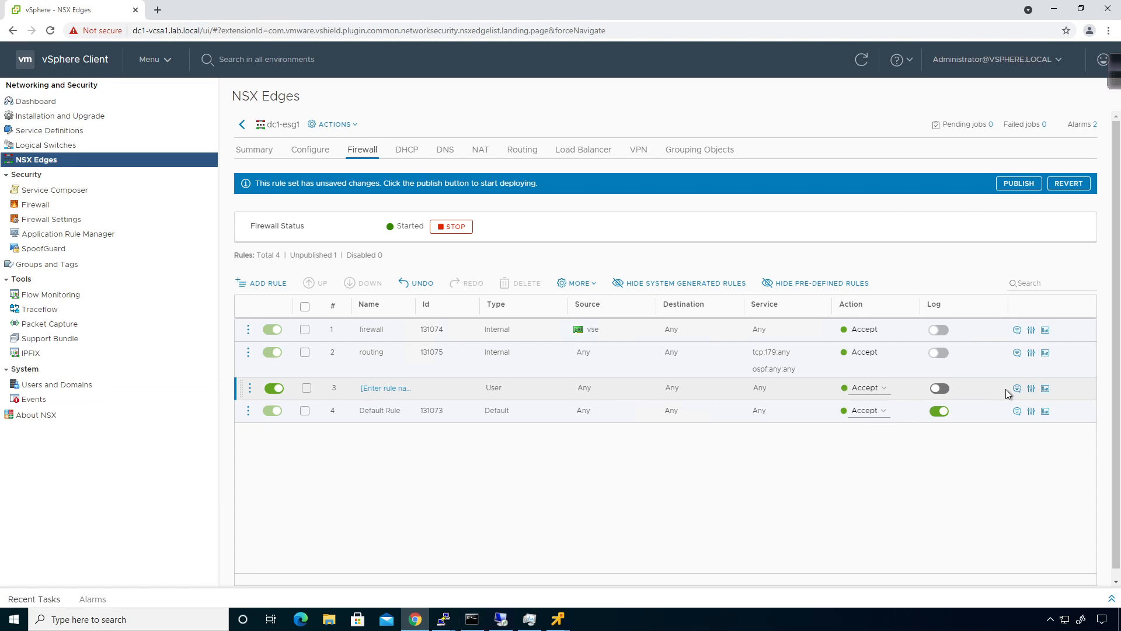
{"action": "mouse_move", "coordinate": [1016, 388]}
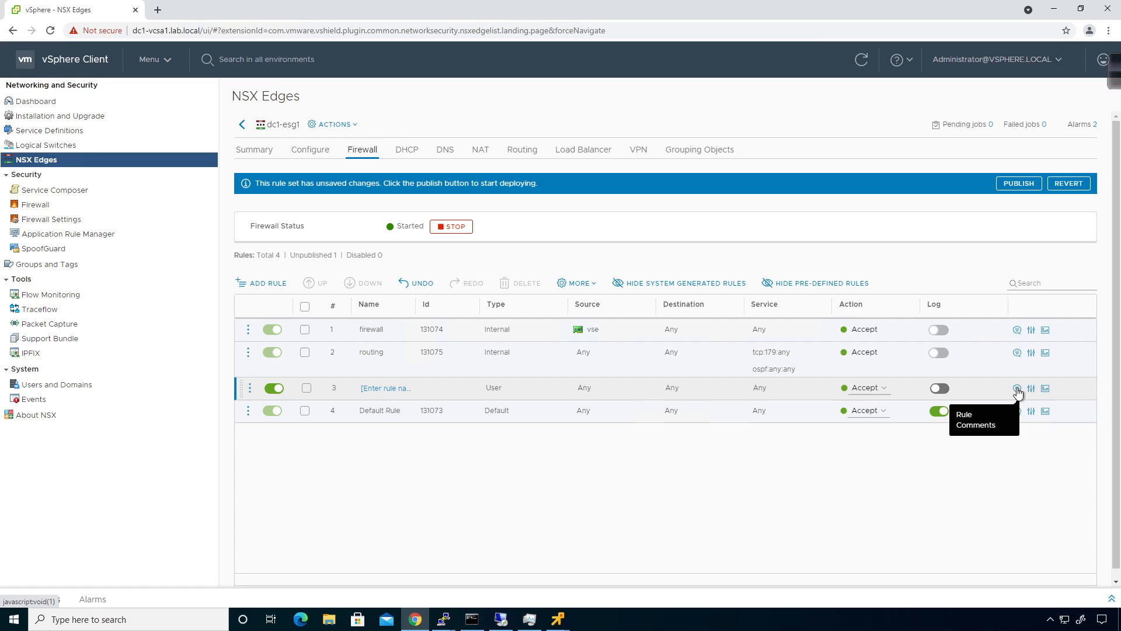
{"action": "mouse_move", "coordinate": [1032, 388]}
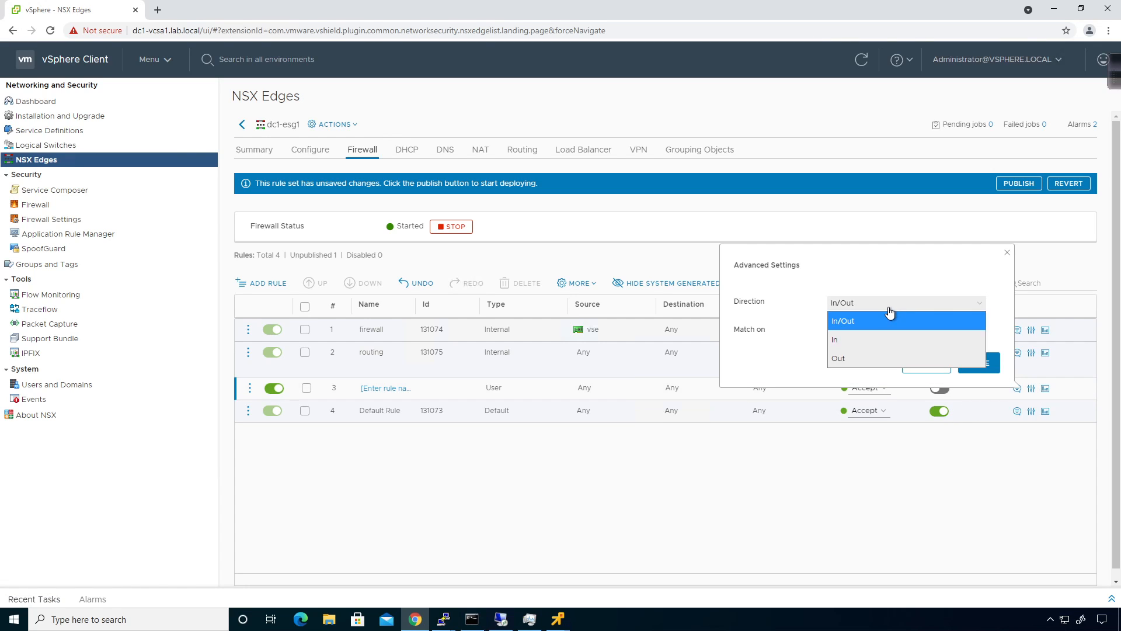
{"action": "left_click", "coordinate": [843, 302]}
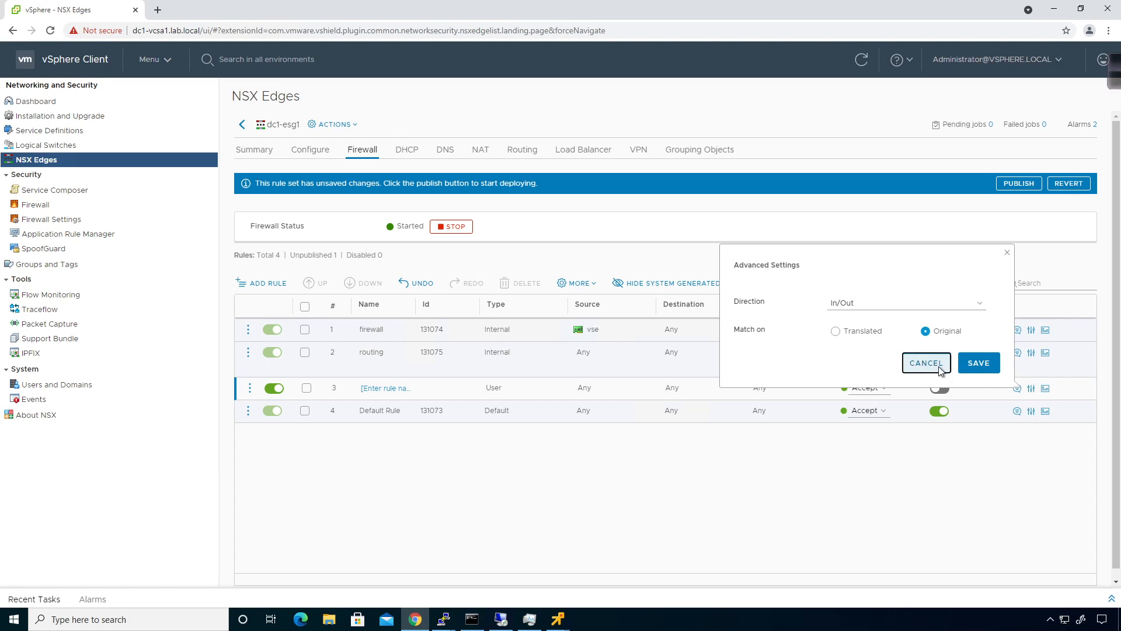
{"action": "left_click", "coordinate": [925, 363]}
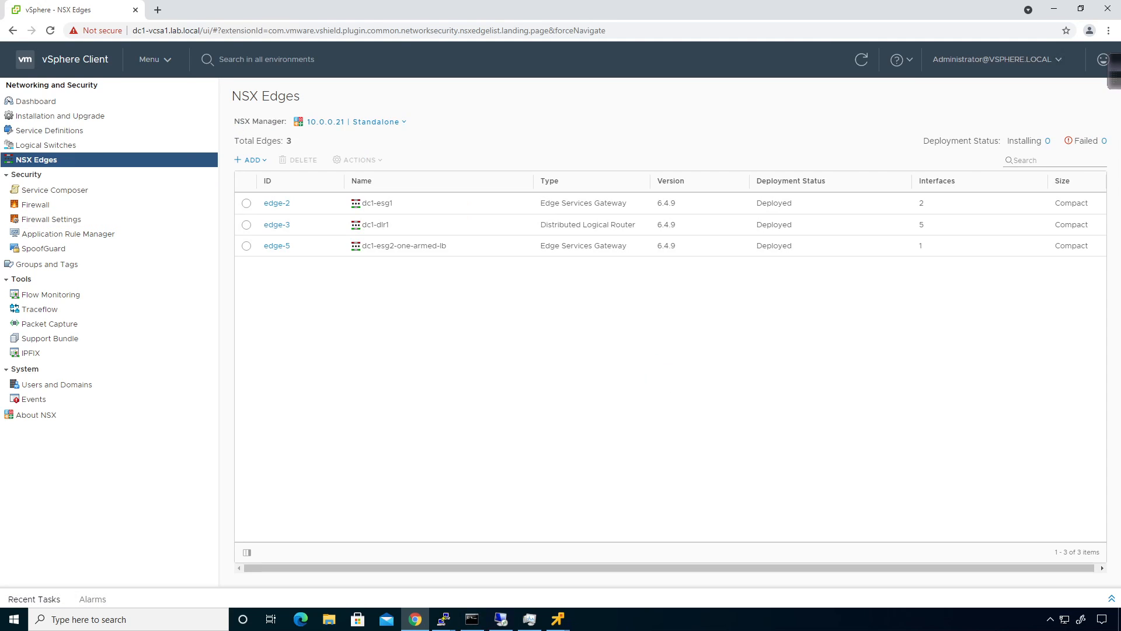
{"action": "mouse_move", "coordinate": [360, 537]}
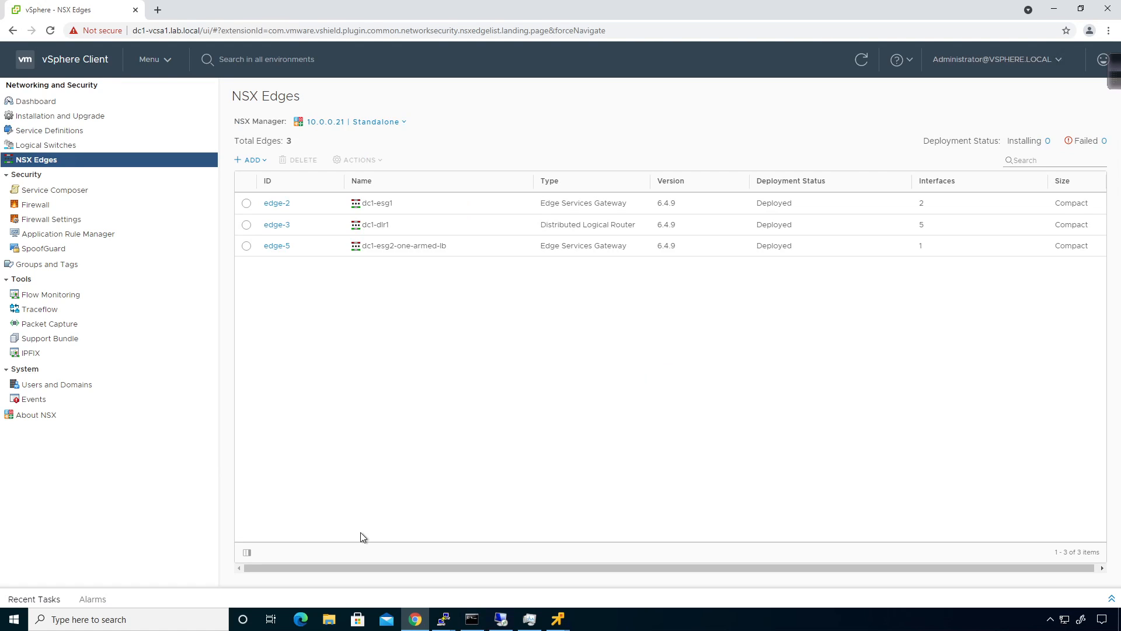
{"action": "mouse_move", "coordinate": [351, 315]}
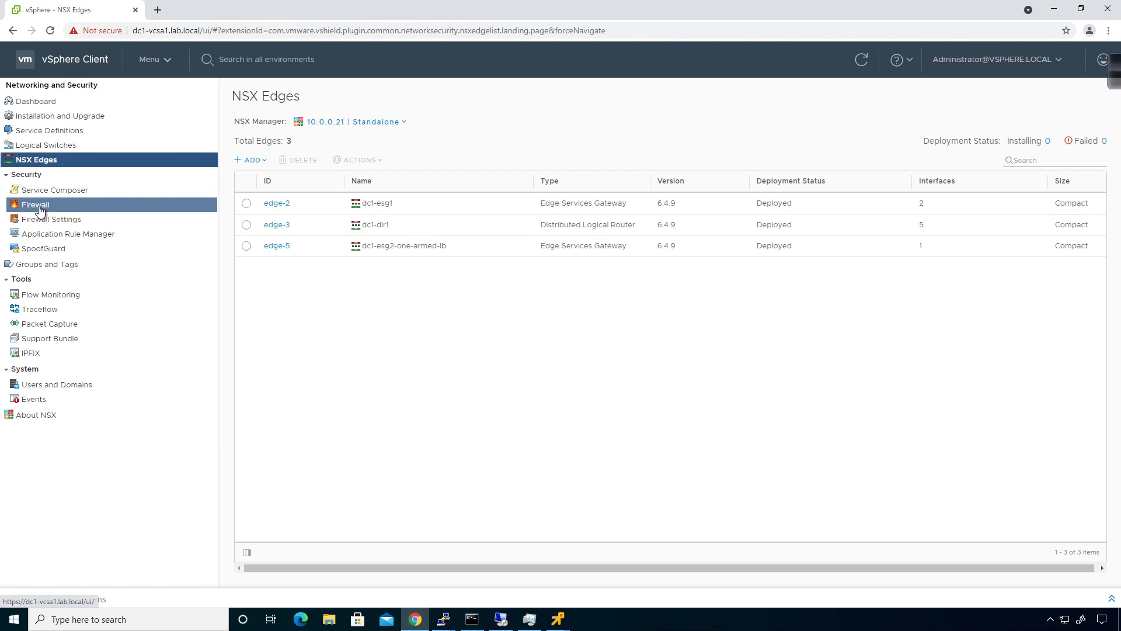
- Leave dc1-esg1 for the distributed Firewall page with its Default Section Layer3
{"action": "left_click", "coordinate": [35, 204]}
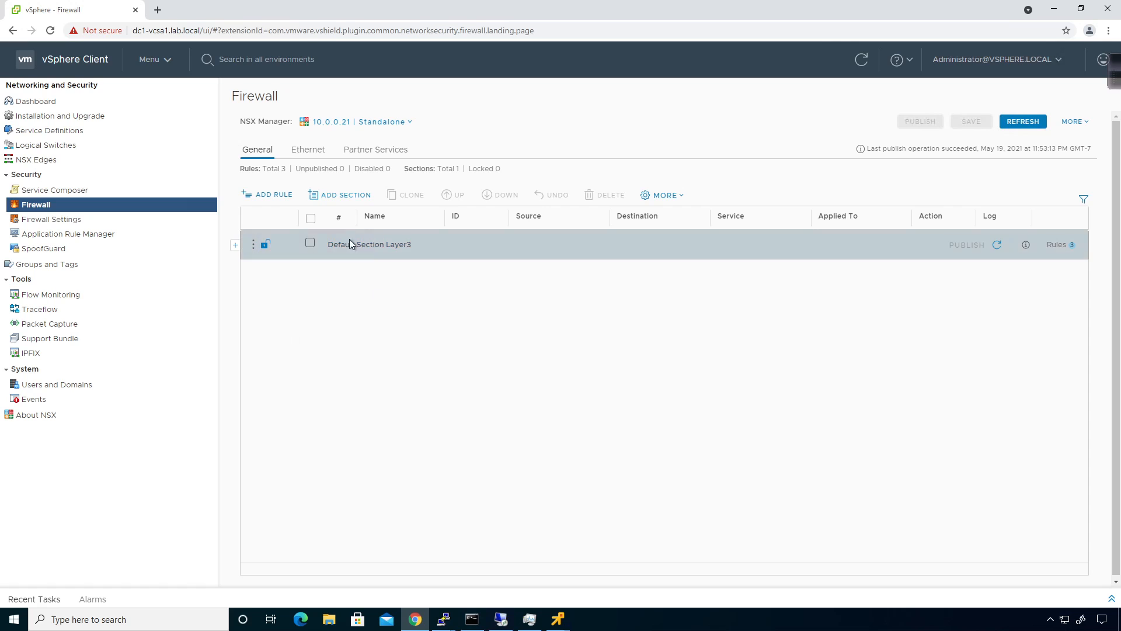
{"action": "mouse_move", "coordinate": [328, 203]}
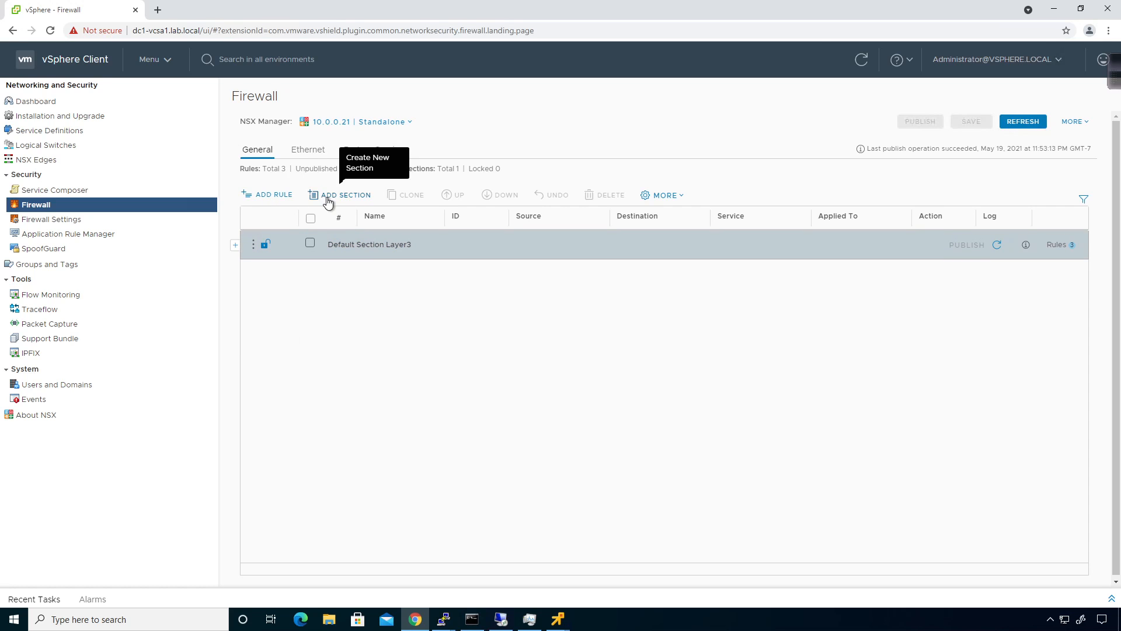
- Cancel a new firewall section and insert a new rule atop Default Section Layer3
{"action": "left_click", "coordinate": [345, 194]}
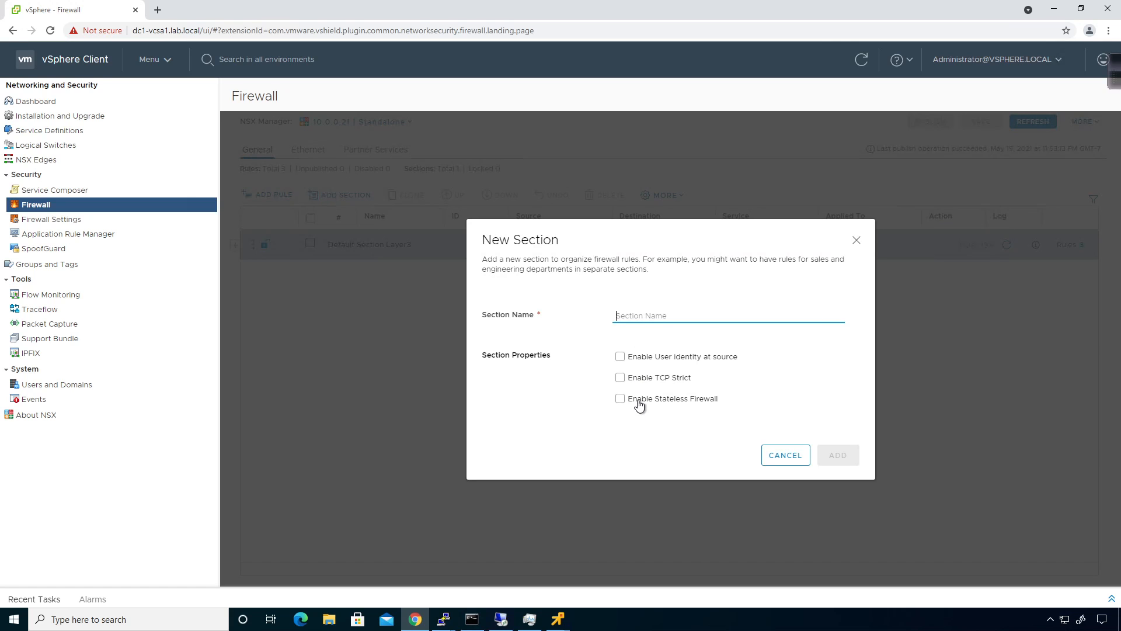
{"action": "left_click", "coordinate": [784, 455]}
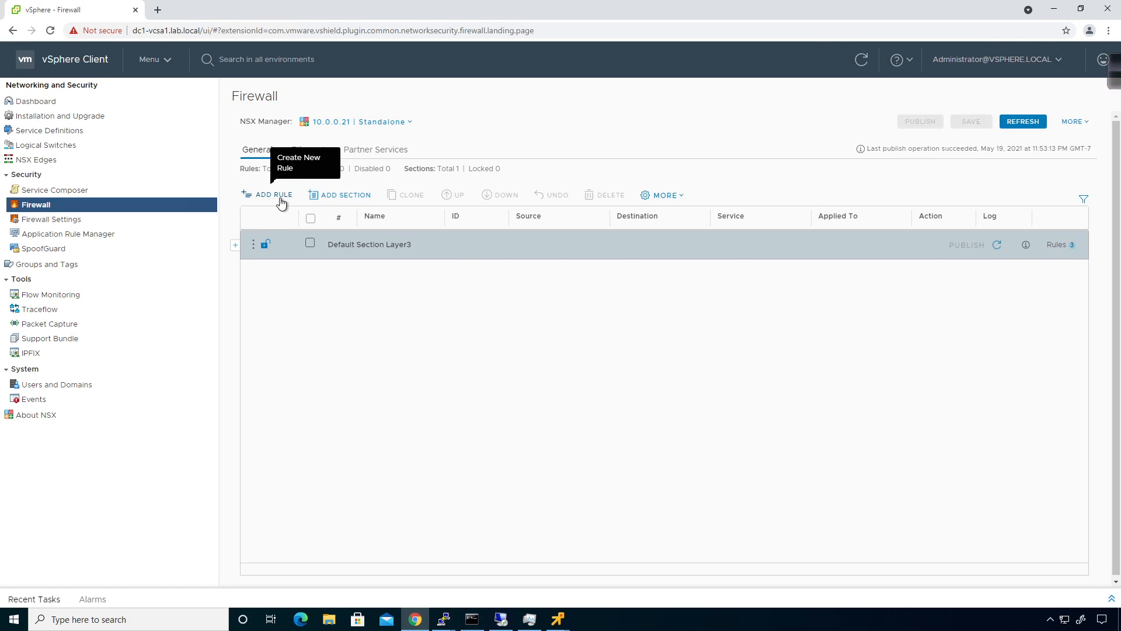
{"action": "left_click", "coordinate": [272, 195]}
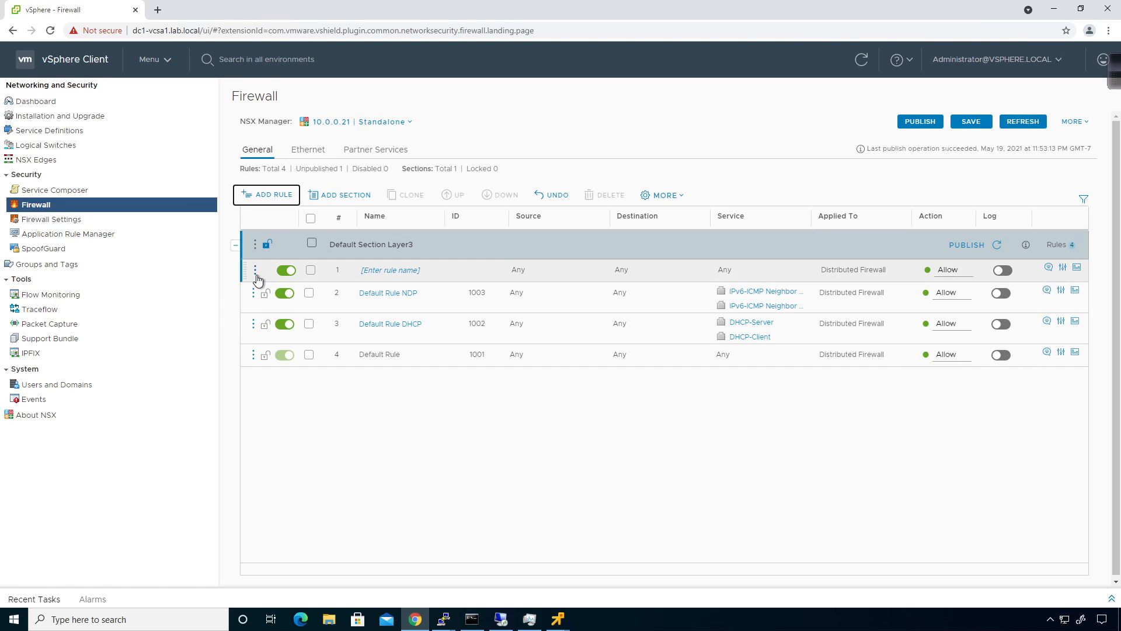
- Edit the new rule's name and source cells, closing the source picker with source left Any
{"action": "left_click", "coordinate": [401, 269]}
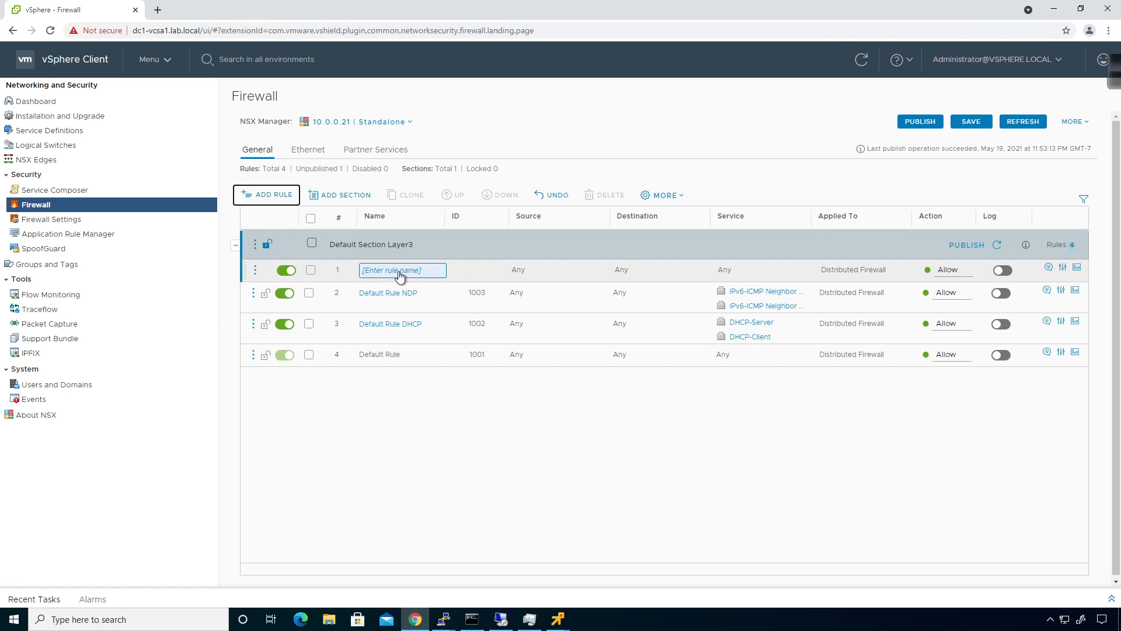
{"action": "left_click", "coordinate": [557, 270]}
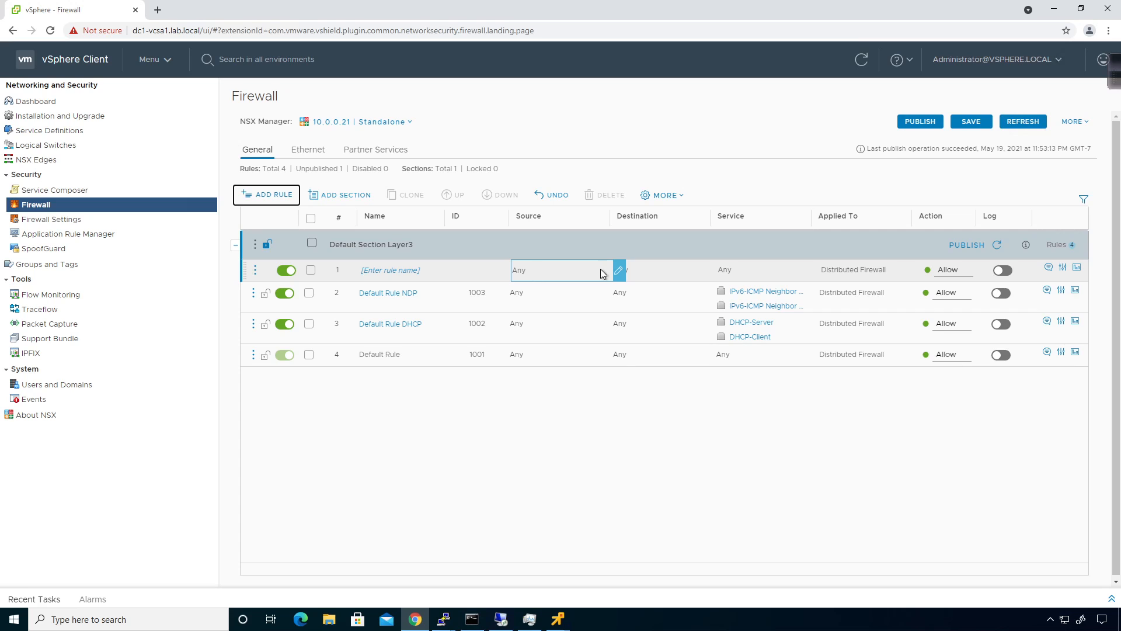
{"action": "left_click", "coordinate": [618, 271]}
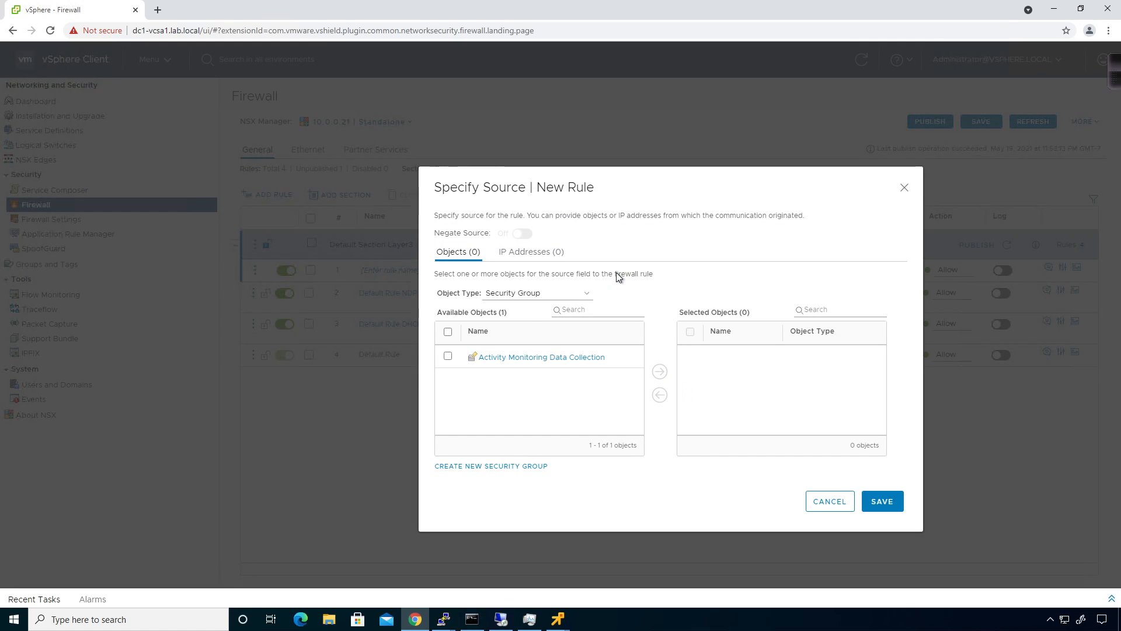
{"action": "left_click", "coordinate": [536, 293]}
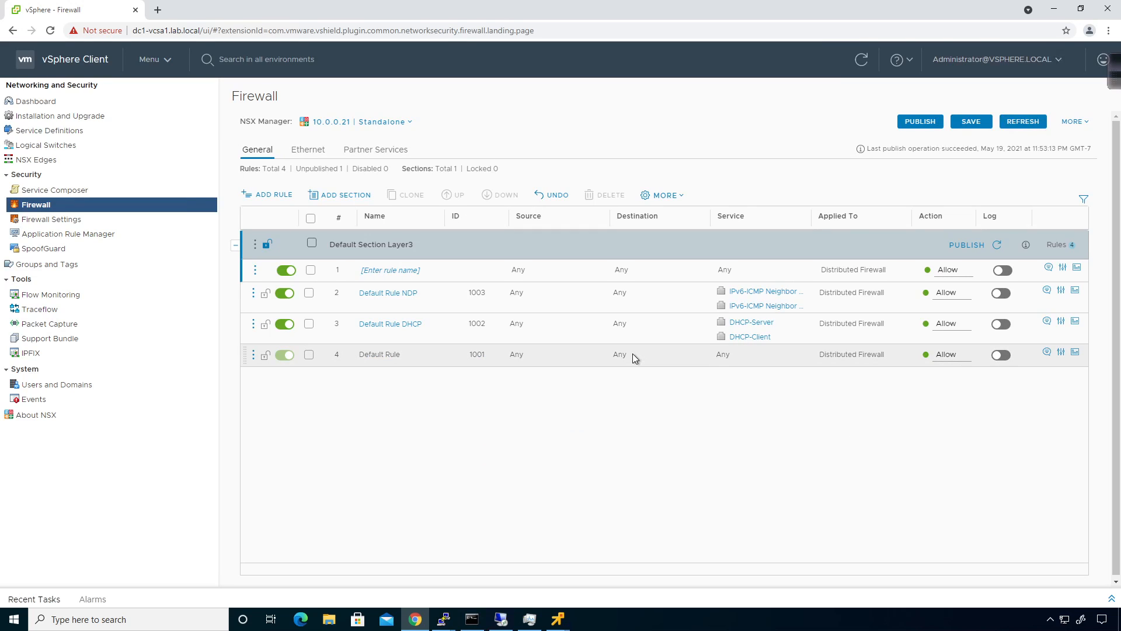
{"action": "mouse_move", "coordinate": [632, 354]}
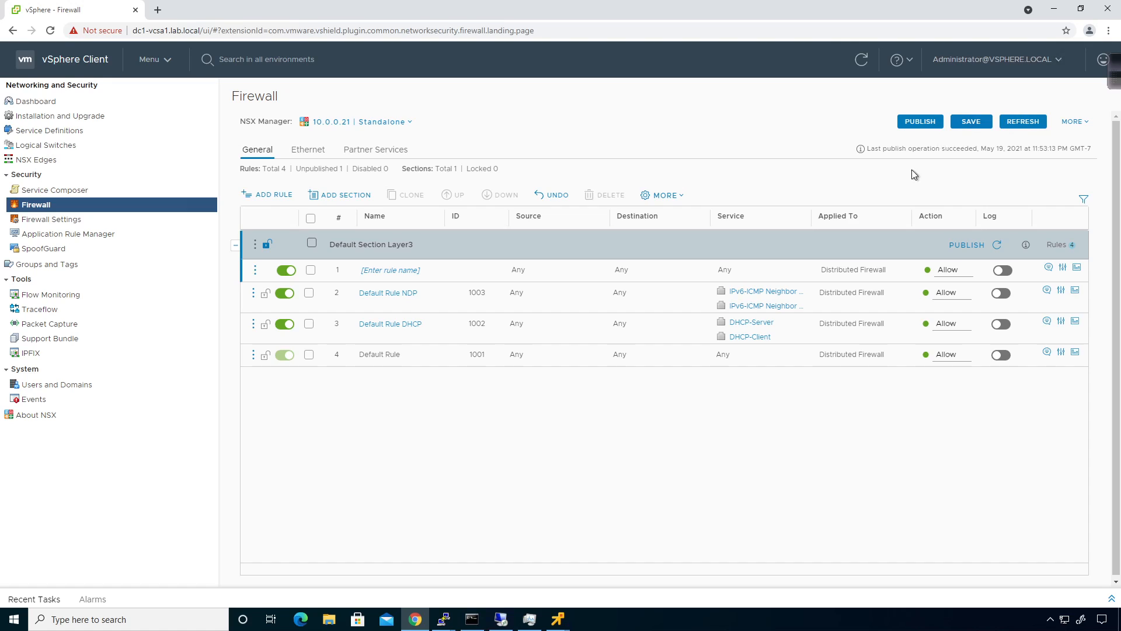
{"action": "mouse_move", "coordinate": [829, 207]}
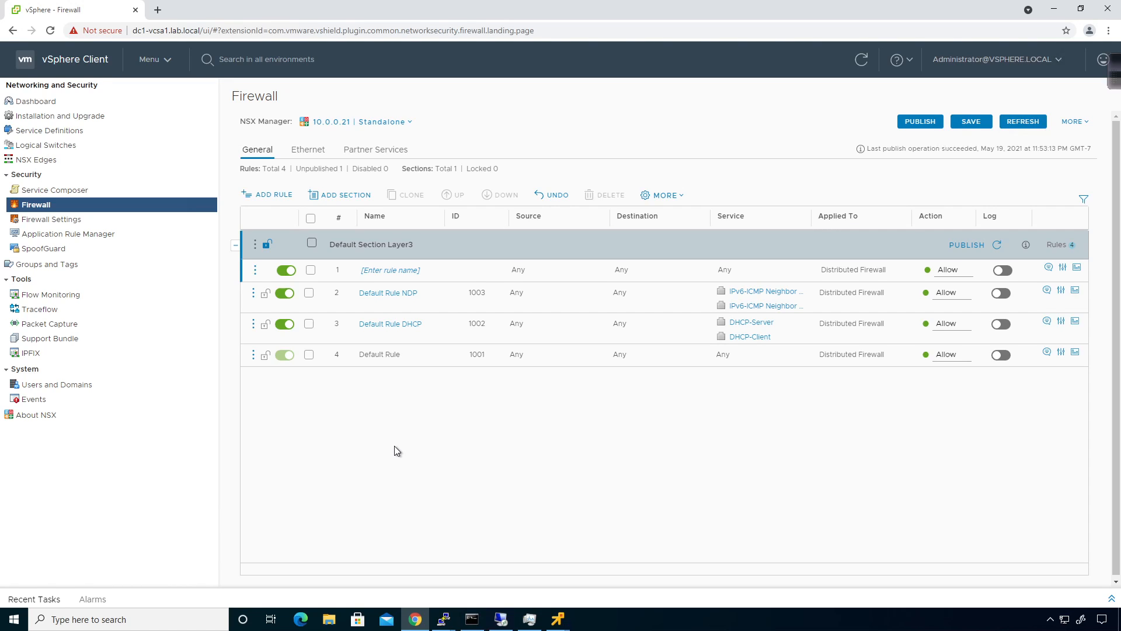
{"action": "mouse_move", "coordinate": [432, 20]}
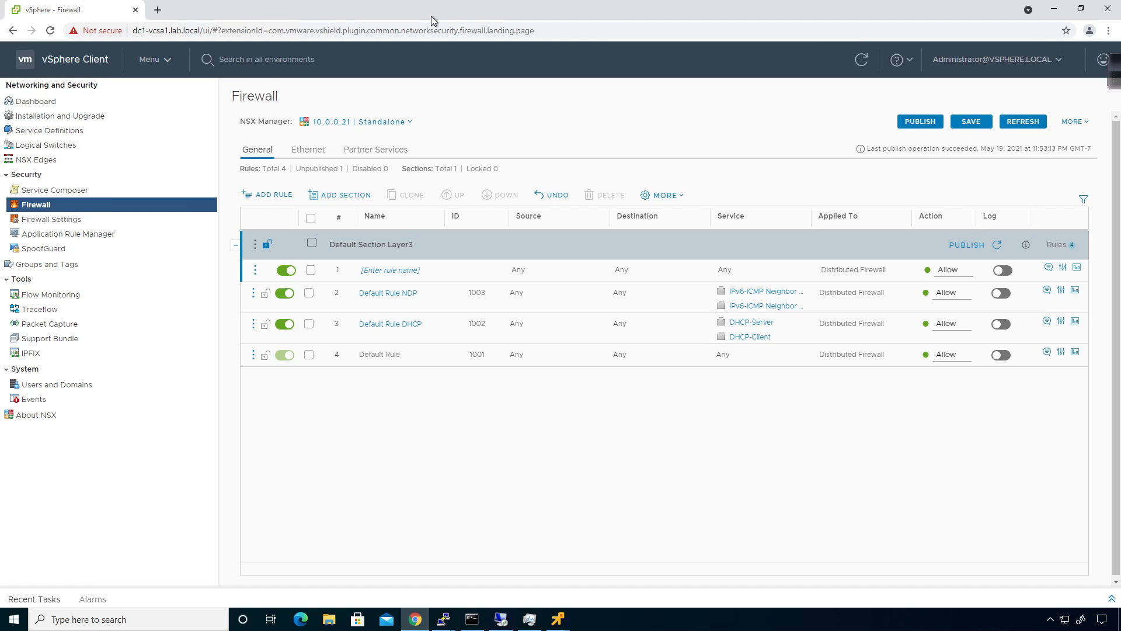
{"action": "mouse_move", "coordinate": [55, 189]}
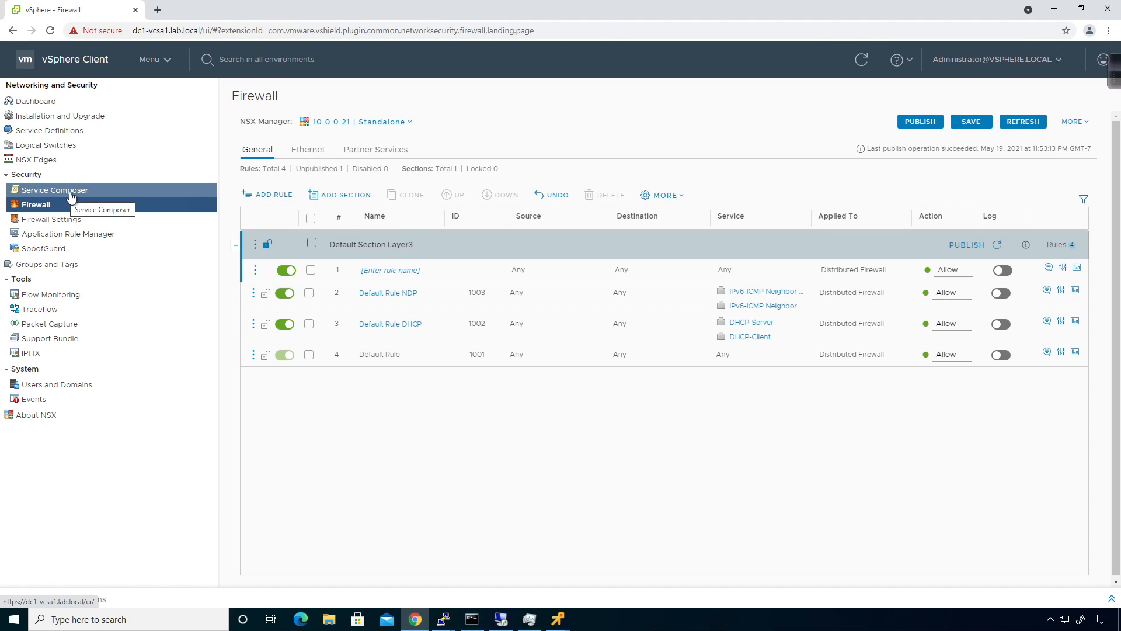
- Create a security group named SAD in Service Composer with only a name
{"action": "left_click", "coordinate": [55, 189]}
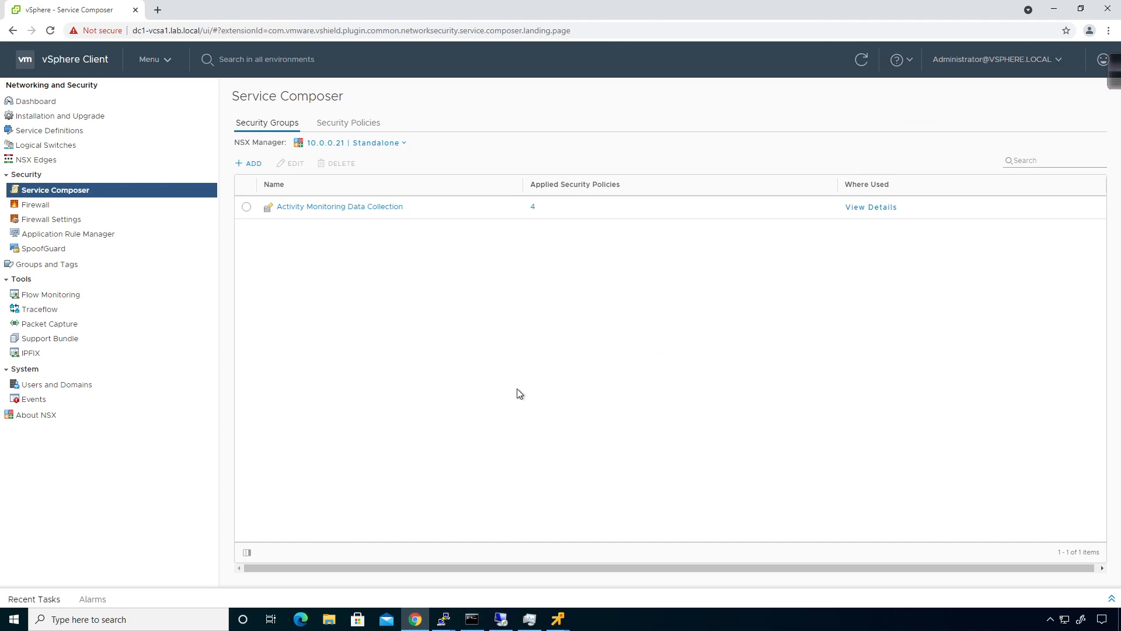
{"action": "mouse_move", "coordinate": [254, 163]}
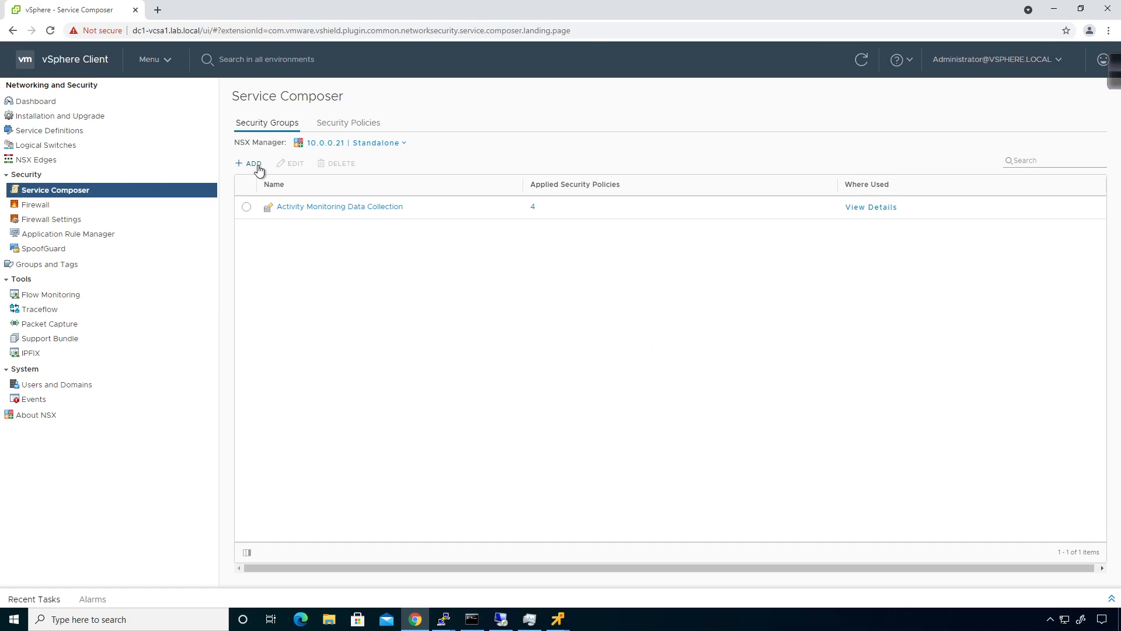
{"action": "left_click", "coordinate": [249, 163]}
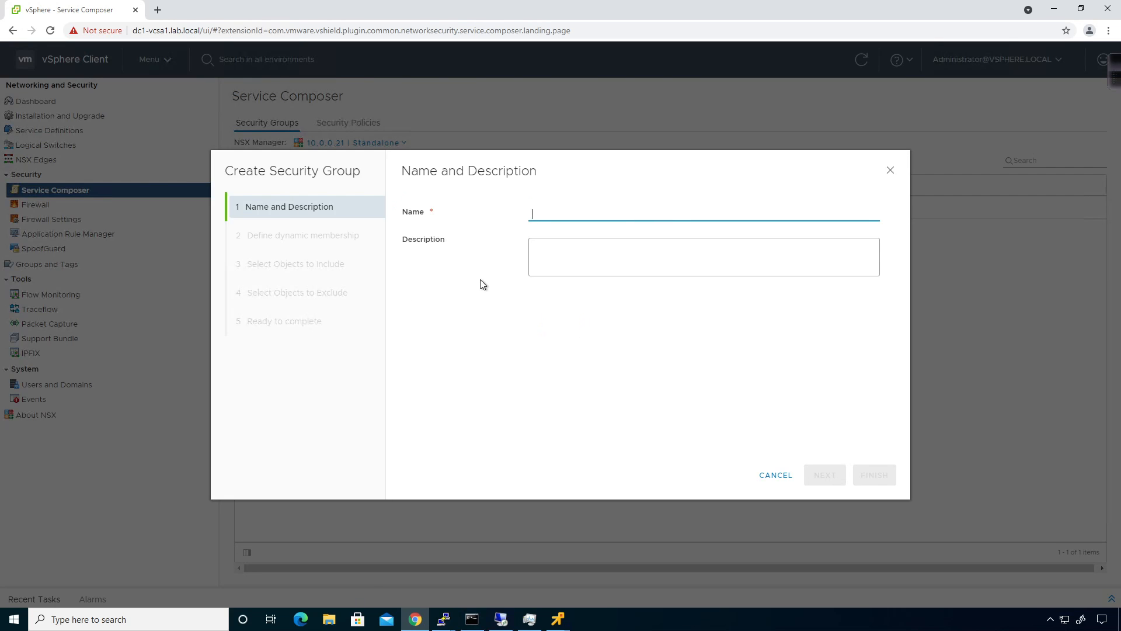
{"action": "type", "text": "SAD"}
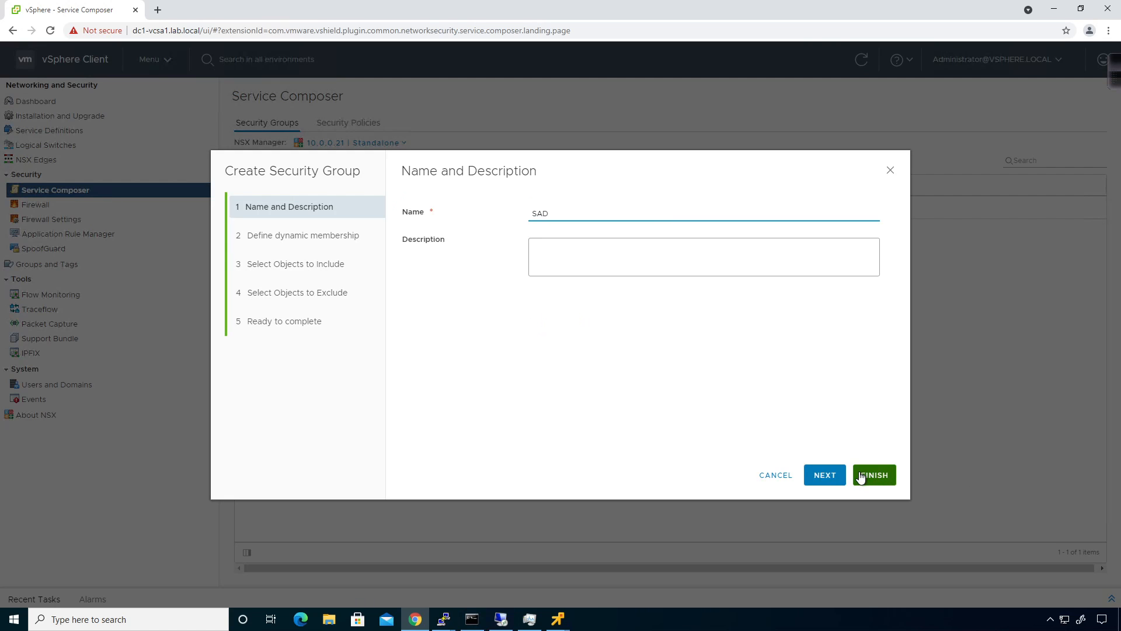
{"action": "left_click", "coordinate": [874, 474]}
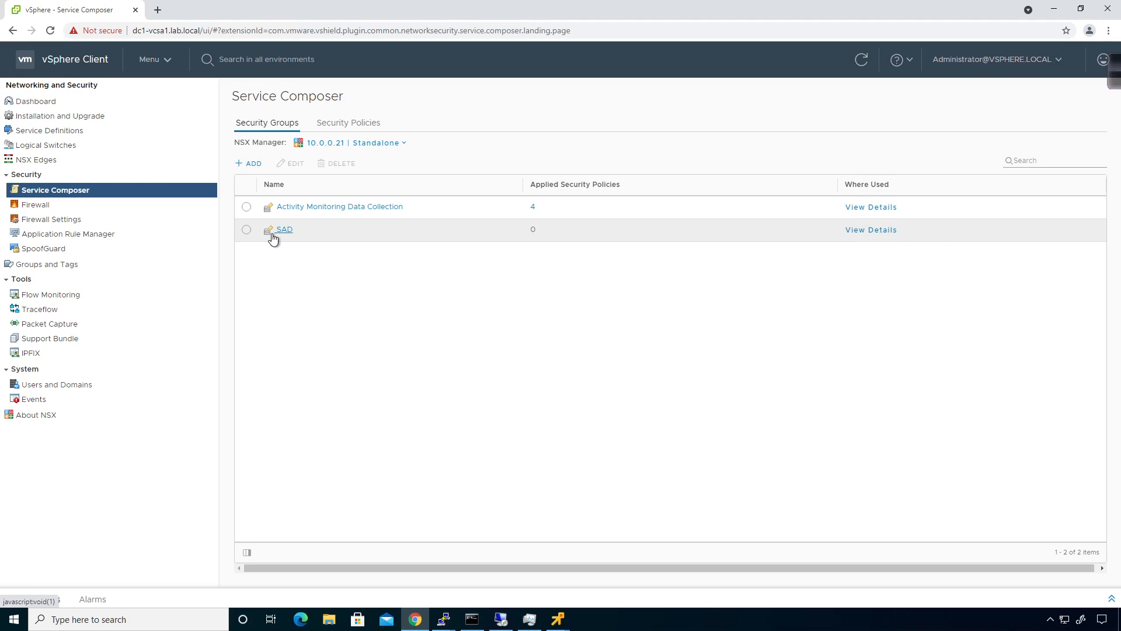
- Select SAD, cancel editing it, then delete it with confirmation
{"action": "left_click", "coordinate": [246, 229]}
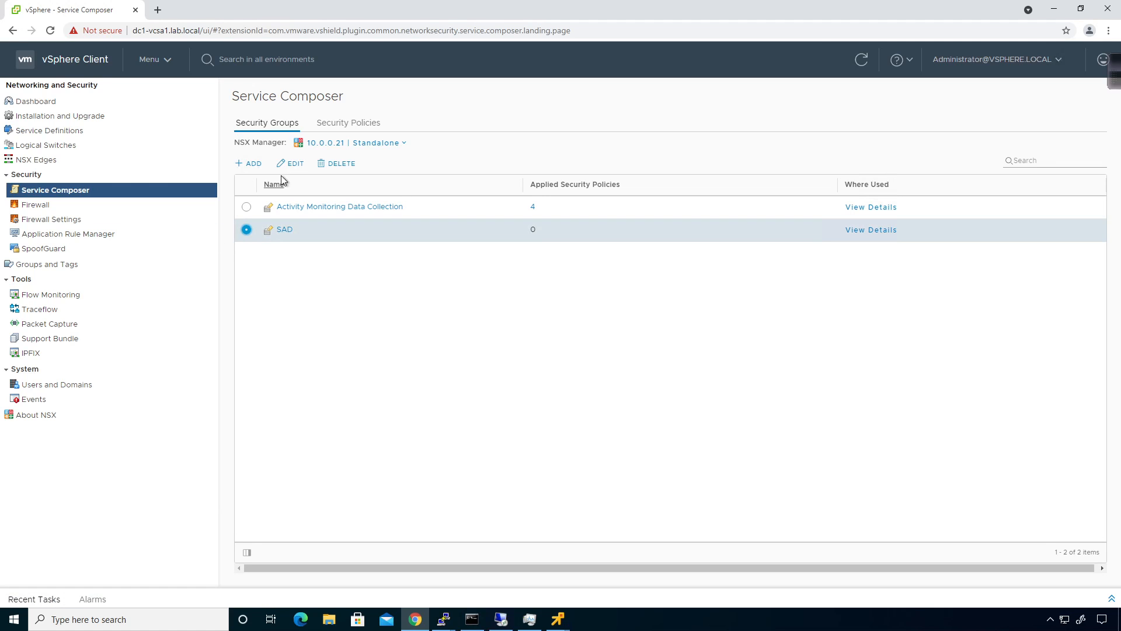
{"action": "left_click", "coordinate": [290, 162]}
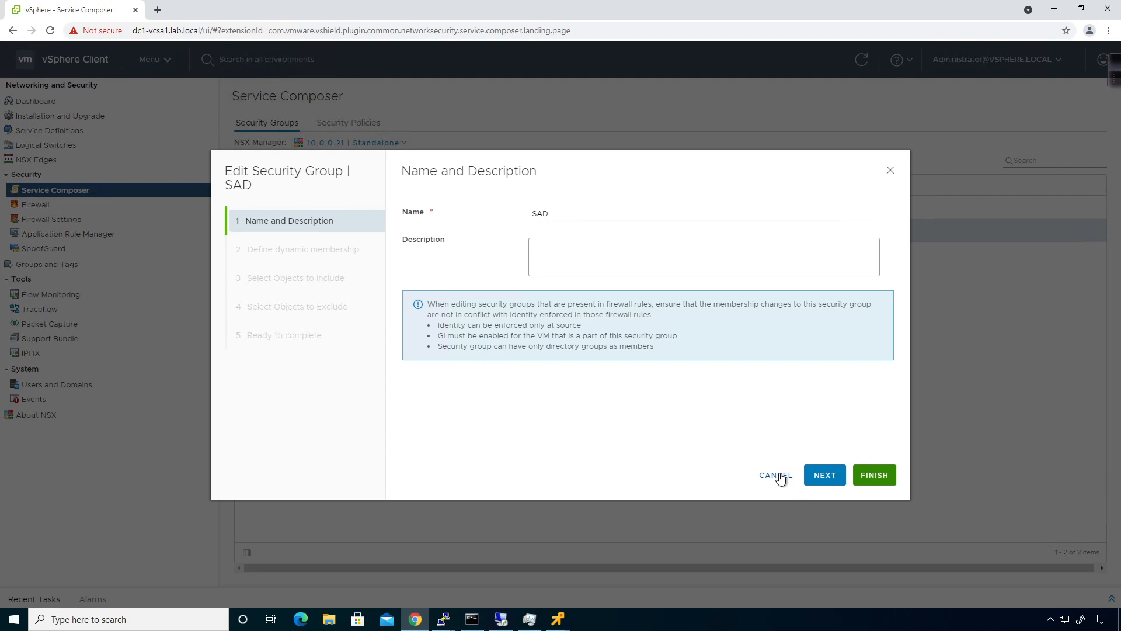
{"action": "left_click", "coordinate": [774, 474]}
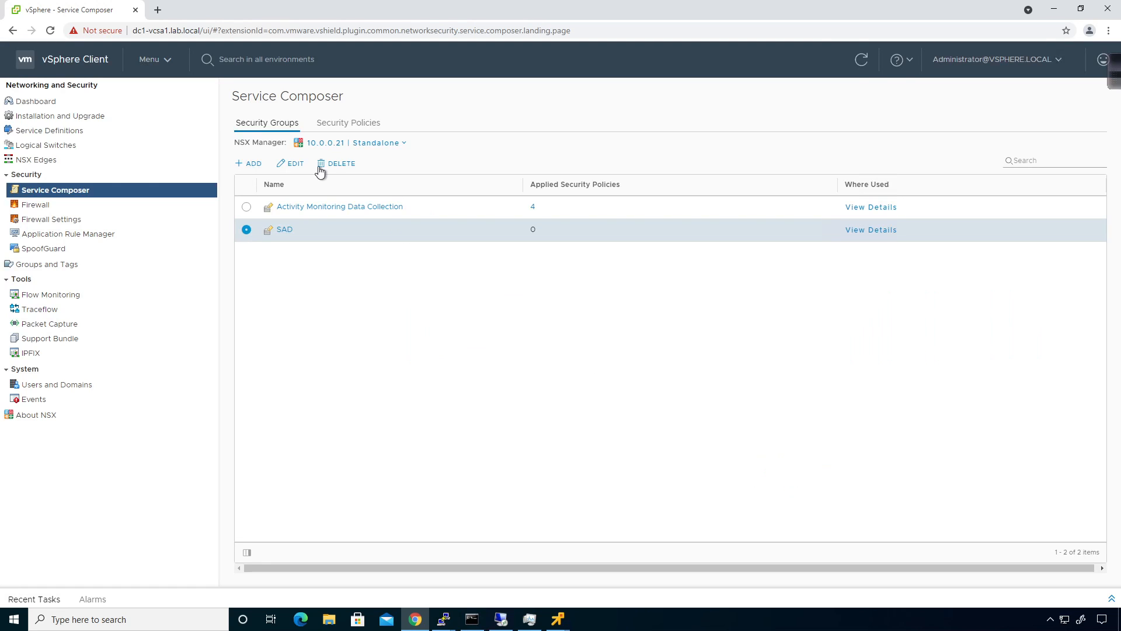
{"action": "left_click", "coordinate": [337, 162]}
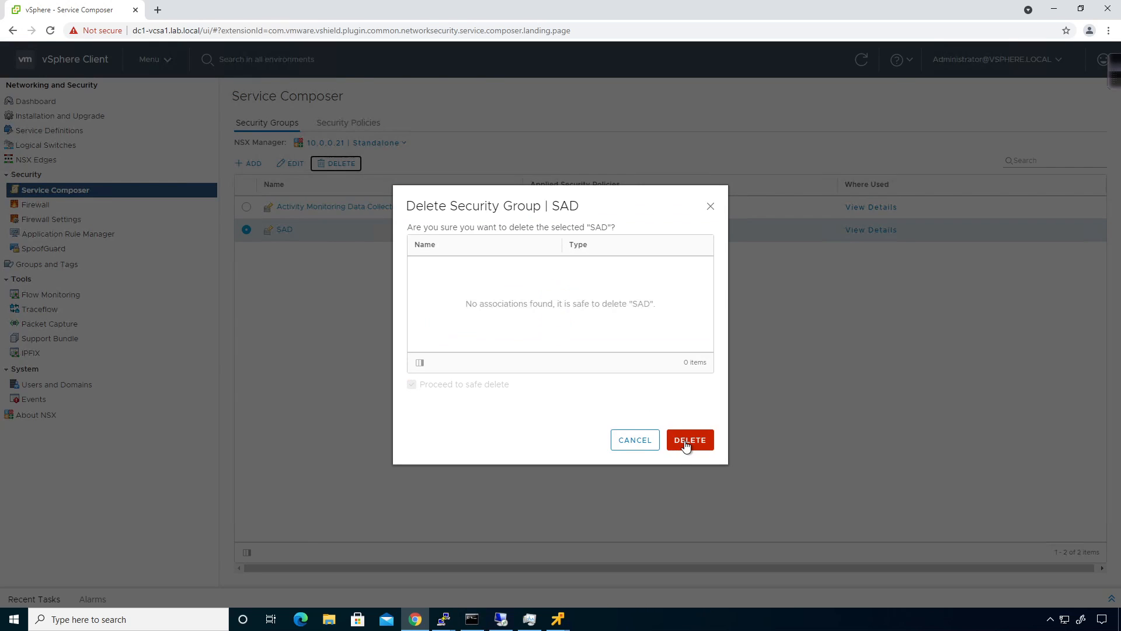
{"action": "left_click", "coordinate": [688, 440]}
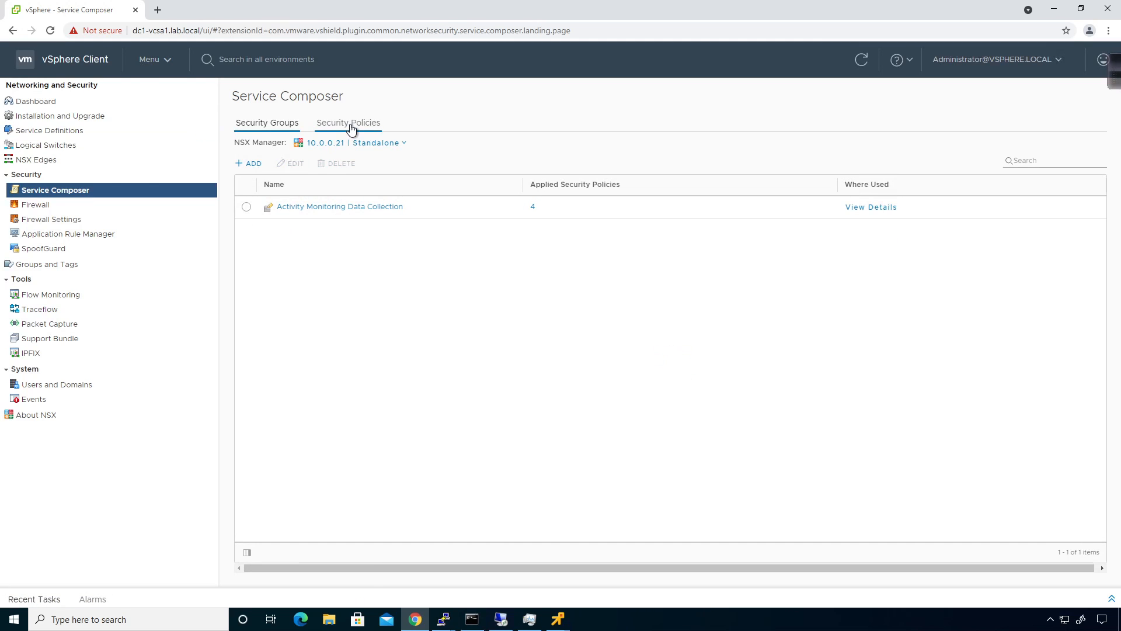
- Open and cancel the Create Security Policy wizard on the empty Security Policies tab
{"action": "left_click", "coordinate": [348, 122]}
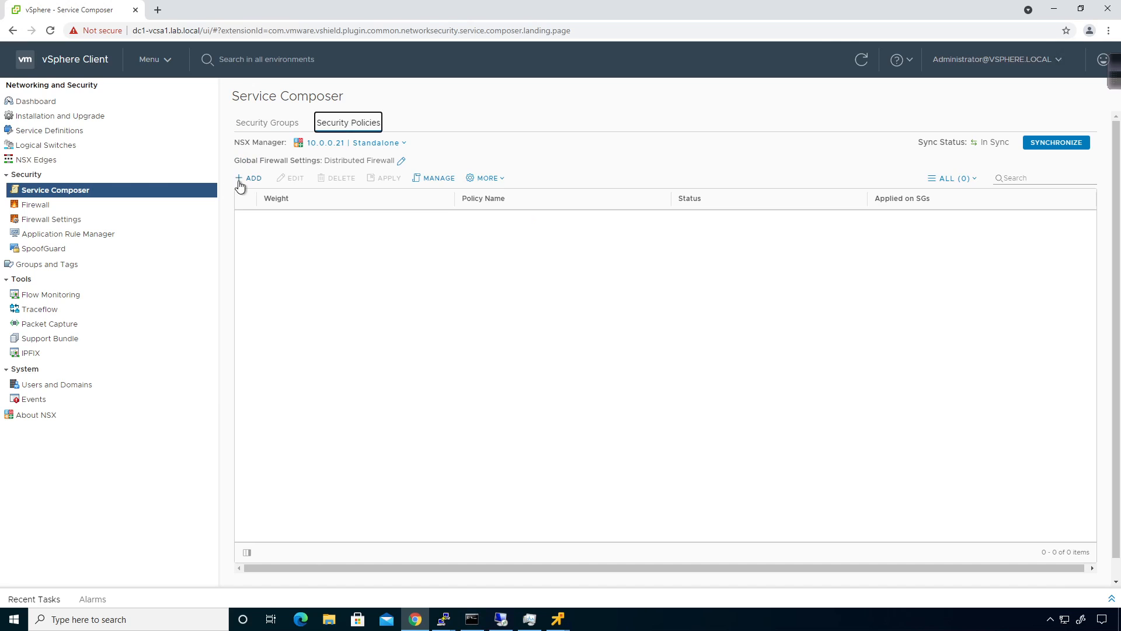
{"action": "left_click", "coordinate": [249, 178]}
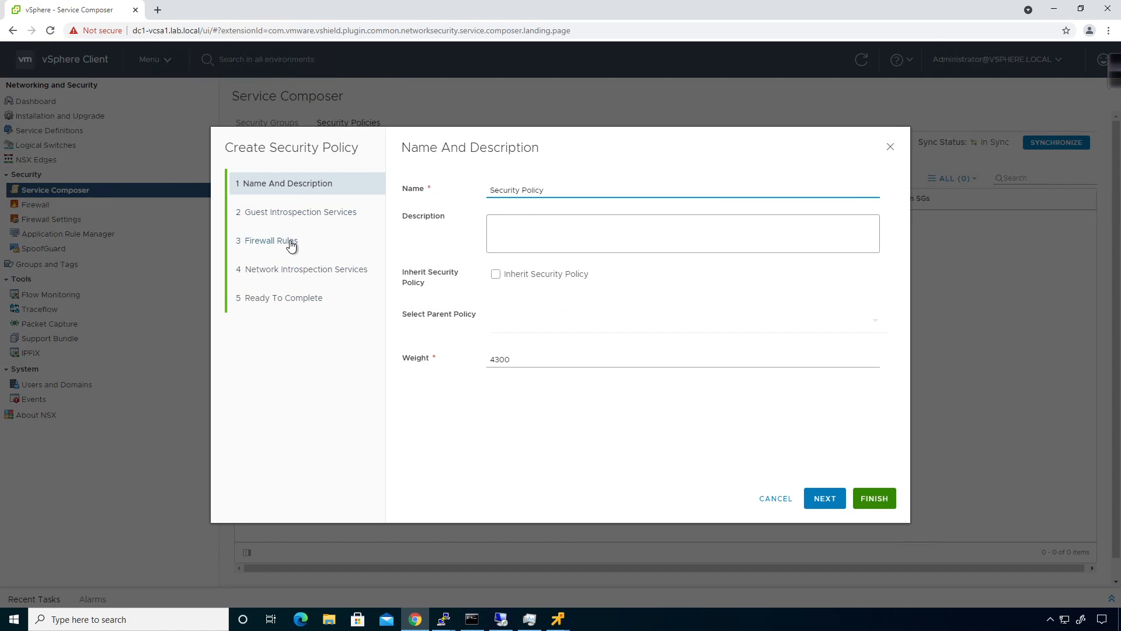
{"action": "mouse_move", "coordinate": [297, 306]}
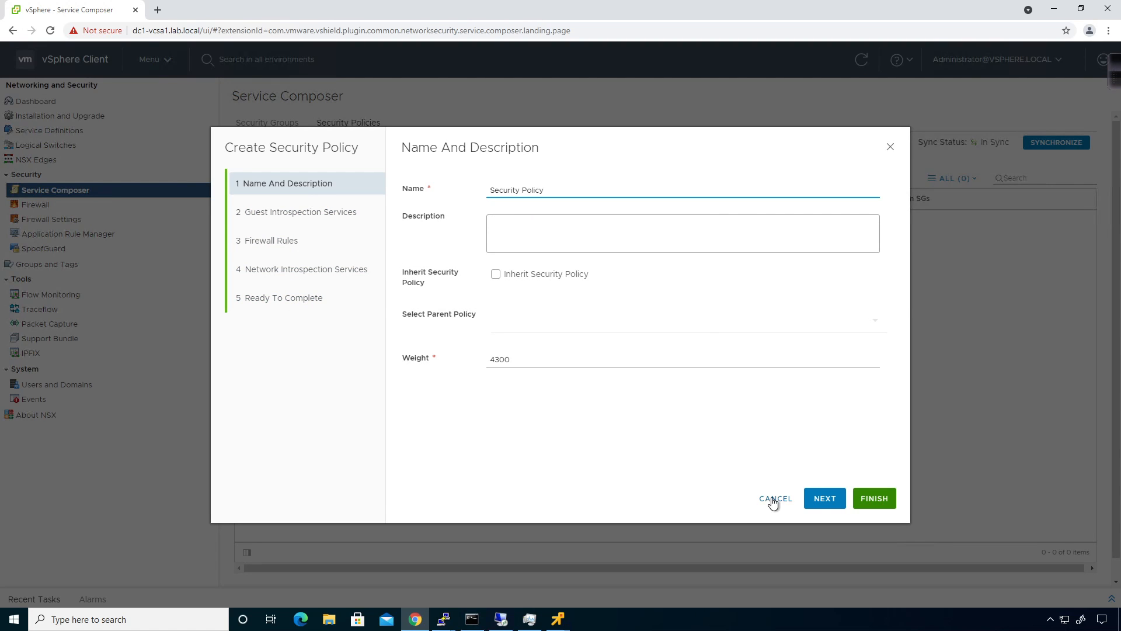
{"action": "left_click", "coordinate": [774, 497]}
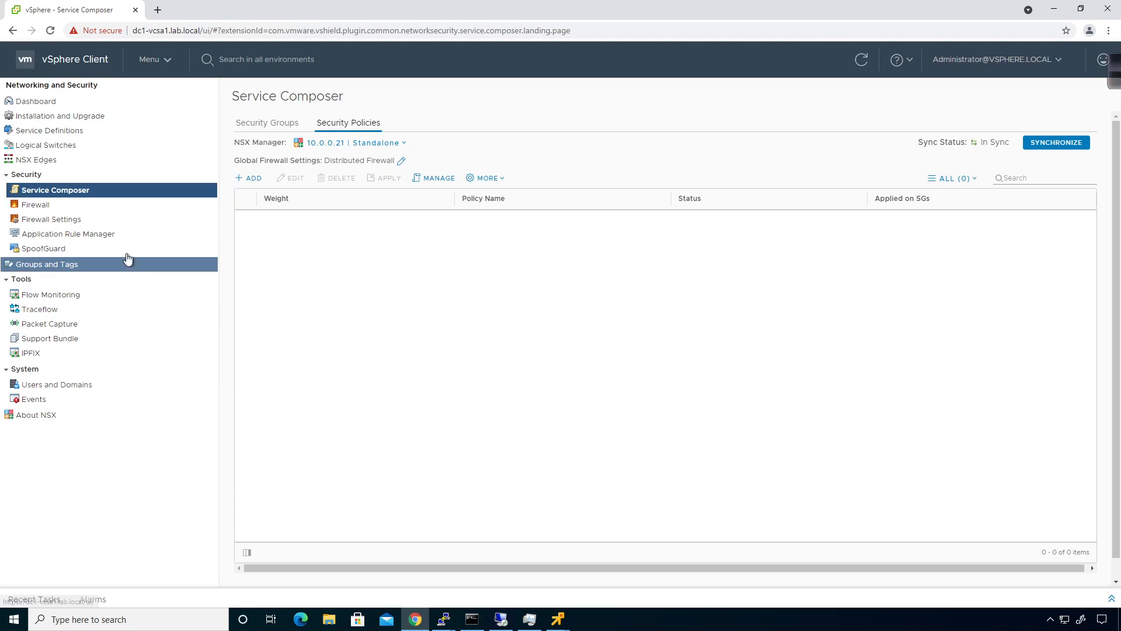
- Browse Firewall Settings timeouts and exclusions: four system-excluded VMs, no user-excluded VMs
{"action": "left_click", "coordinate": [51, 219]}
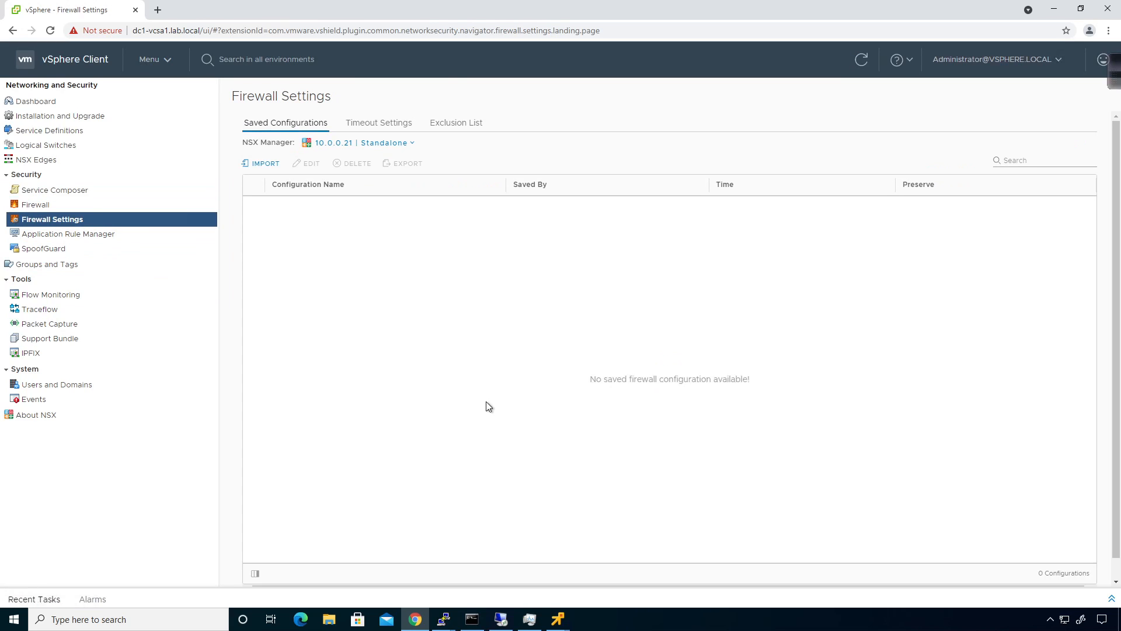
{"action": "mouse_move", "coordinate": [439, 144]}
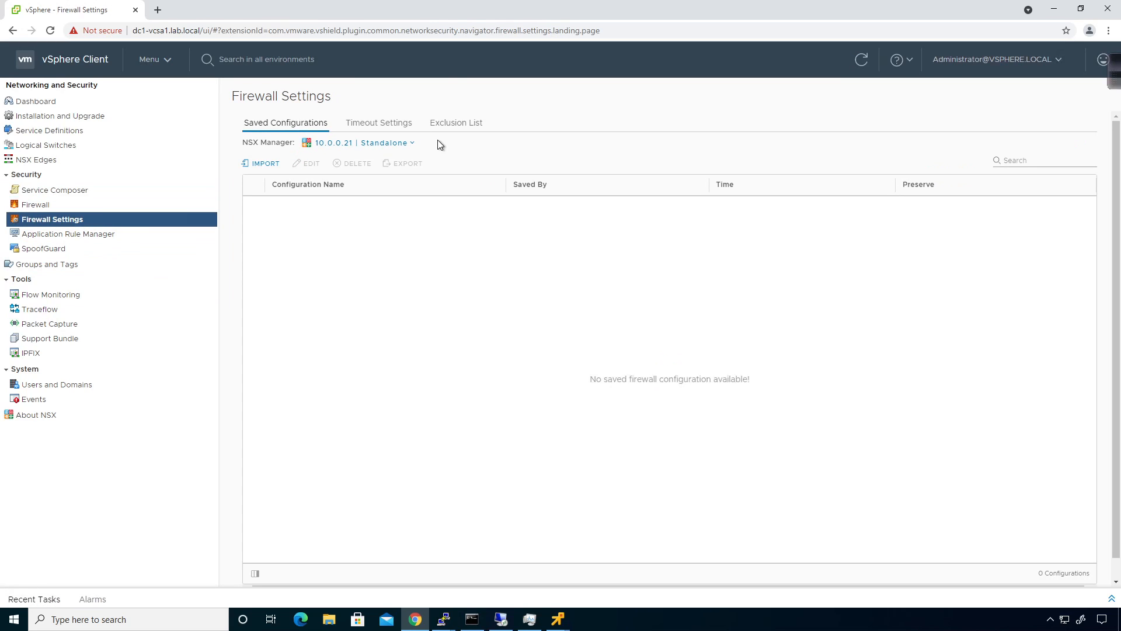
{"action": "mouse_move", "coordinate": [434, 144]}
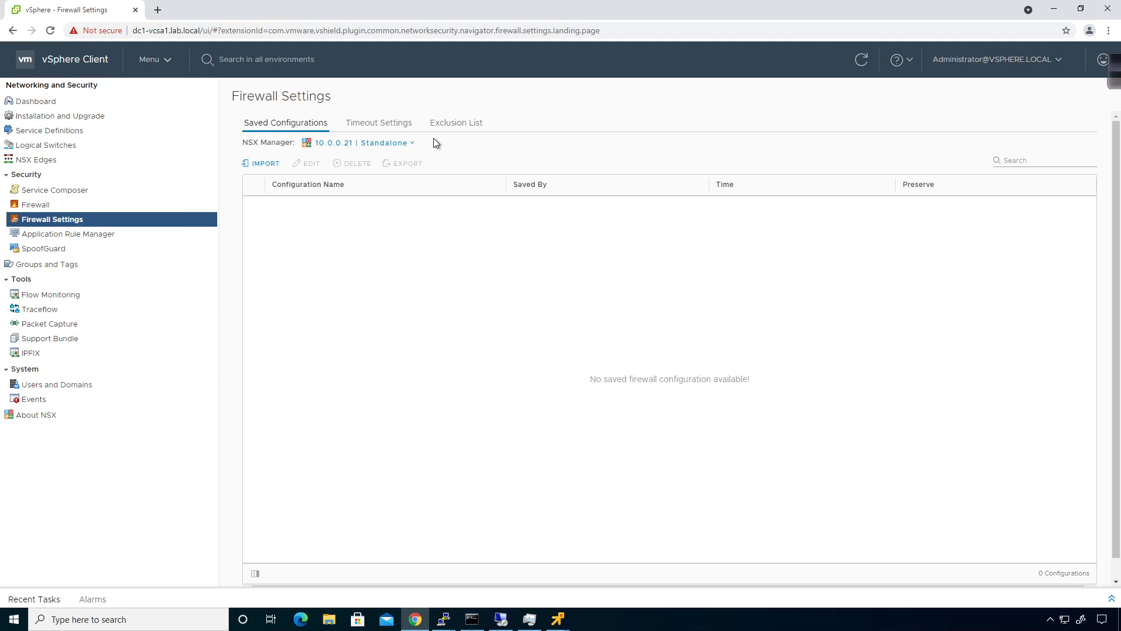
{"action": "mouse_move", "coordinate": [292, 169]}
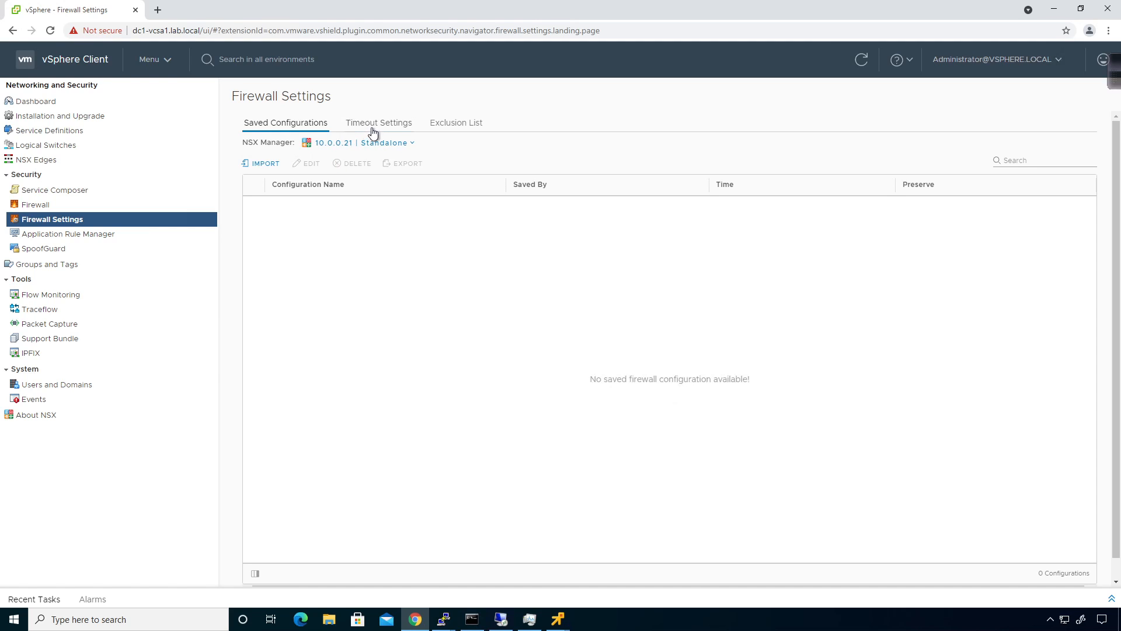
{"action": "left_click", "coordinate": [378, 122]}
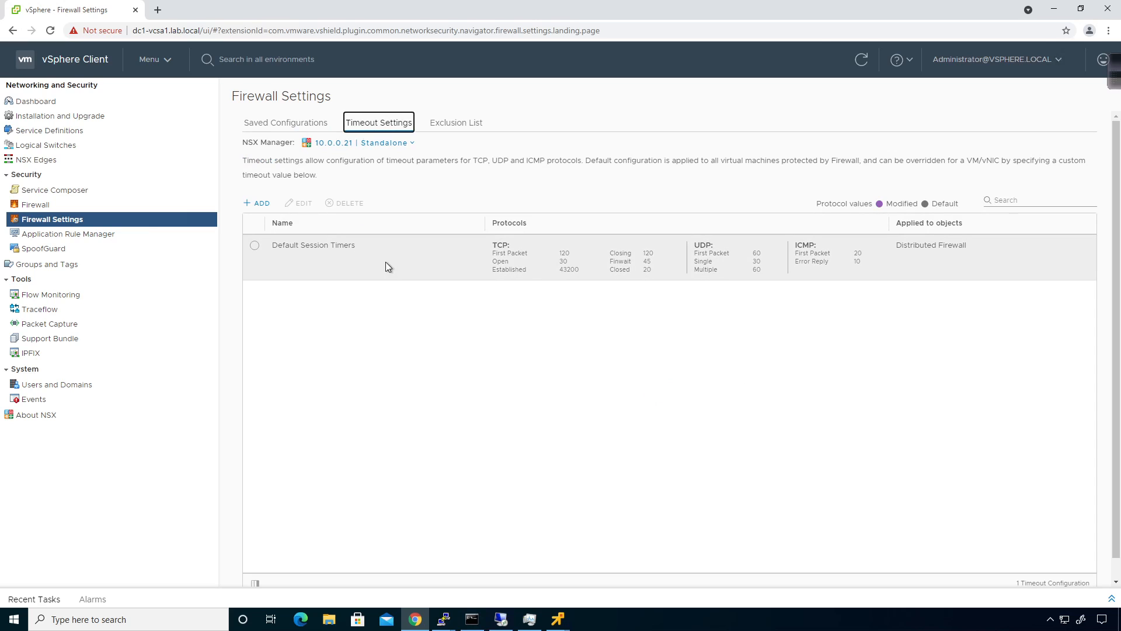
{"action": "left_click", "coordinate": [456, 122]}
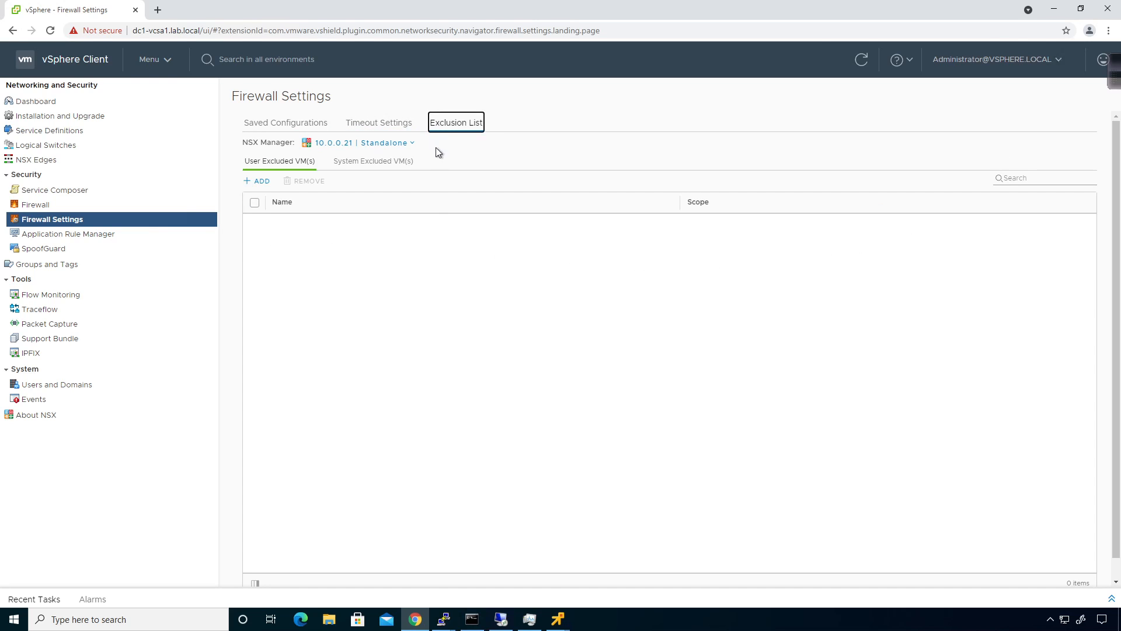
{"action": "left_click", "coordinate": [373, 160]}
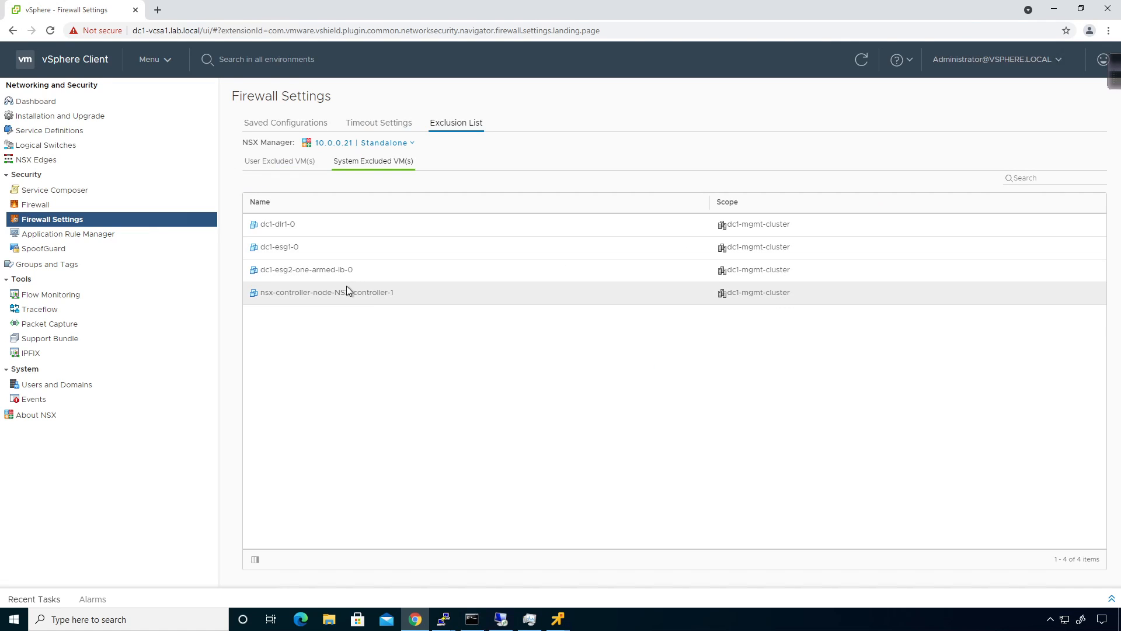
{"action": "mouse_move", "coordinate": [348, 304]}
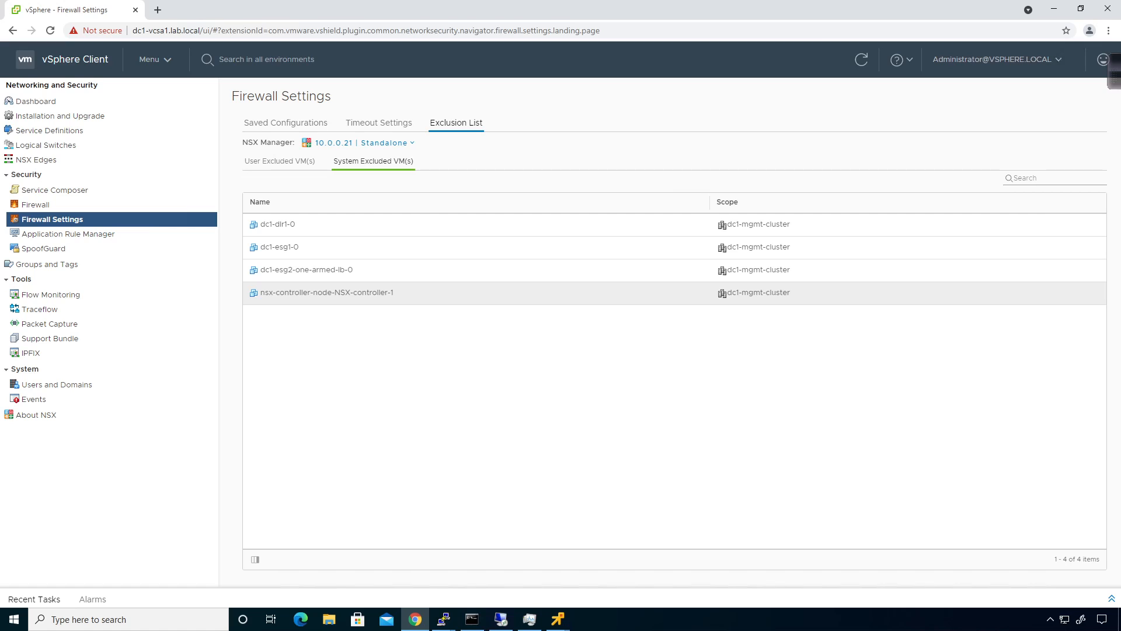
{"action": "mouse_move", "coordinate": [339, 328]}
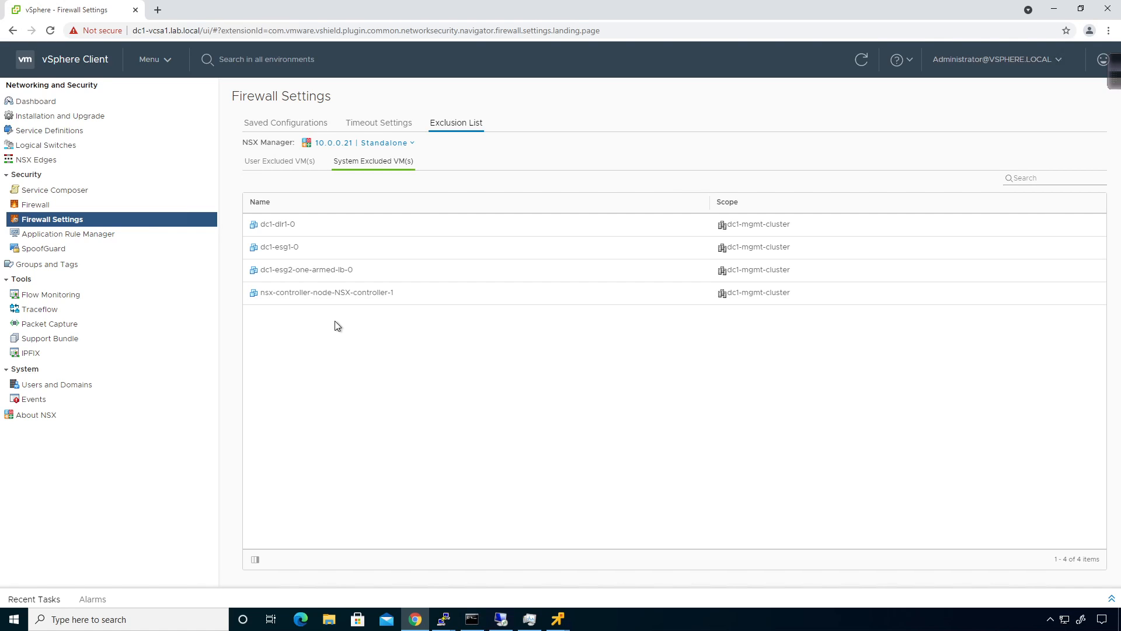
{"action": "mouse_move", "coordinate": [334, 322]}
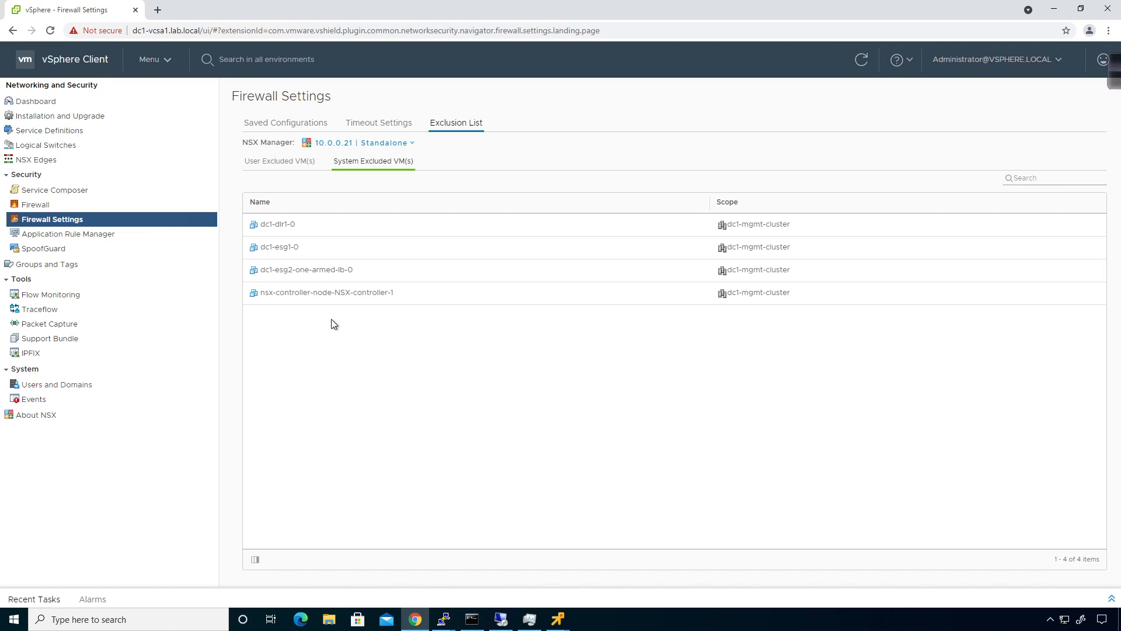
{"action": "mouse_move", "coordinate": [304, 169]}
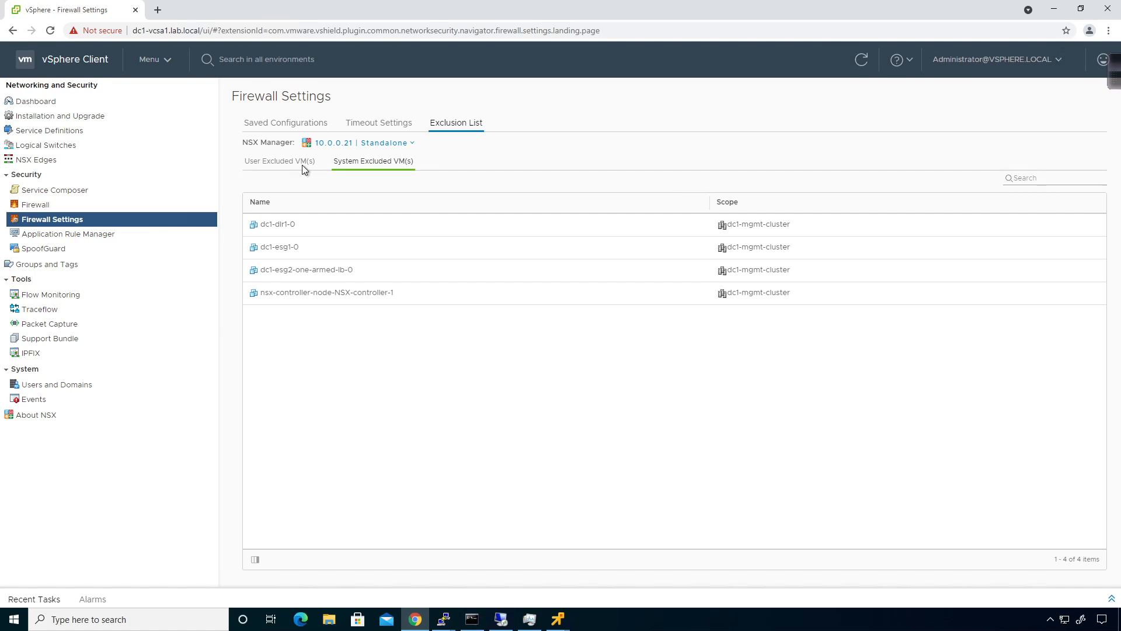
{"action": "left_click", "coordinate": [280, 160]}
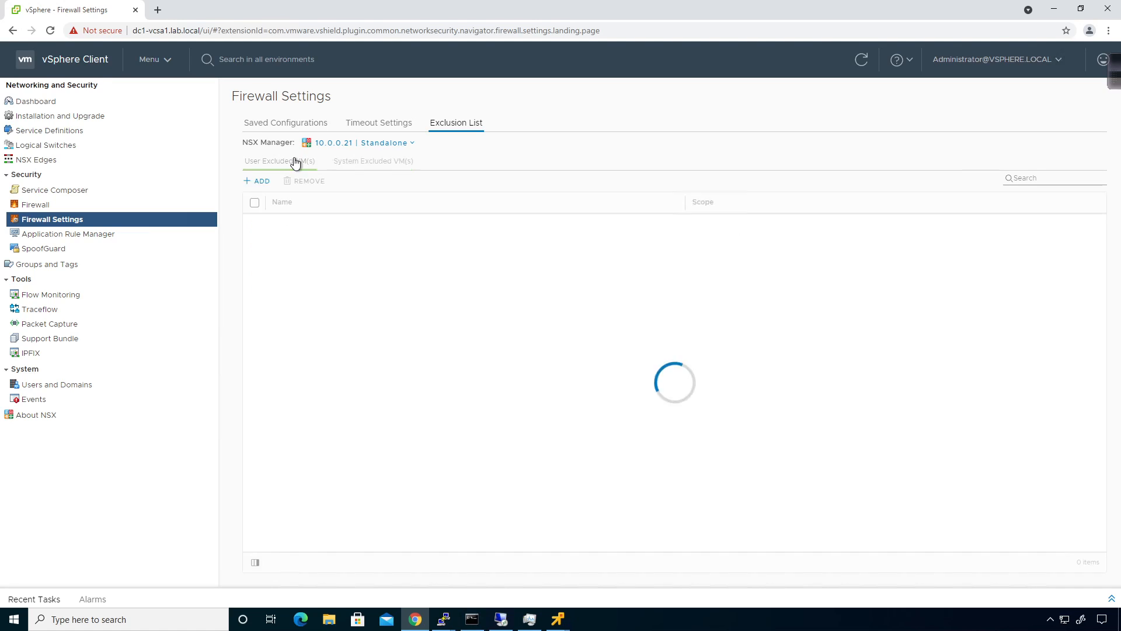
{"action": "left_click", "coordinate": [280, 160]}
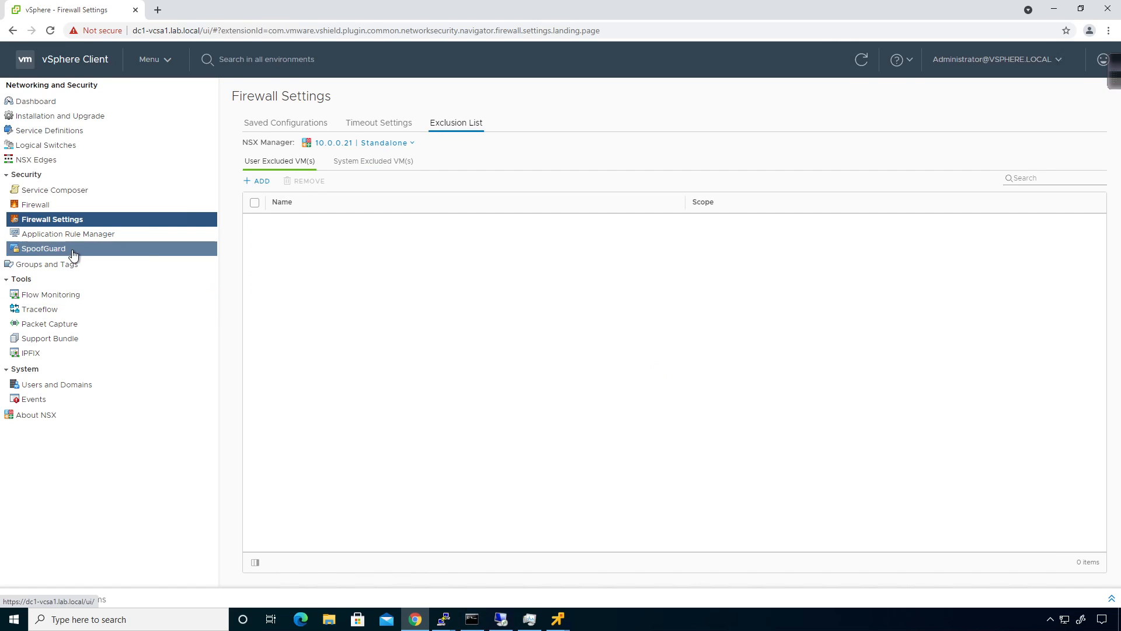
- Draft Application Rule Manager session TEST with lvm1 and win-vm1, then cancel it unstarted
{"action": "left_click", "coordinate": [68, 234]}
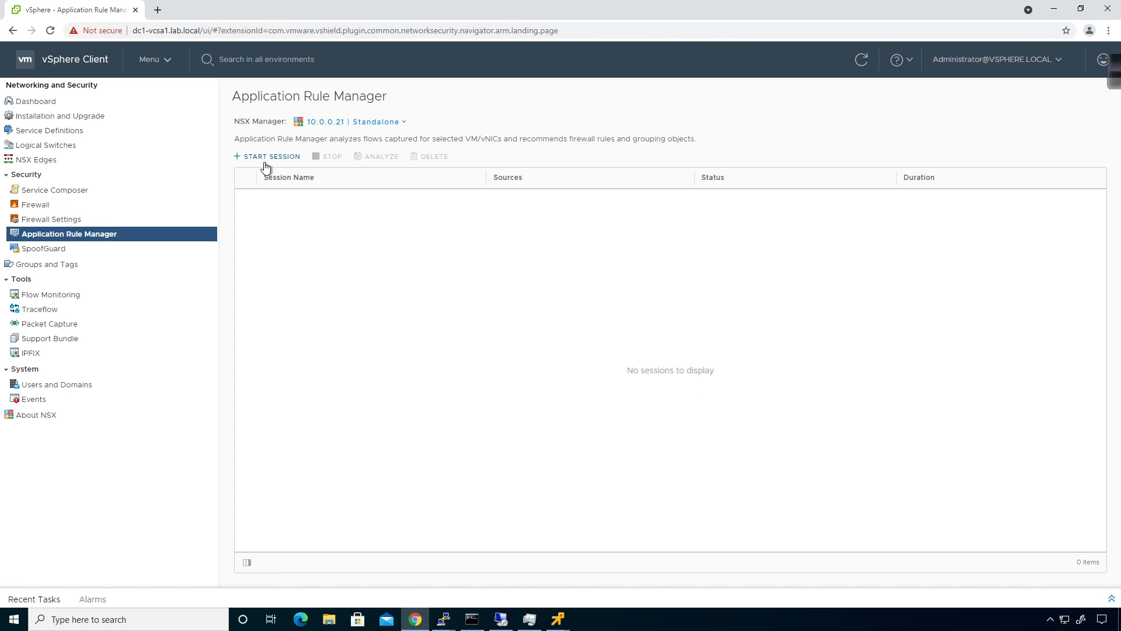
{"action": "mouse_move", "coordinate": [345, 152]}
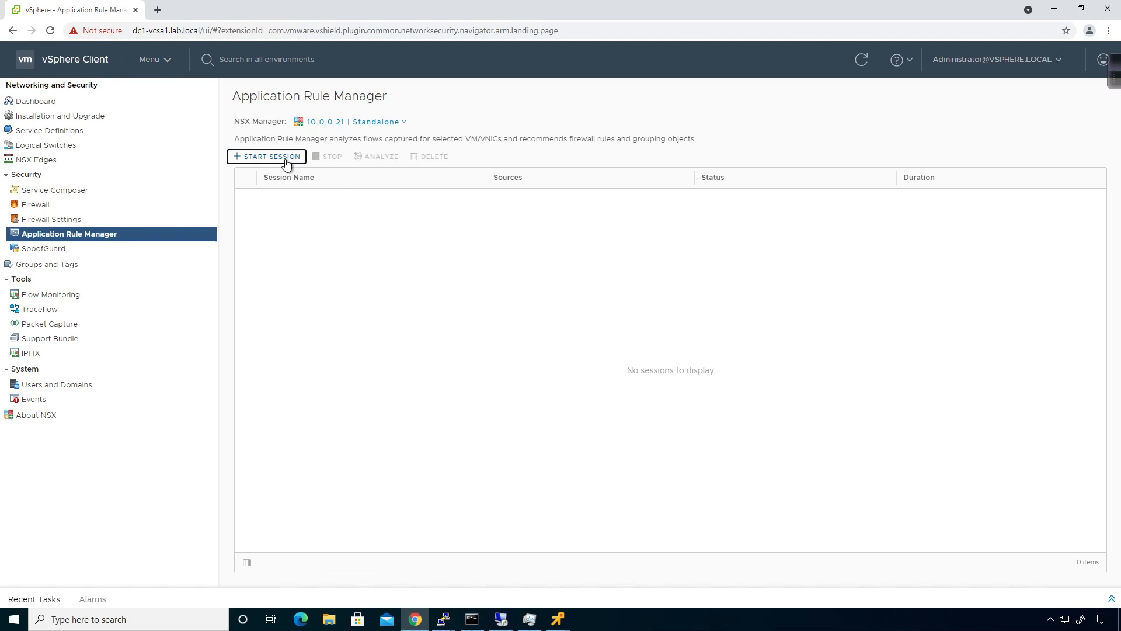
{"action": "left_click", "coordinate": [266, 156]}
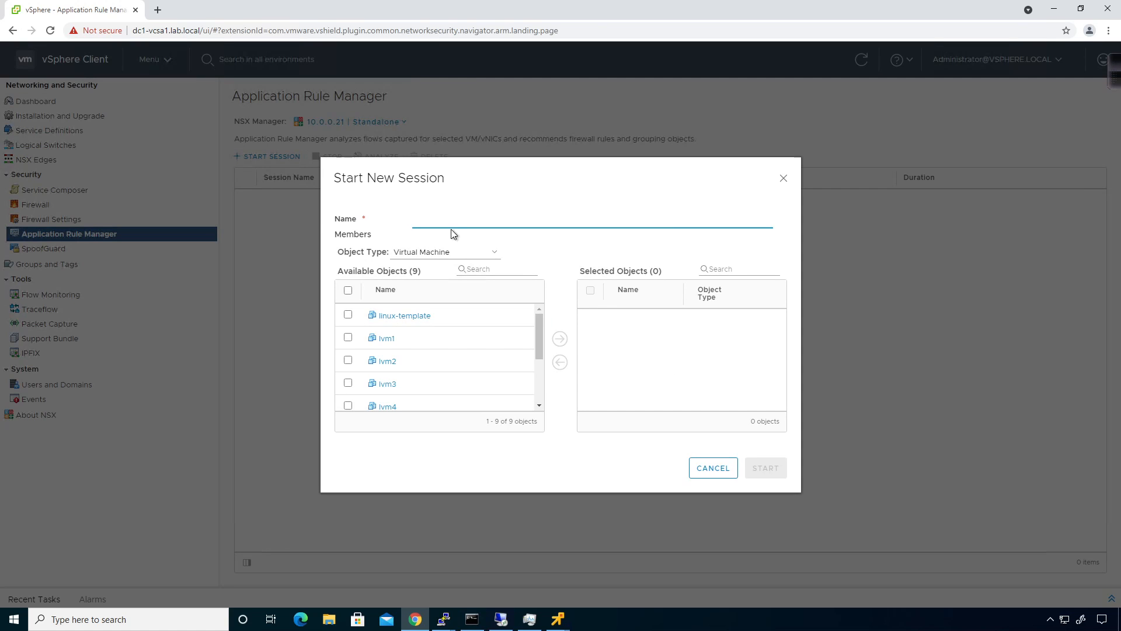
{"action": "type", "text": "TEST"}
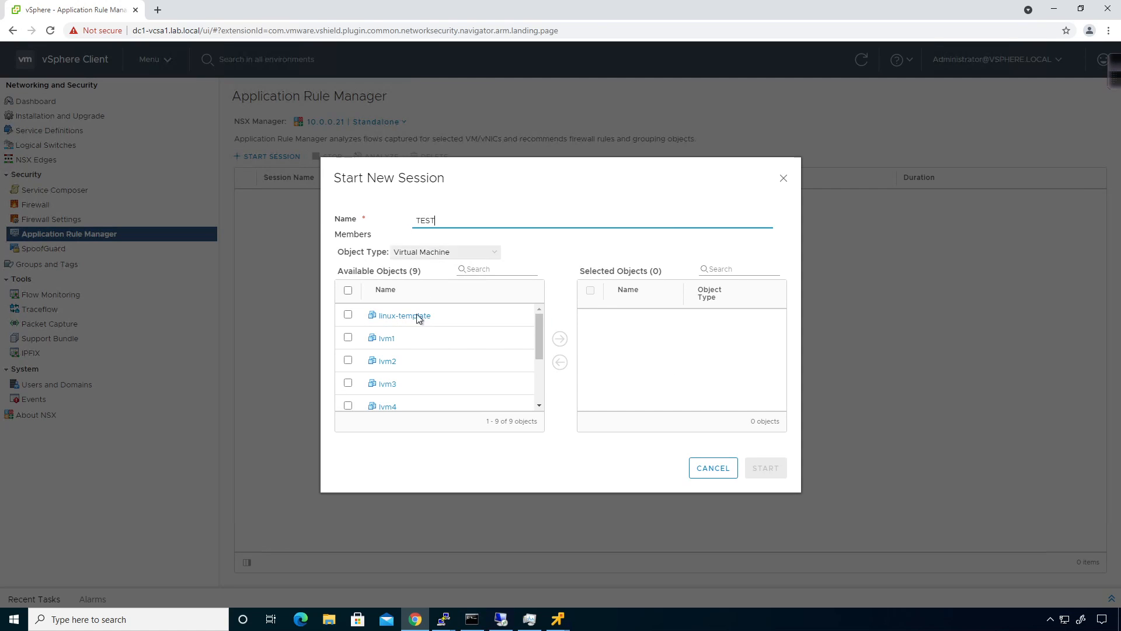
{"action": "left_click", "coordinate": [348, 338]}
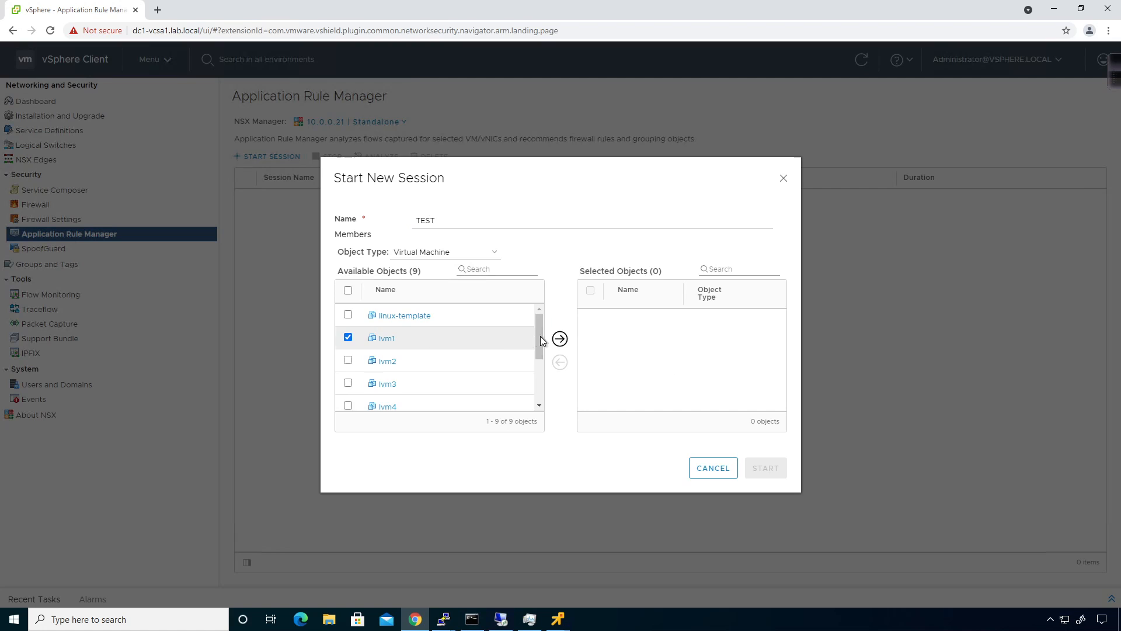
{"action": "left_click", "coordinate": [560, 338]}
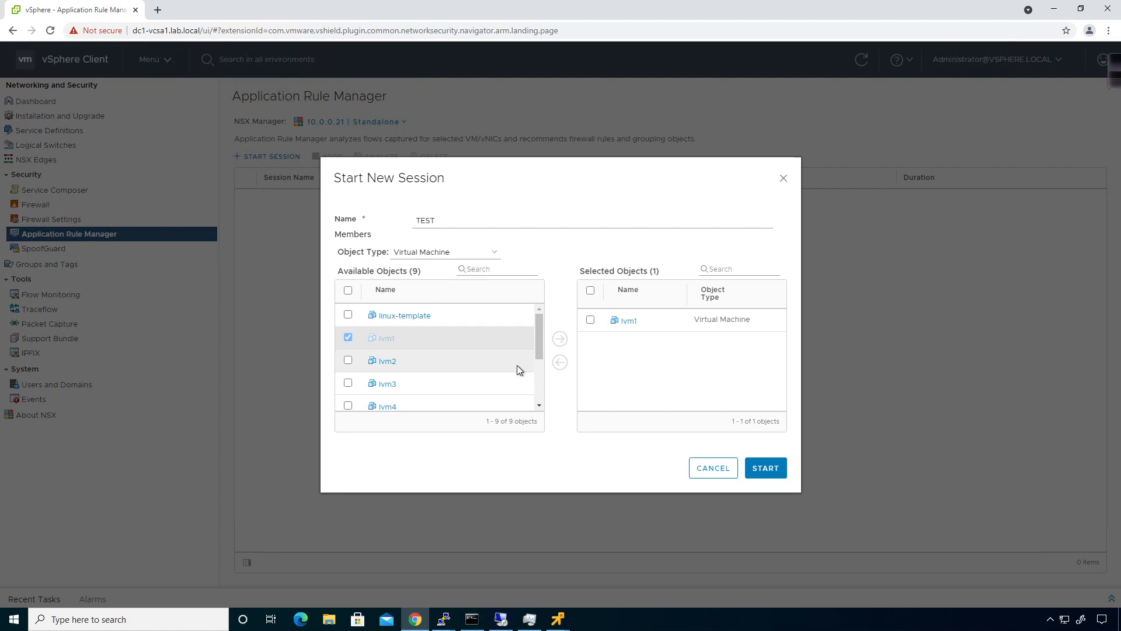
{"action": "scroll", "scroll_direction": "down", "scroll_amount": 3}
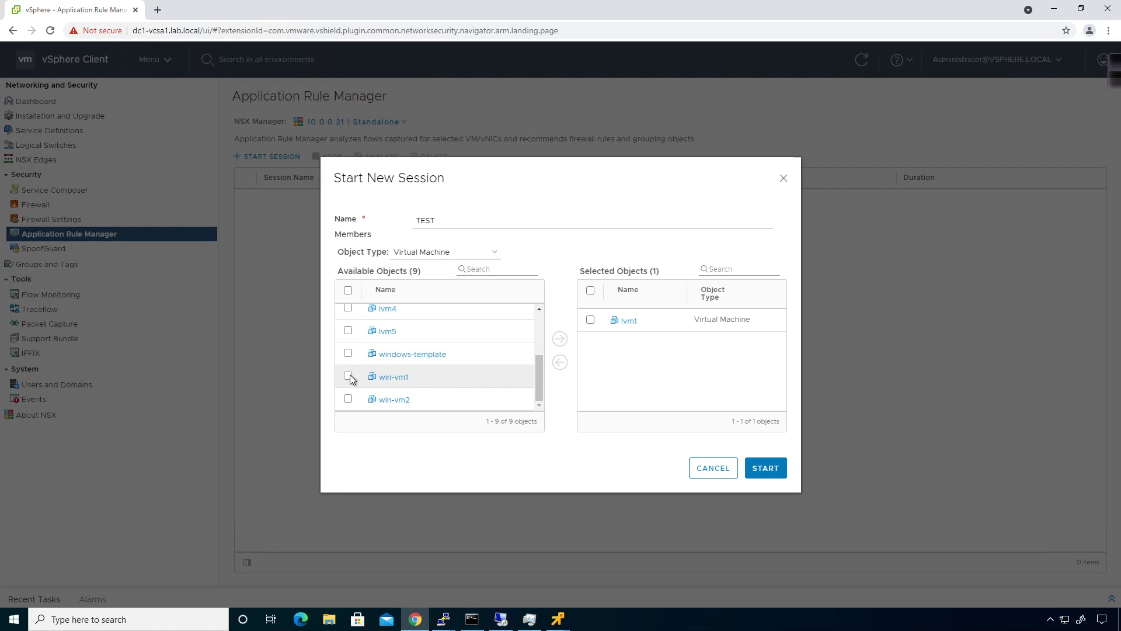
{"action": "left_click", "coordinate": [348, 376]}
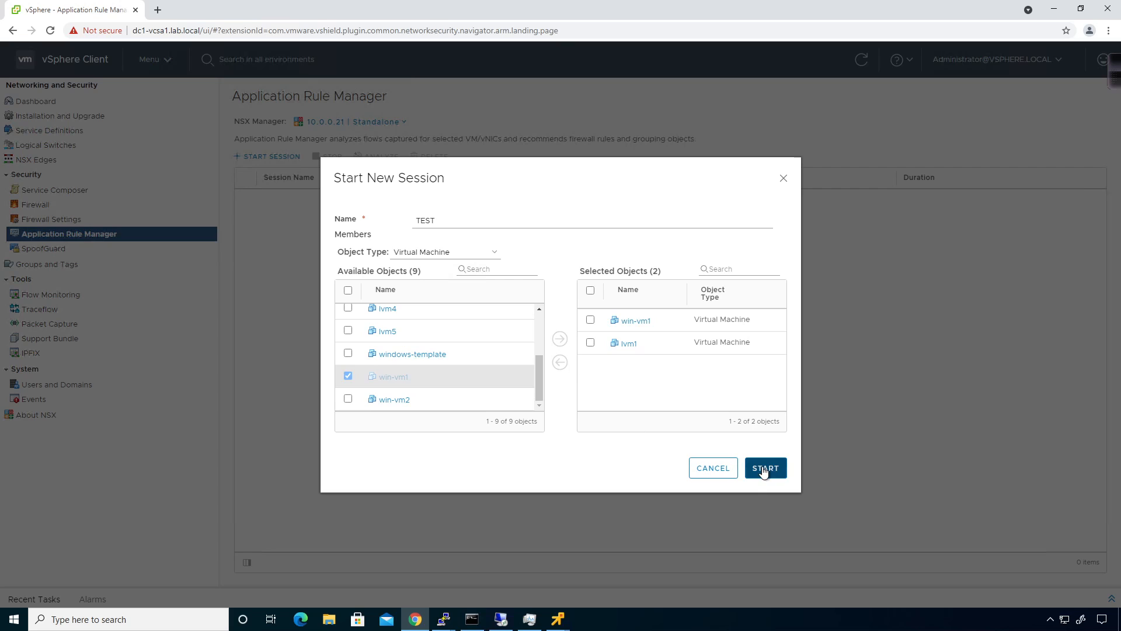
{"action": "mouse_move", "coordinate": [734, 490]}
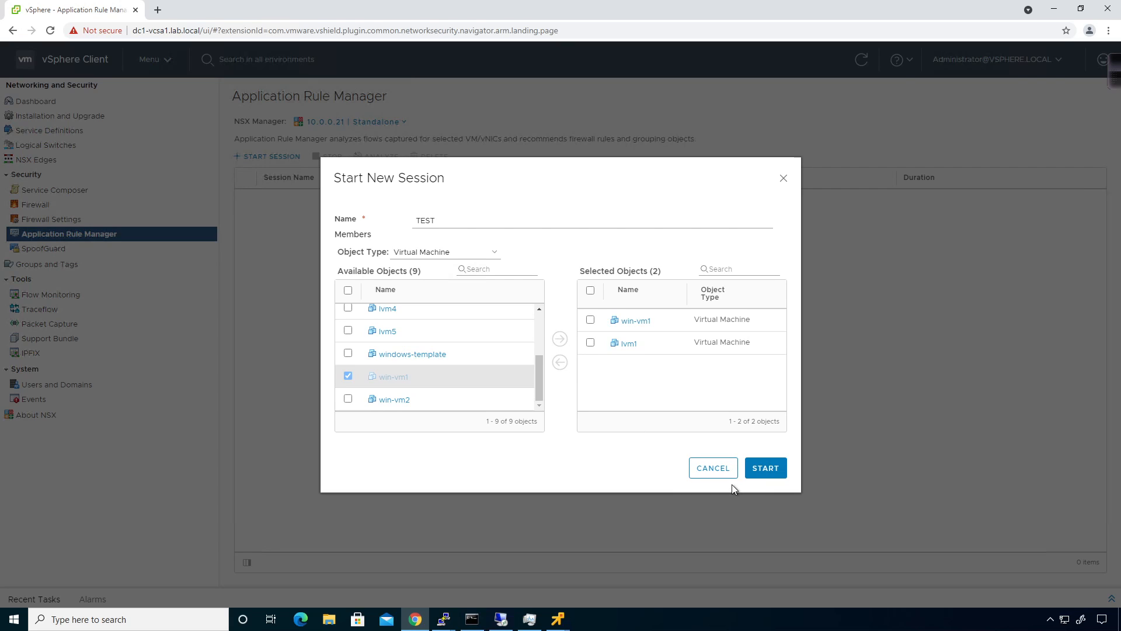
{"action": "mouse_move", "coordinate": [711, 490]}
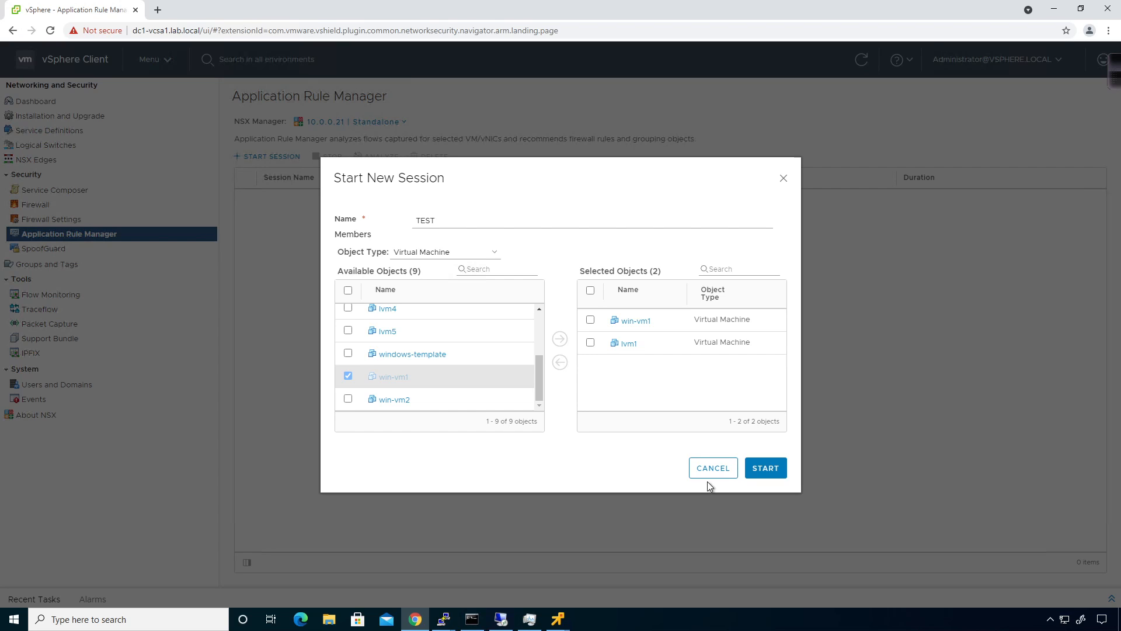
{"action": "left_click", "coordinate": [712, 468]}
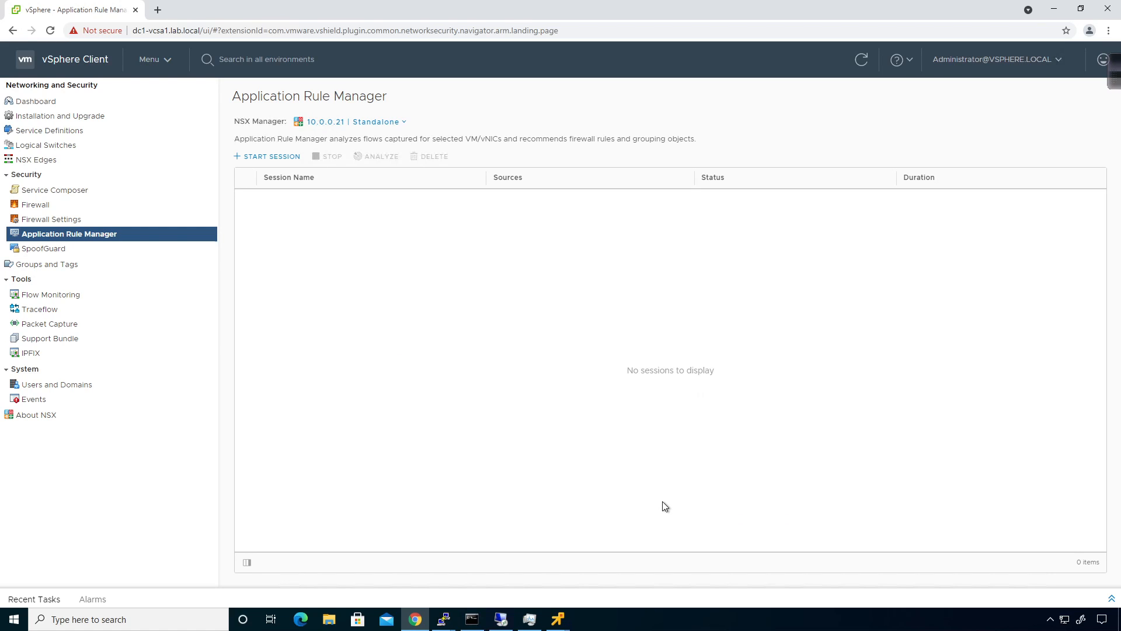
{"action": "mouse_move", "coordinate": [660, 505]}
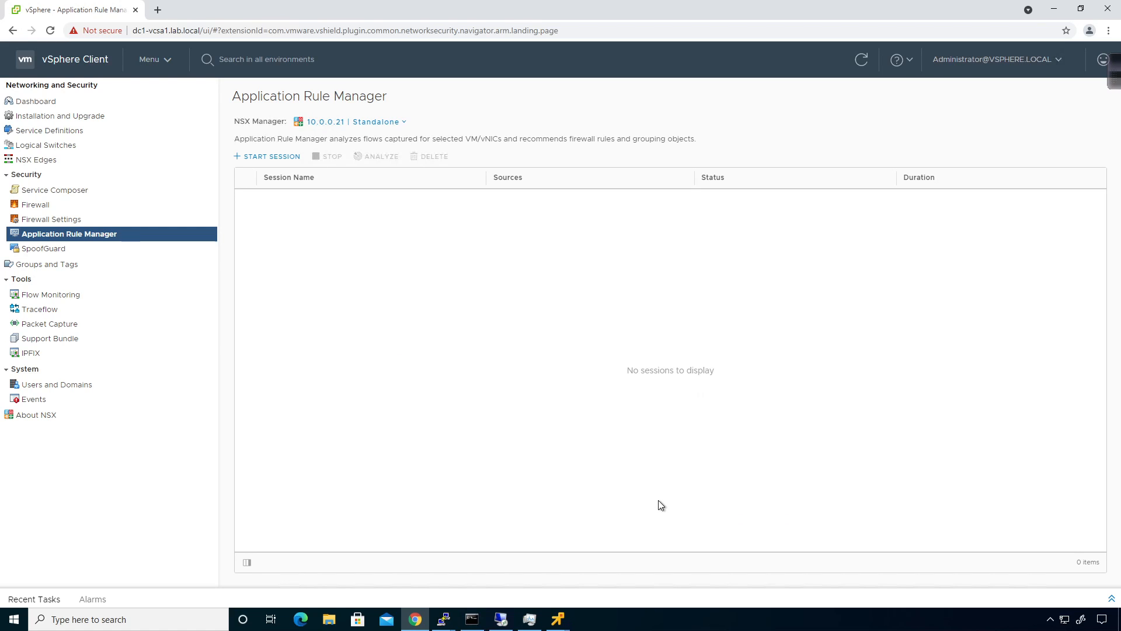
{"action": "mouse_move", "coordinate": [478, 22]}
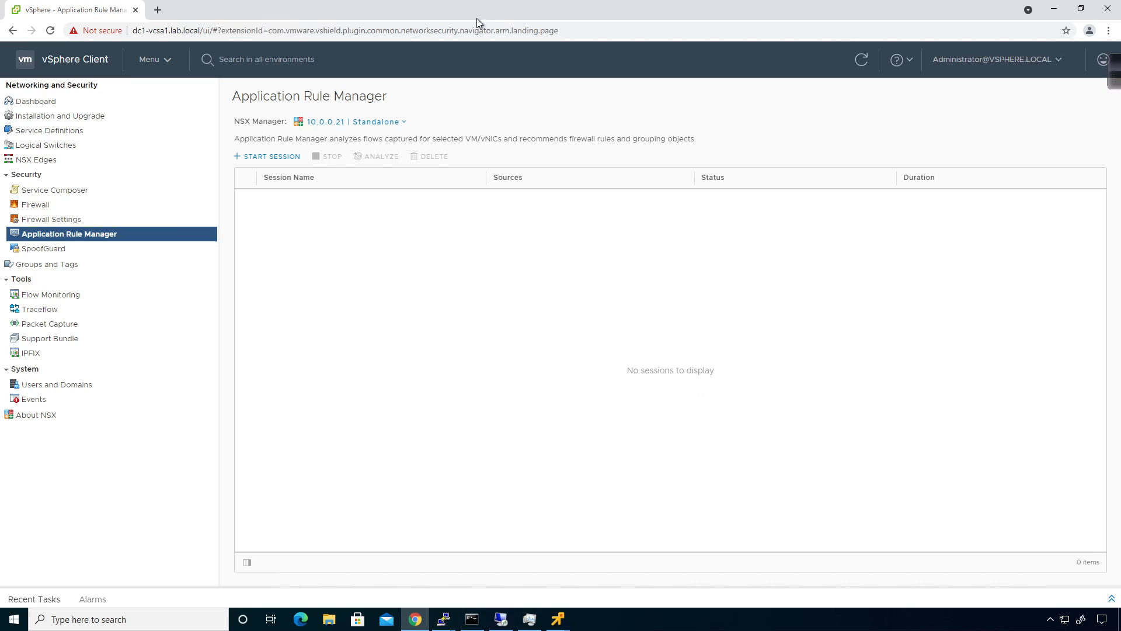
- Start a new SpoofGuard policy and cancel it, leaving only the disabled Default Policy
{"action": "left_click", "coordinate": [43, 248]}
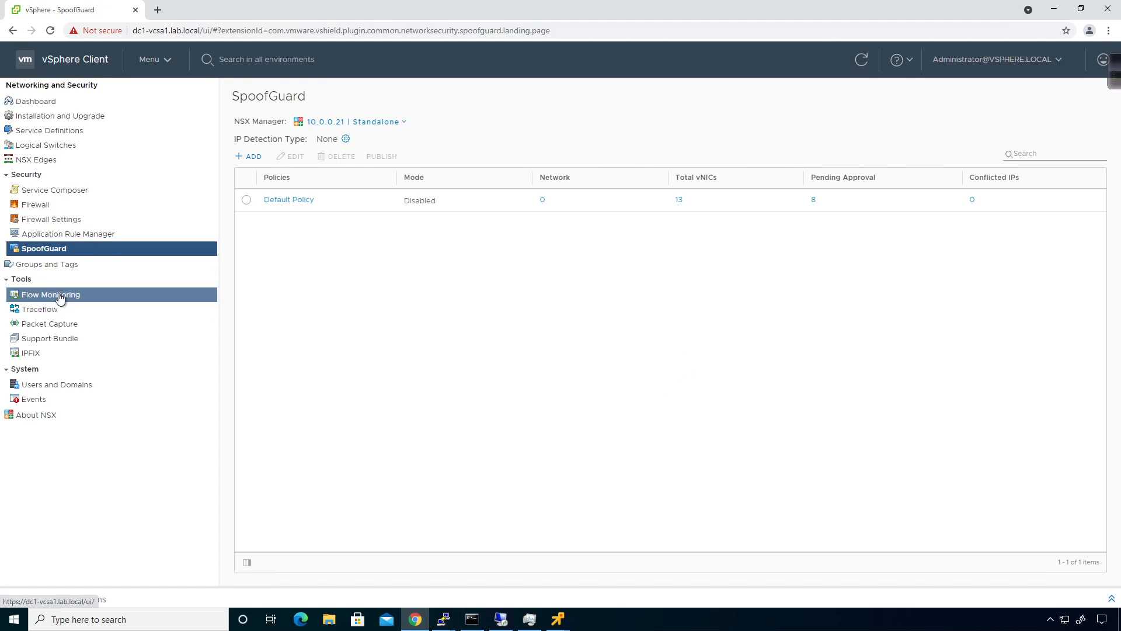
{"action": "mouse_move", "coordinate": [50, 323]}
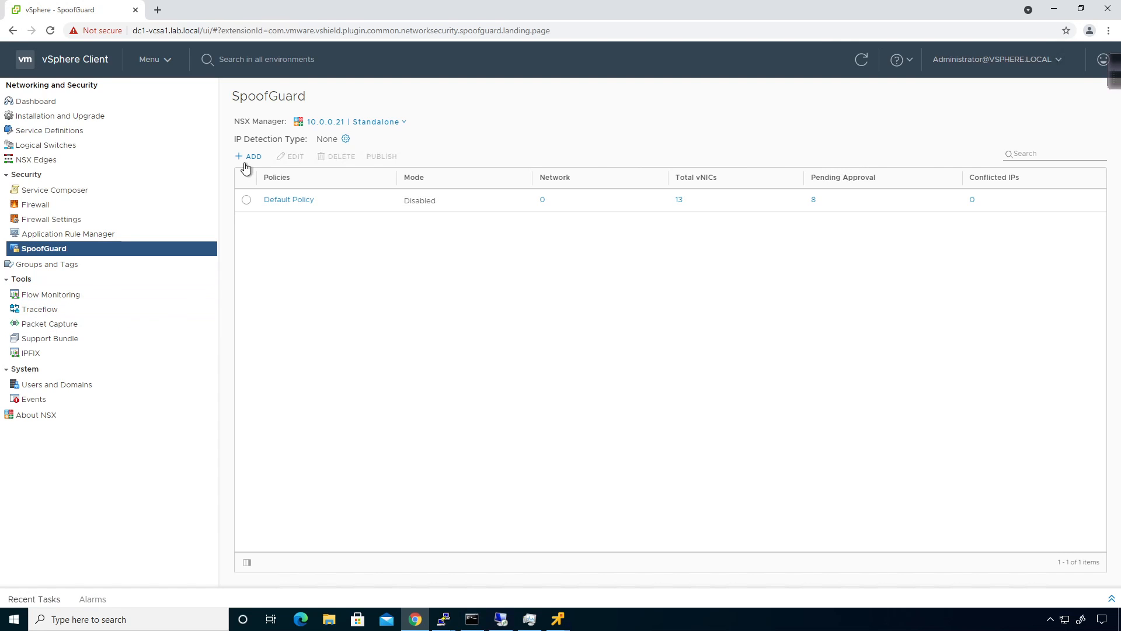
{"action": "left_click", "coordinate": [247, 155]}
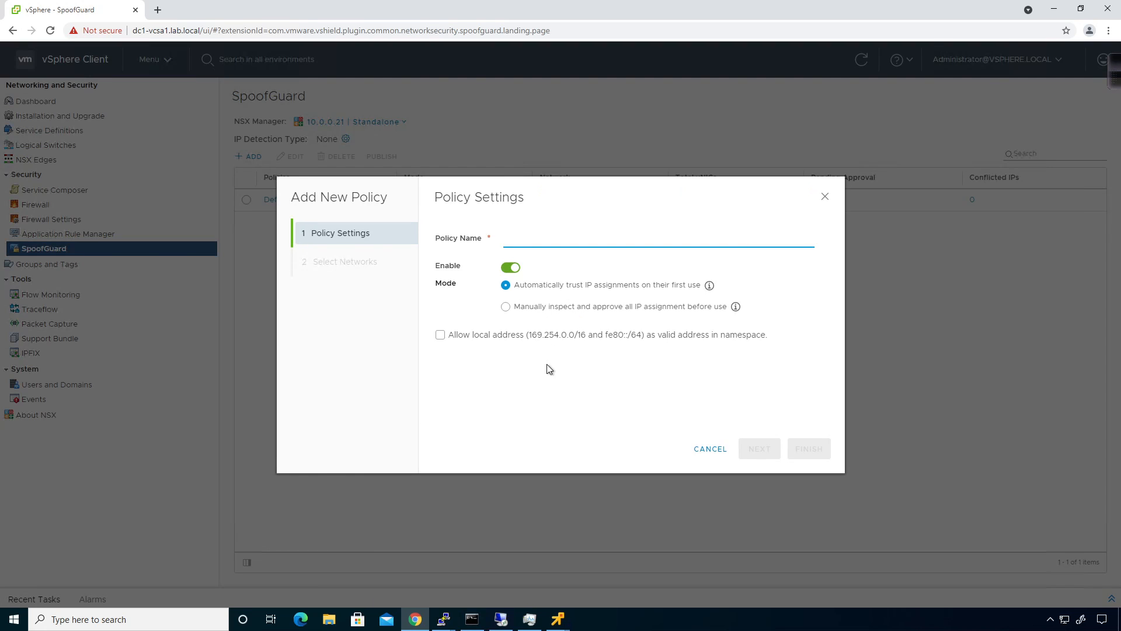
{"action": "mouse_move", "coordinate": [545, 372]}
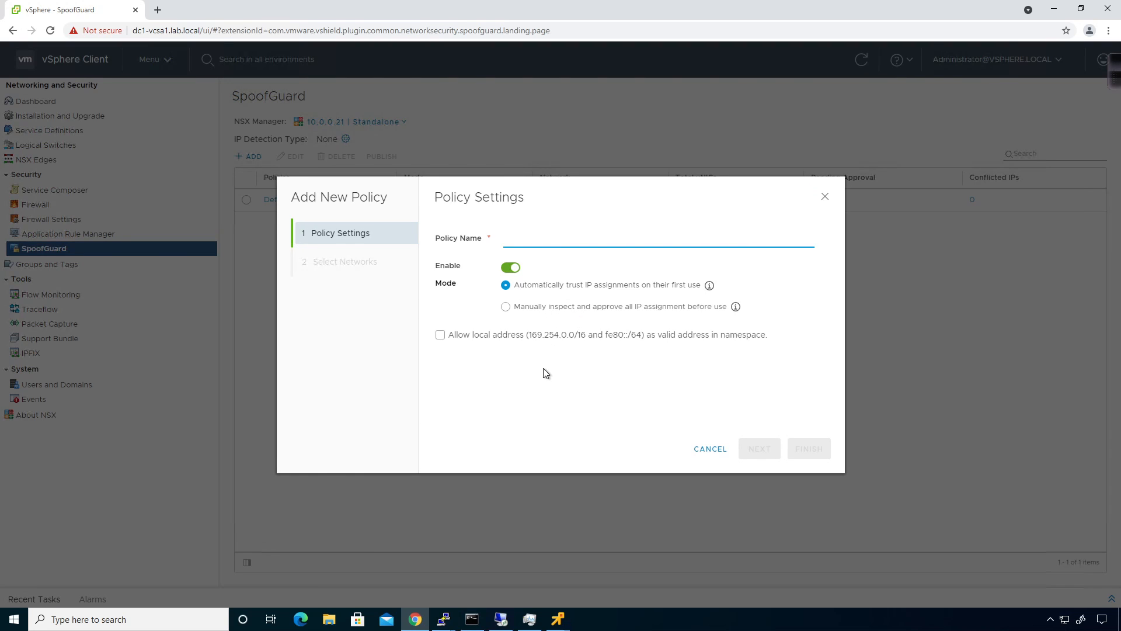
{"action": "mouse_move", "coordinate": [685, 462]}
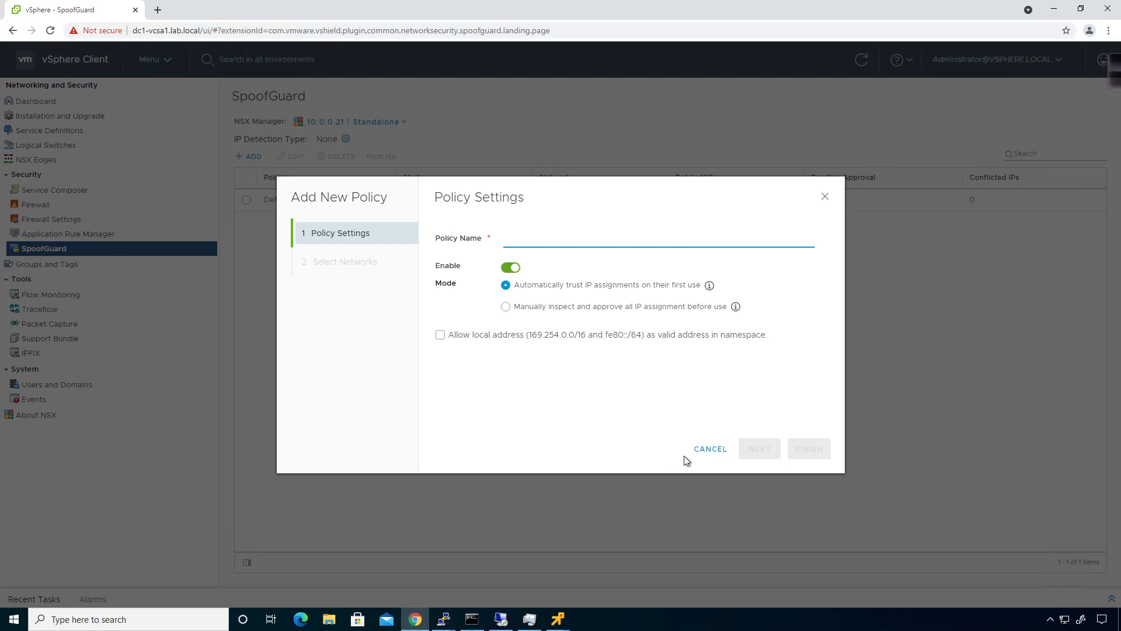
{"action": "left_click", "coordinate": [708, 449]}
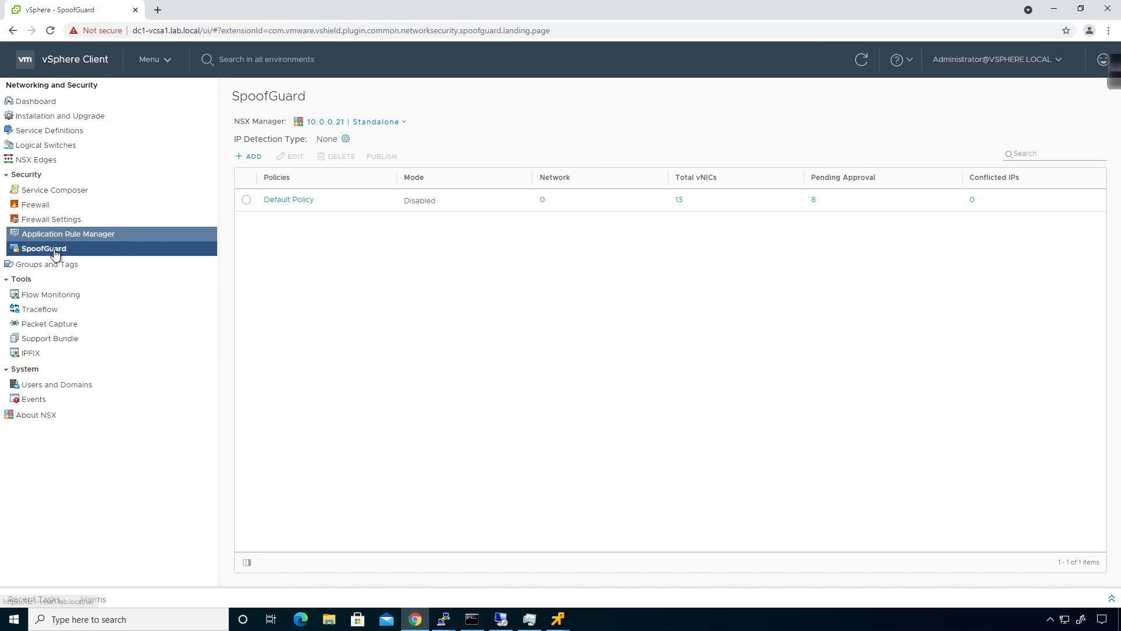
- Browse empty IP Sets and MAC Sets, Services, then the 41 Service Groups
{"action": "left_click", "coordinate": [46, 264]}
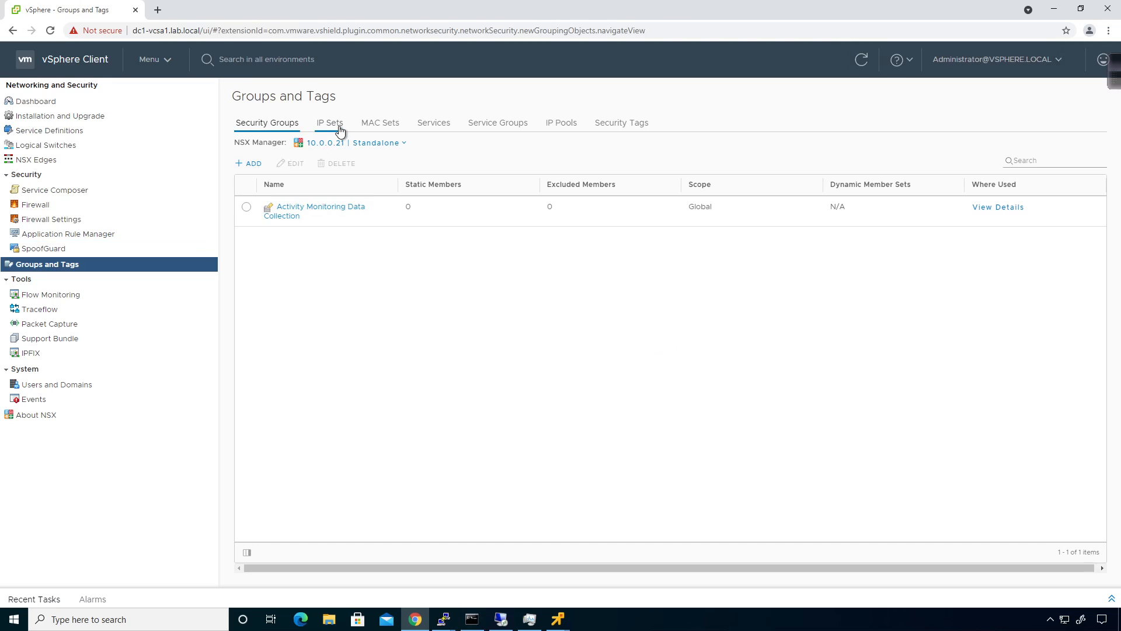
{"action": "mouse_move", "coordinate": [391, 106]}
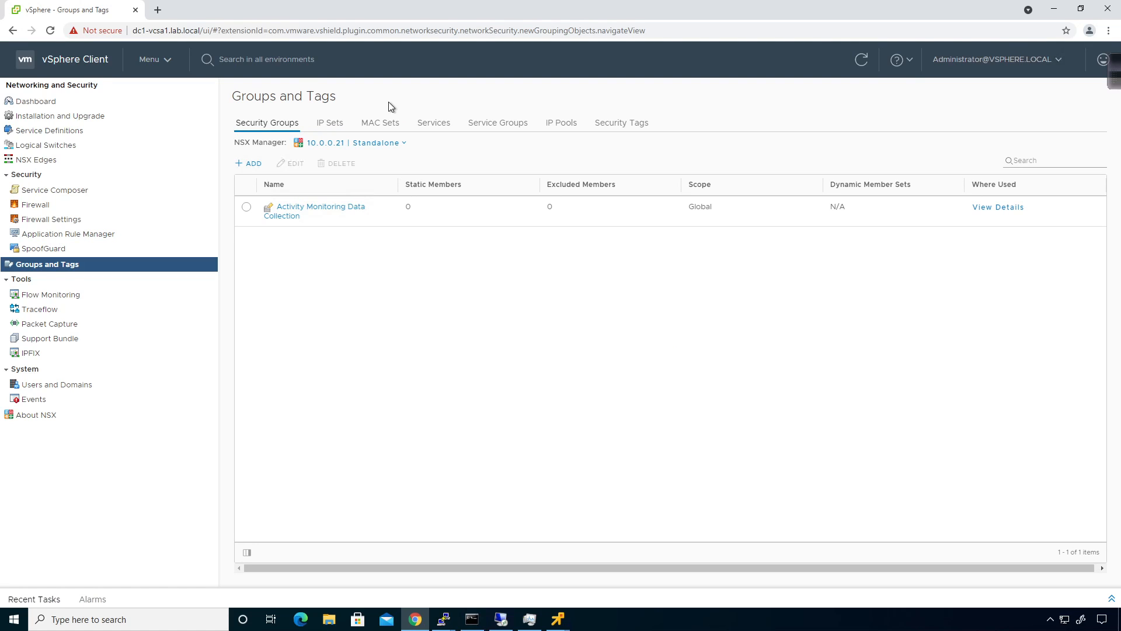
{"action": "left_click", "coordinate": [329, 122]}
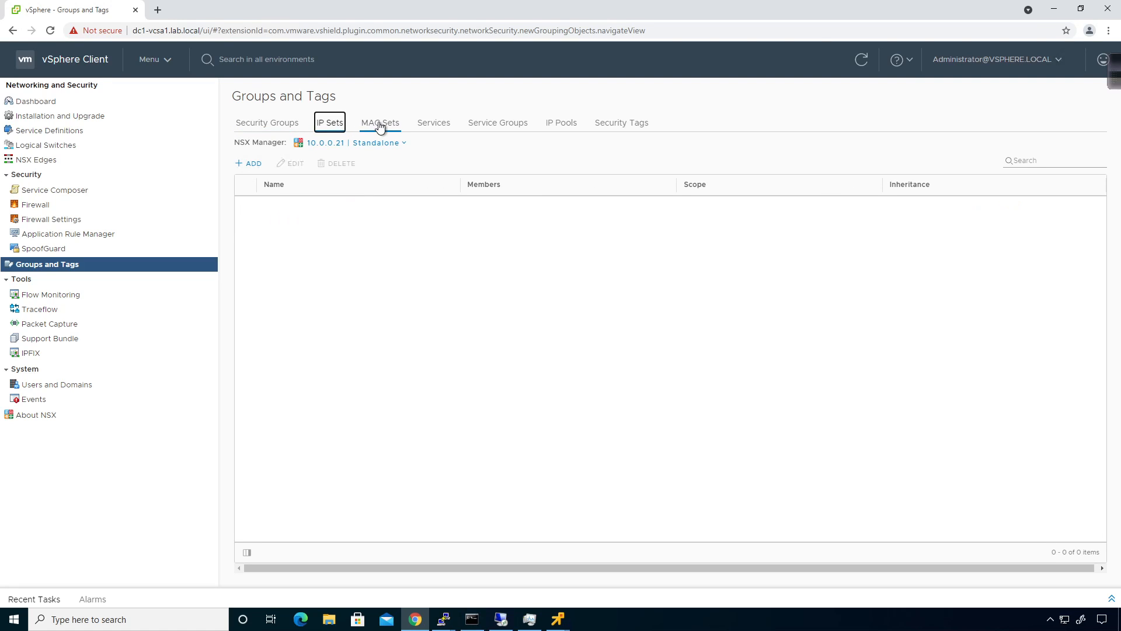
{"action": "left_click", "coordinate": [380, 122]}
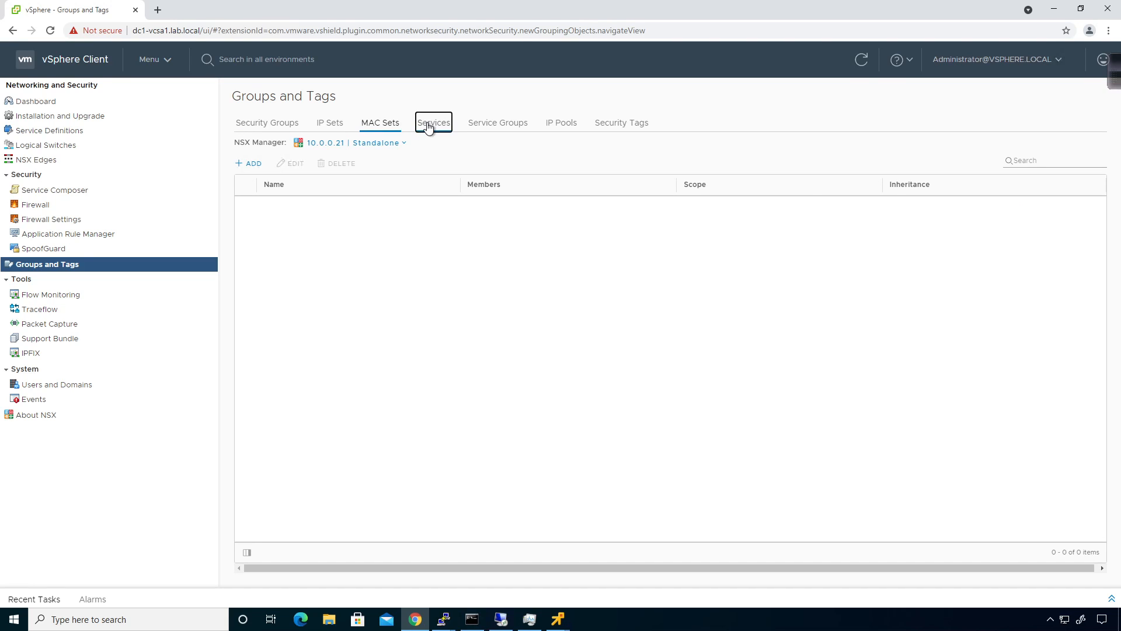
{"action": "left_click", "coordinate": [432, 122]}
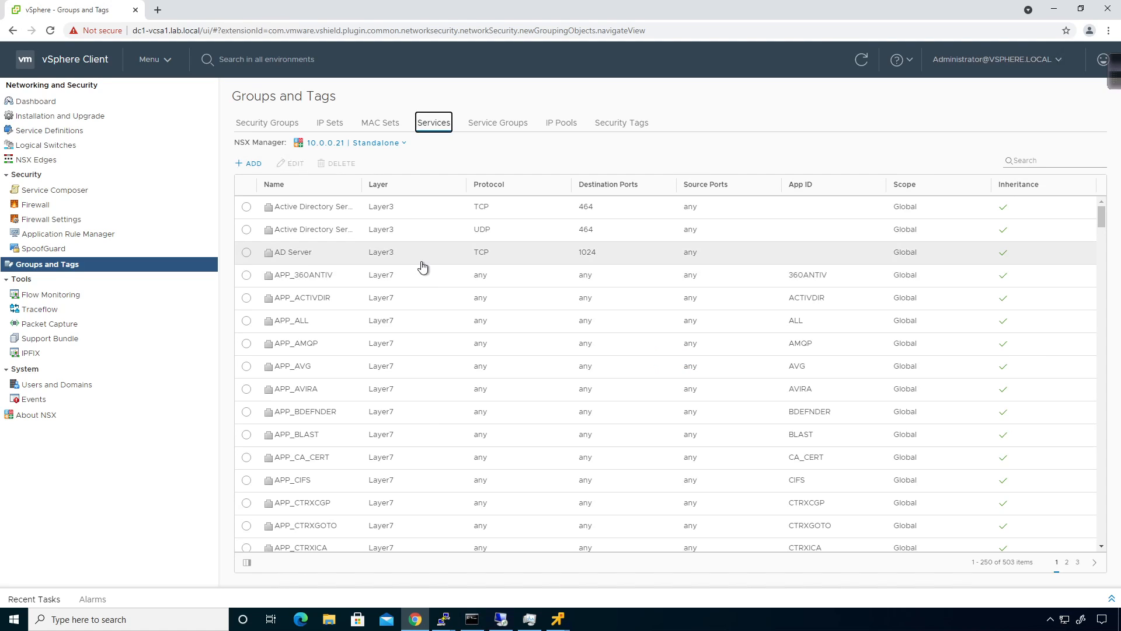
{"action": "mouse_move", "coordinate": [424, 424]}
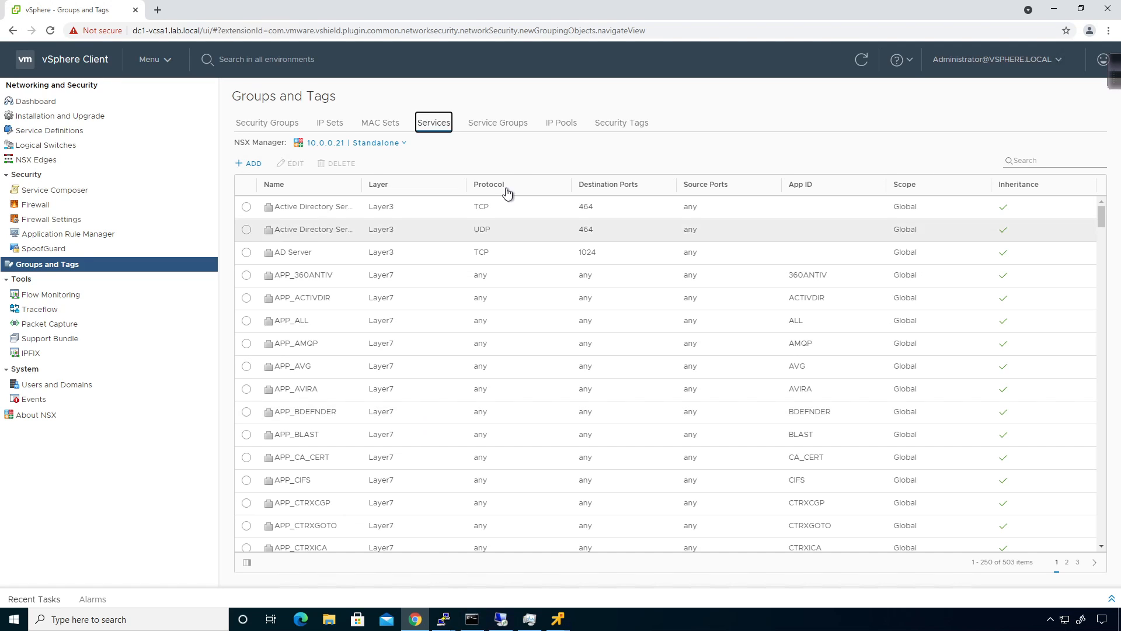
{"action": "left_click", "coordinate": [497, 122]}
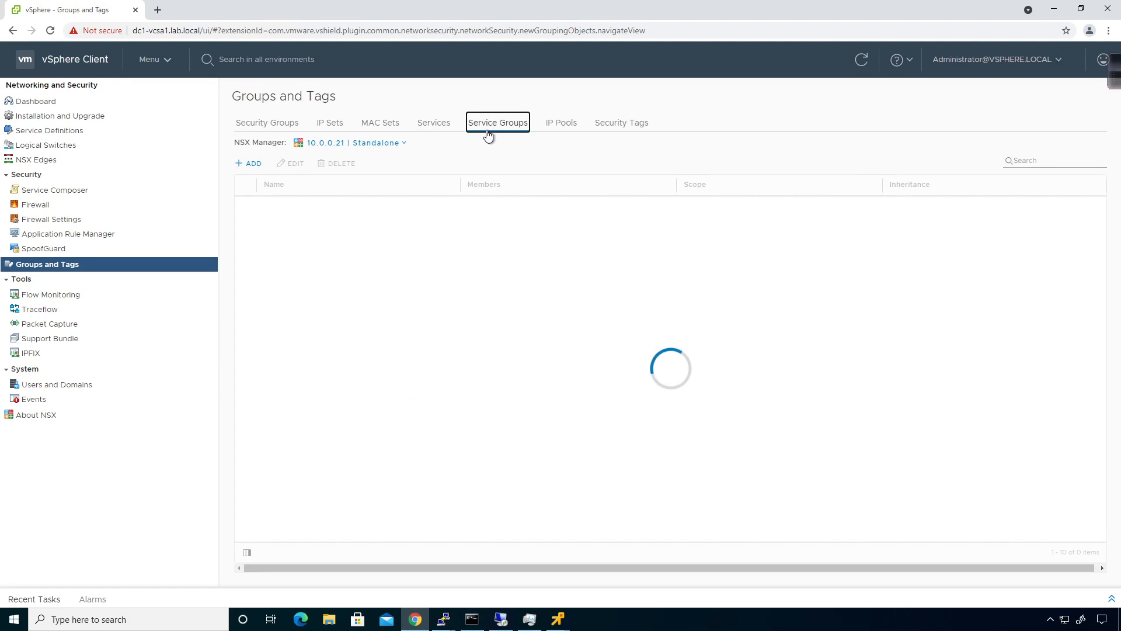
{"action": "left_click", "coordinate": [497, 122]}
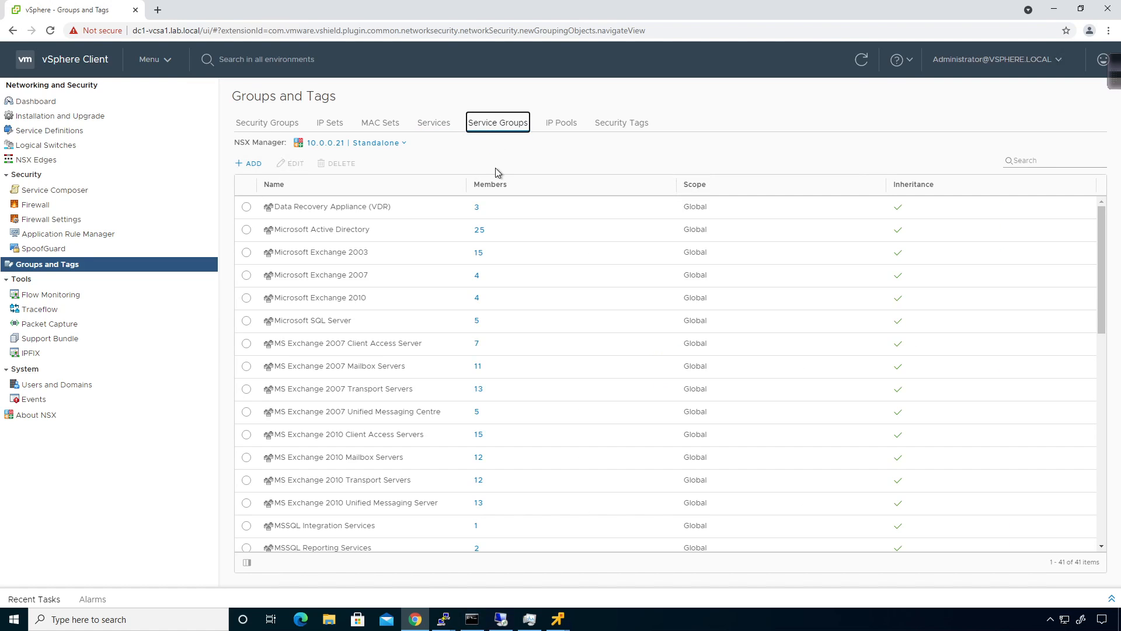
- View the two IP pools, cancel a new pool form, then list the 11 security tags
{"action": "left_click", "coordinate": [561, 122]}
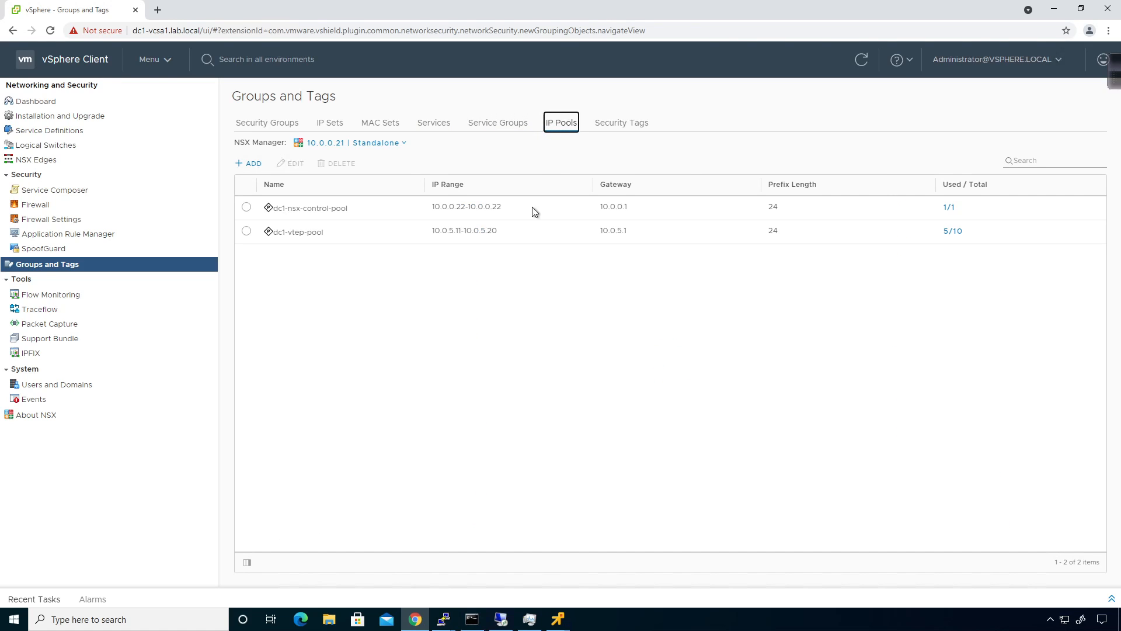
{"action": "mouse_move", "coordinate": [517, 286]}
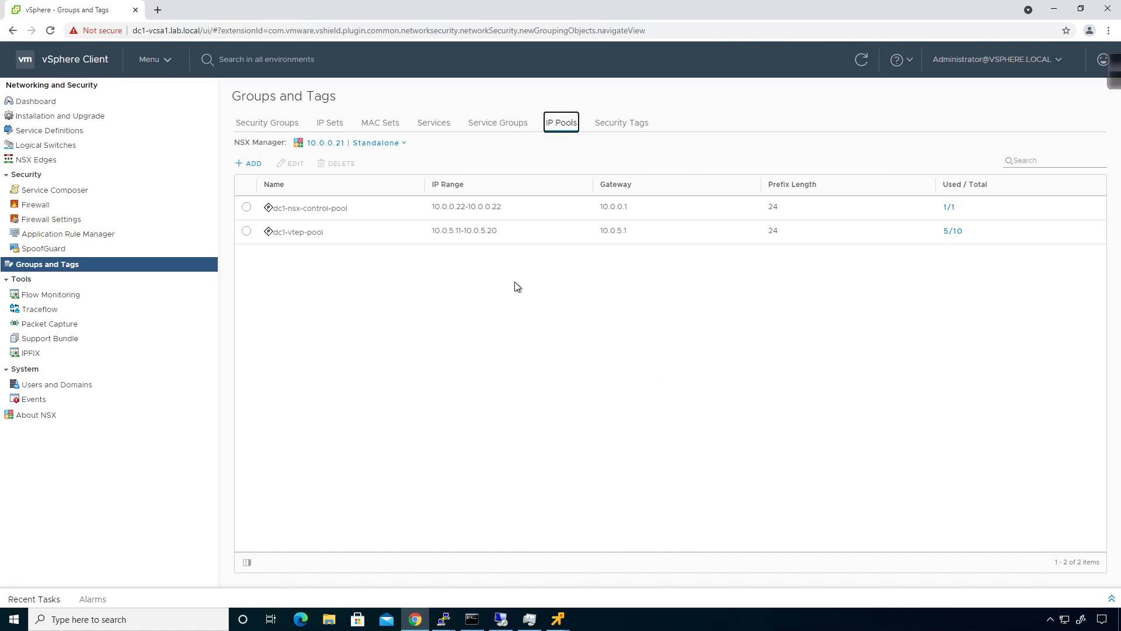
{"action": "mouse_move", "coordinate": [485, 299]}
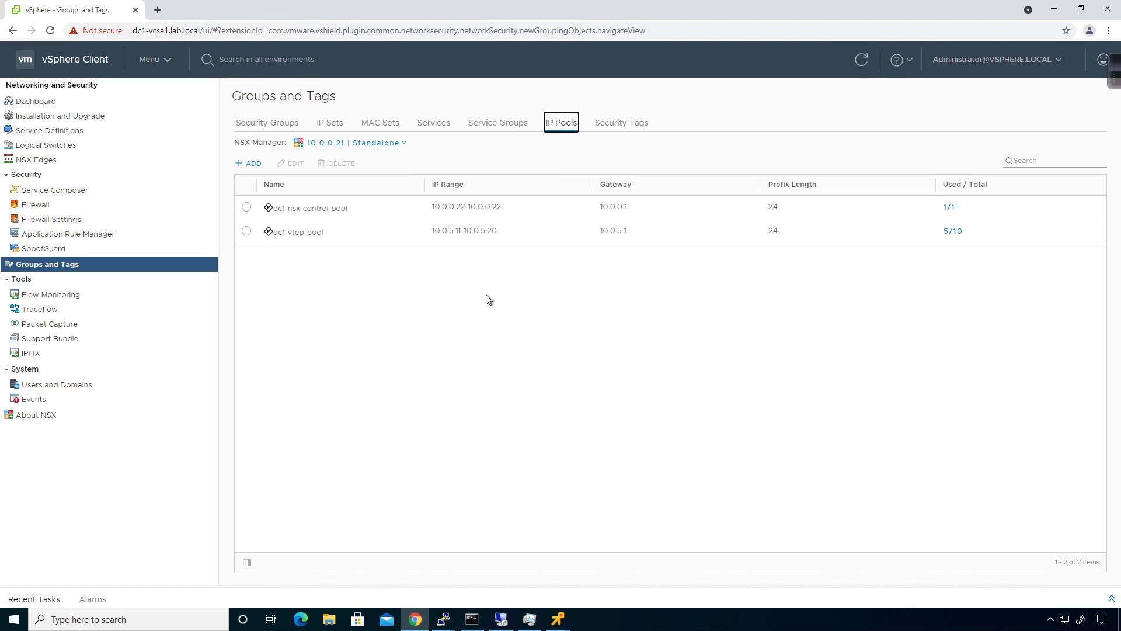
{"action": "mouse_move", "coordinate": [316, 245]}
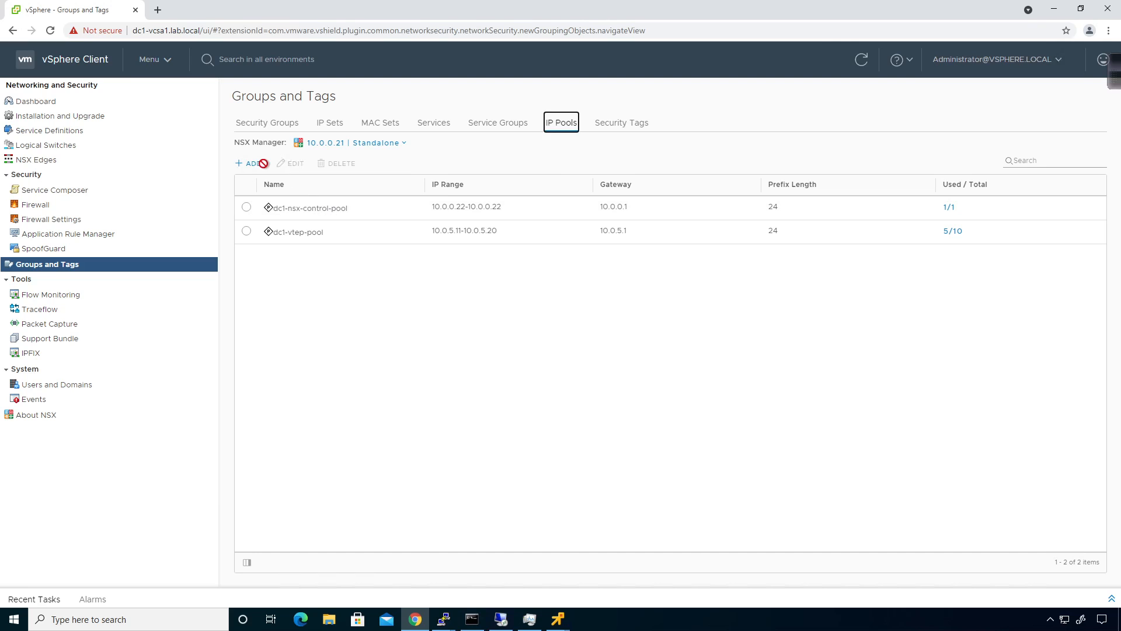
{"action": "left_click", "coordinate": [250, 163]}
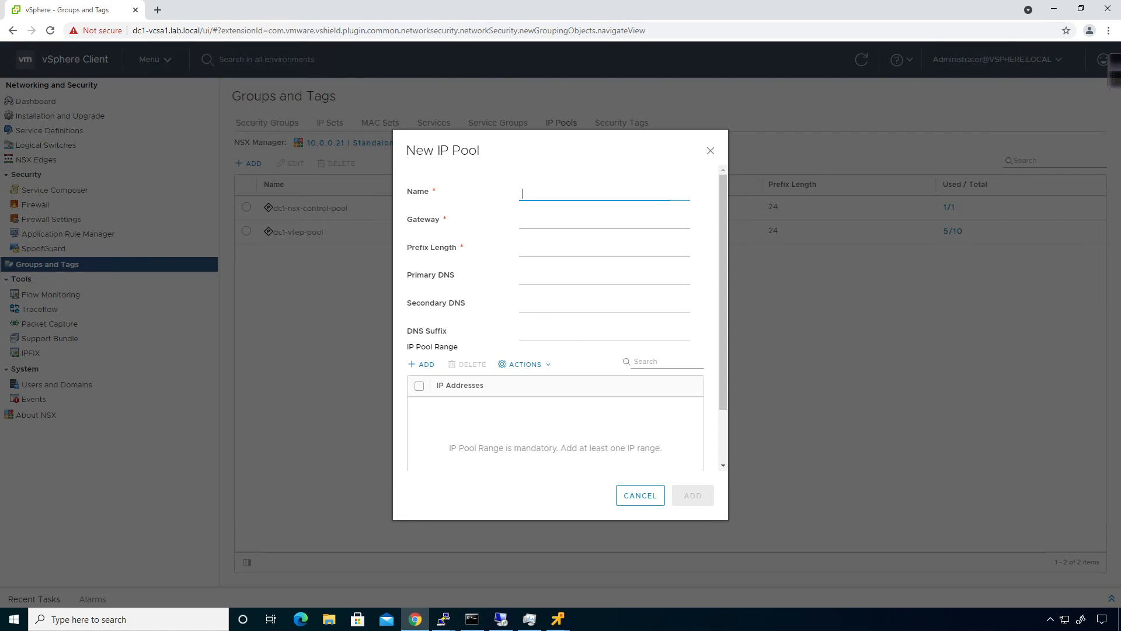
{"action": "left_click", "coordinate": [638, 495]}
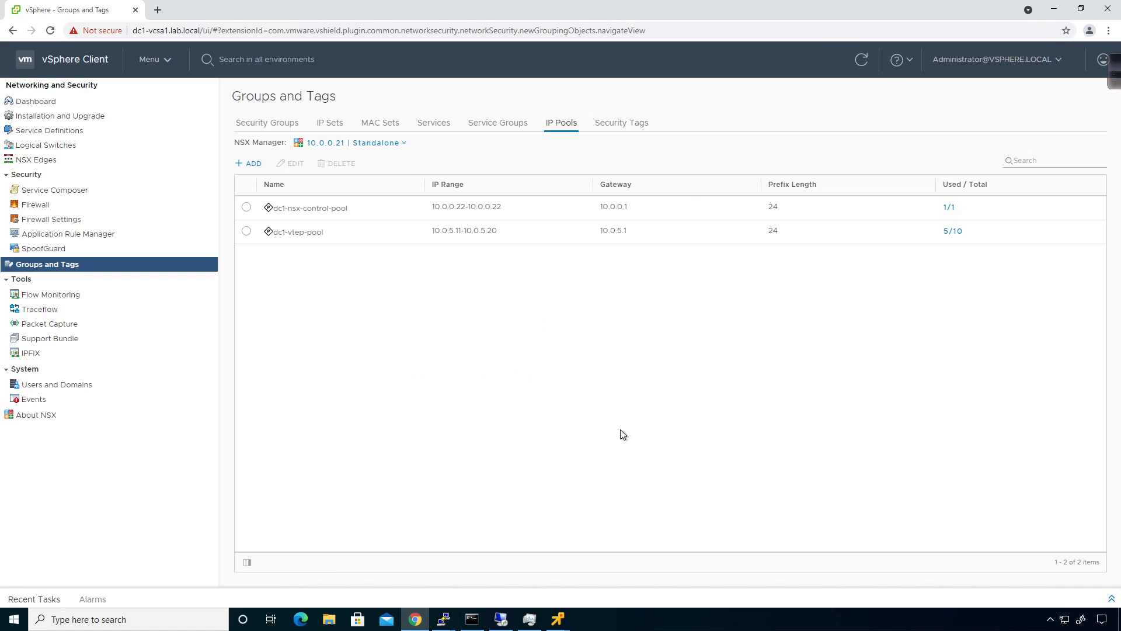
{"action": "left_click", "coordinate": [621, 122]}
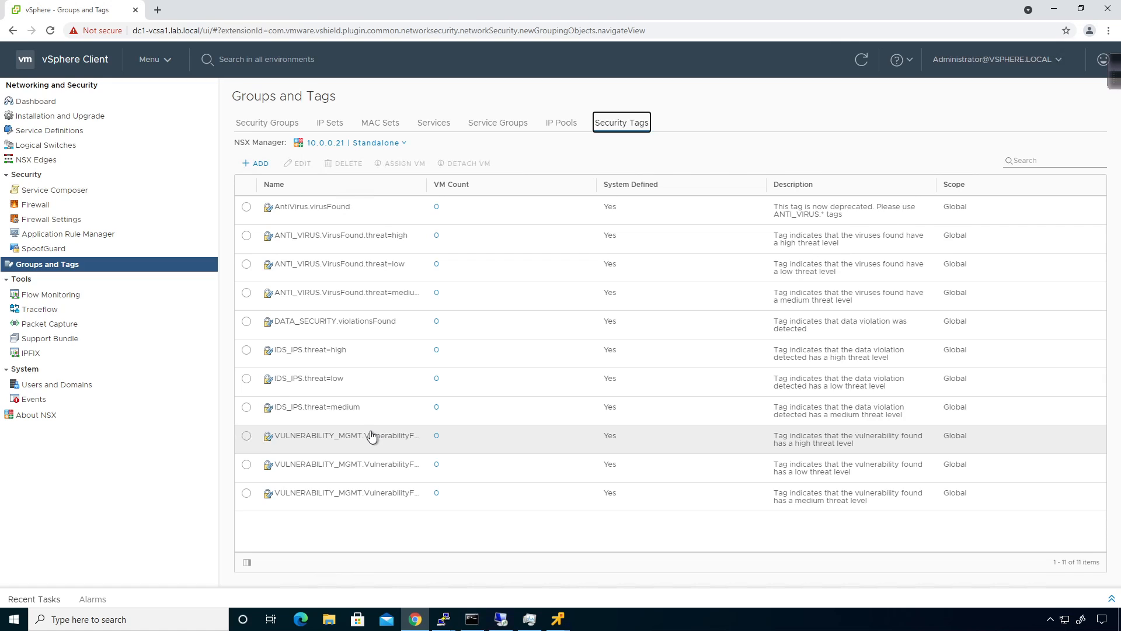
{"action": "mouse_move", "coordinate": [369, 436]}
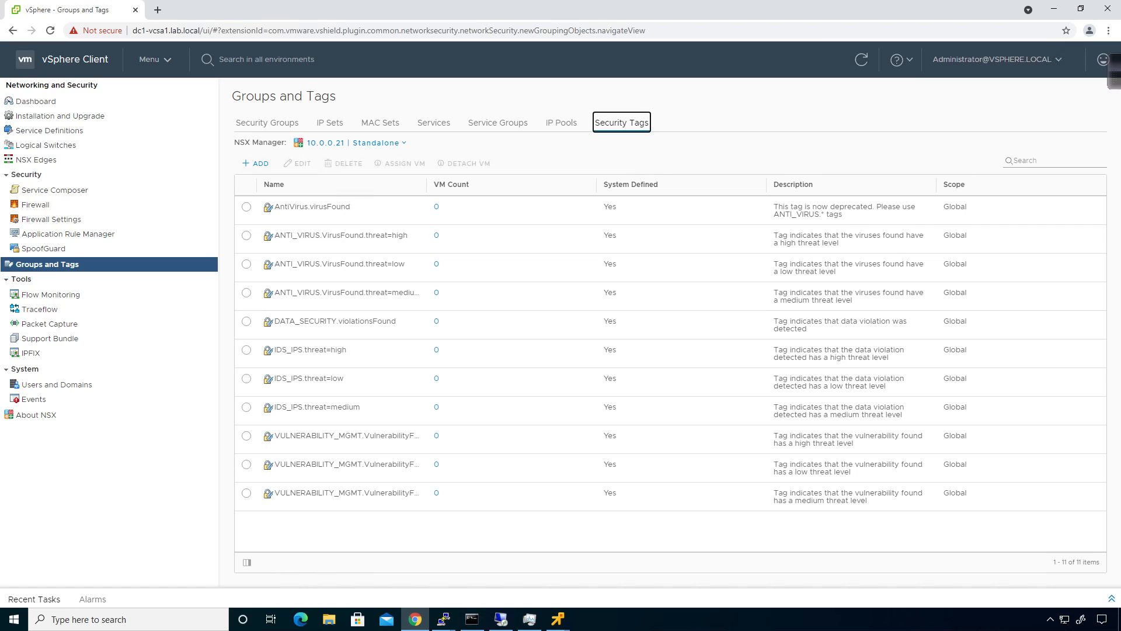
{"action": "mouse_move", "coordinate": [51, 294]}
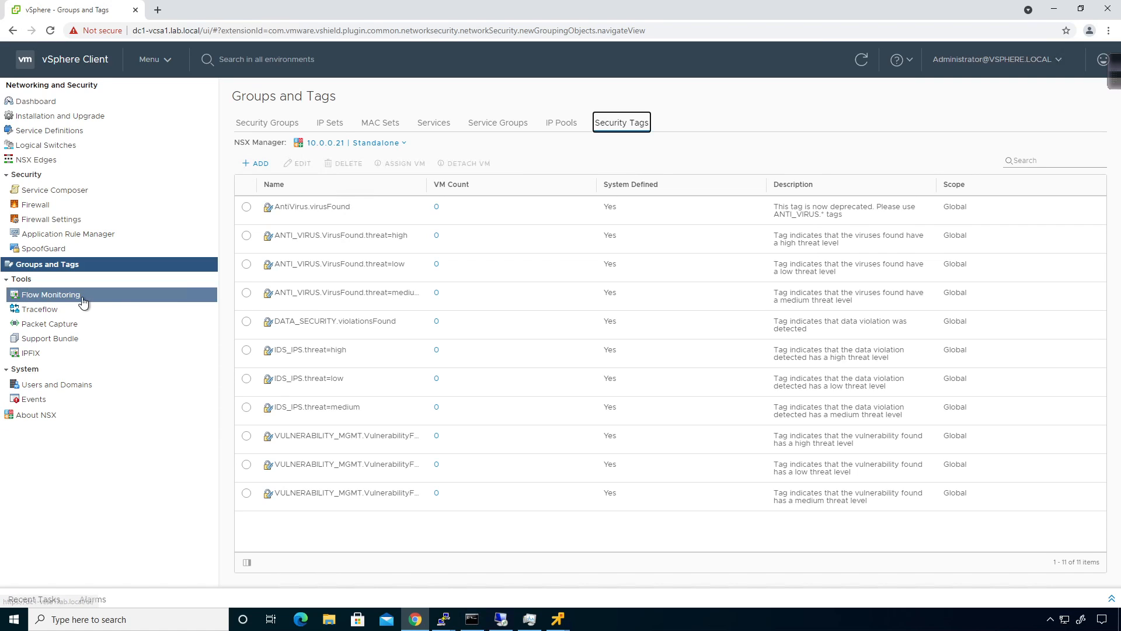
- Visit empty Flow Monitoring, Traceflow and Packet Capture, ending on the disabled IPFIX page
{"action": "left_click", "coordinate": [51, 294]}
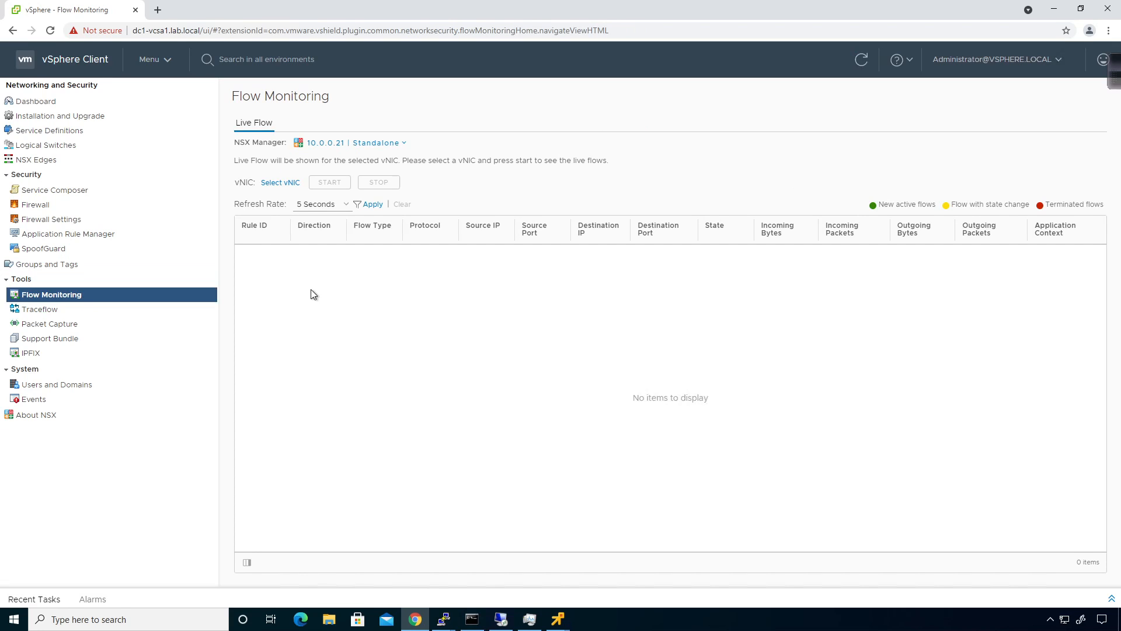
{"action": "mouse_move", "coordinate": [308, 294]}
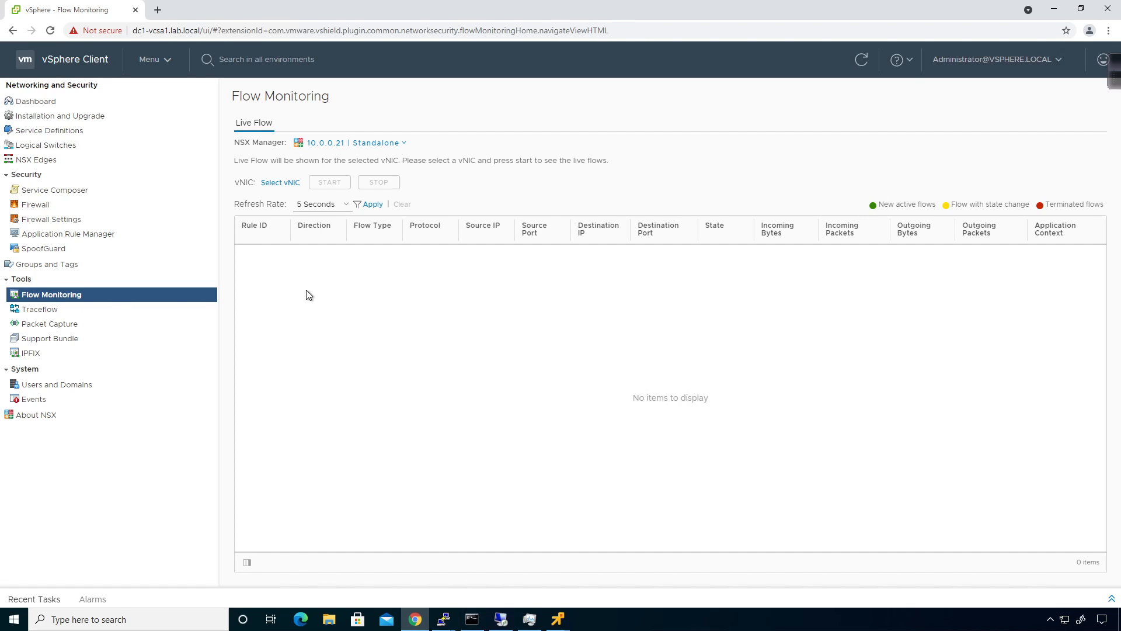
{"action": "left_click", "coordinate": [40, 309]}
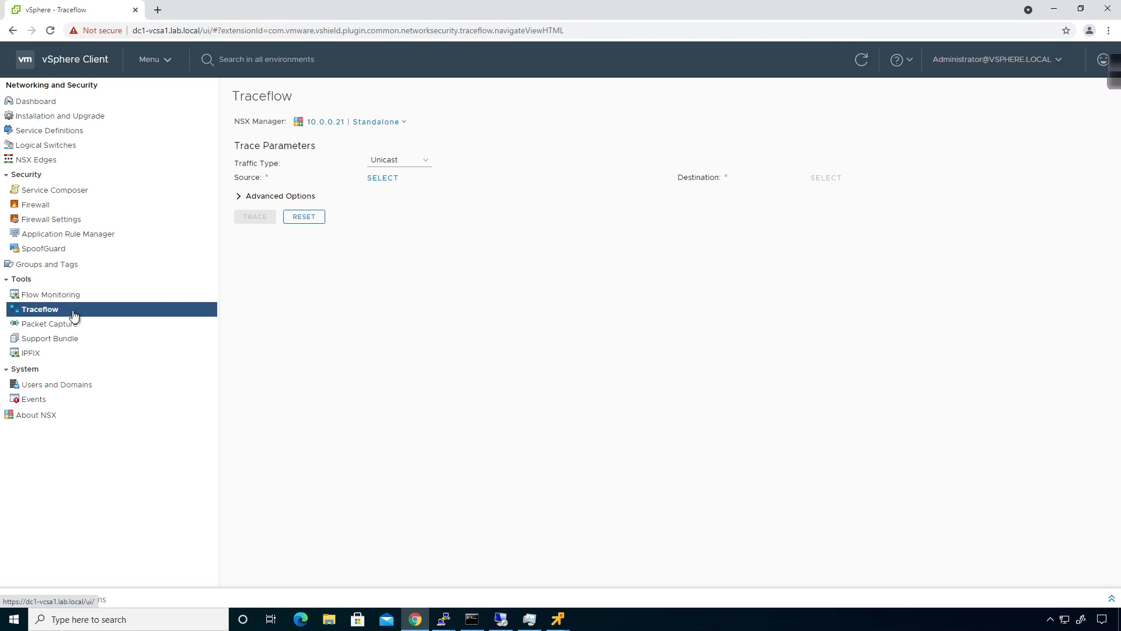
{"action": "mouse_move", "coordinate": [136, 299]}
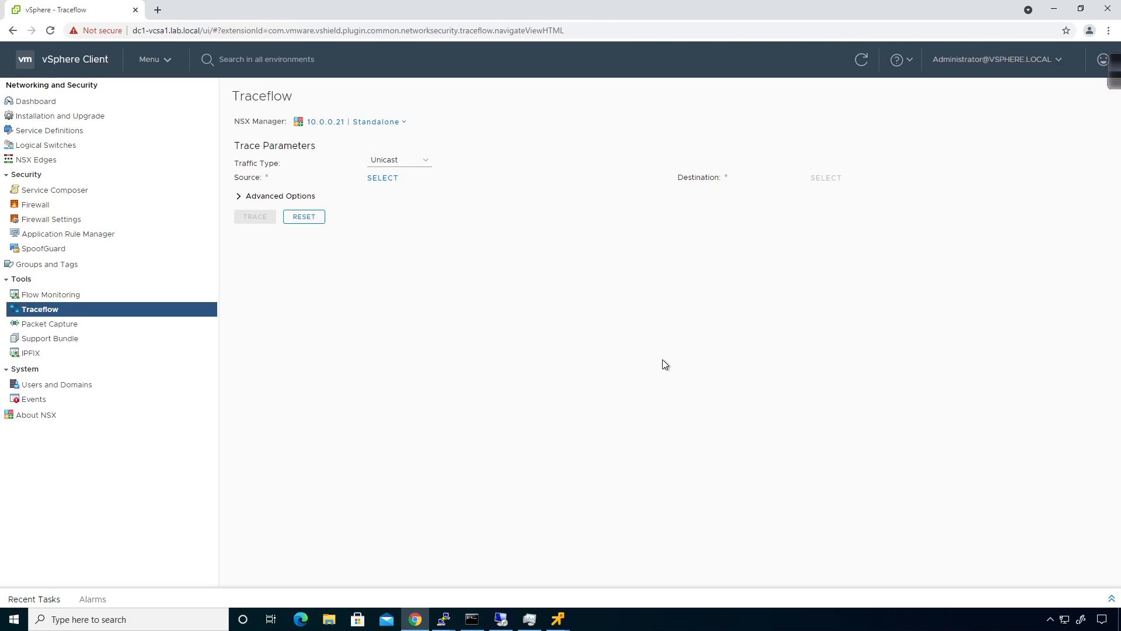
{"action": "left_click", "coordinate": [50, 322]}
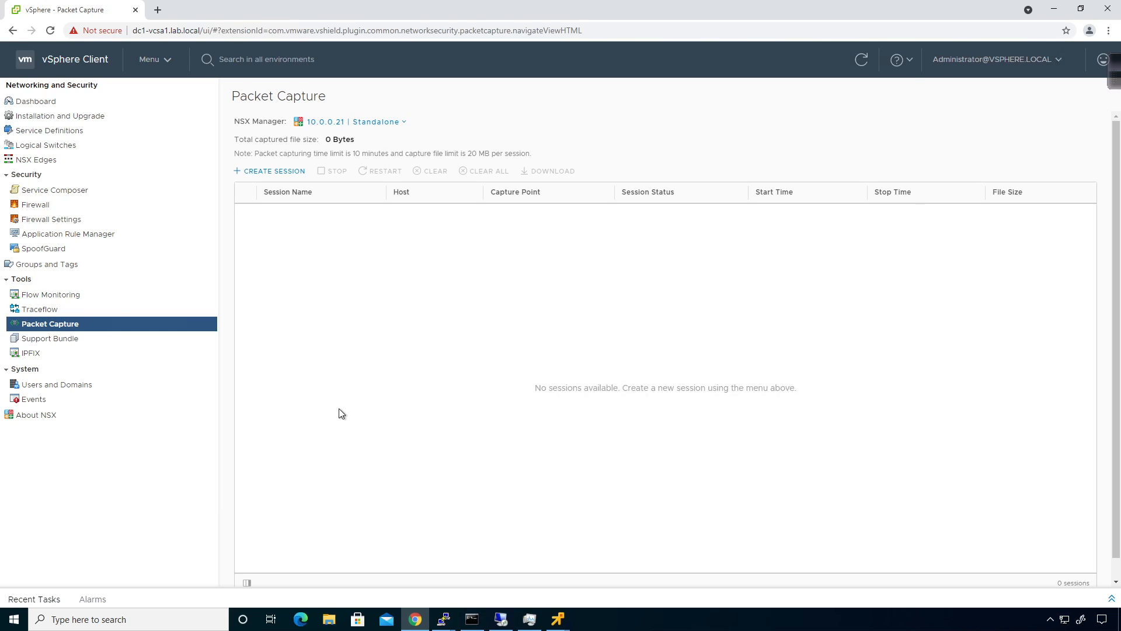
{"action": "left_click", "coordinate": [30, 353]}
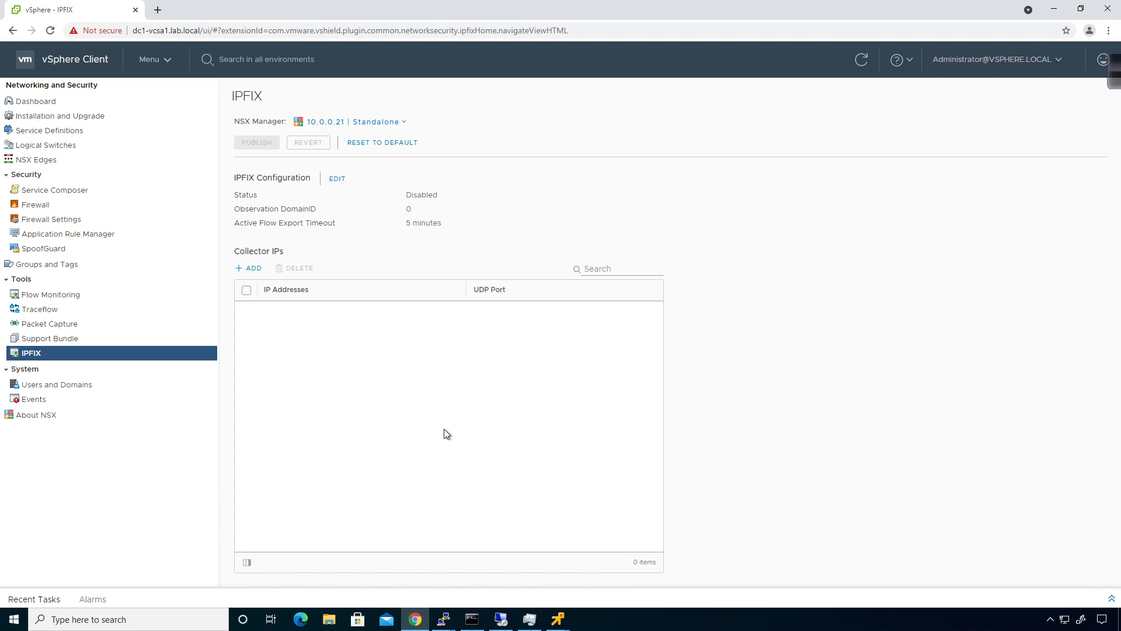
{"action": "mouse_move", "coordinate": [501, 382]}
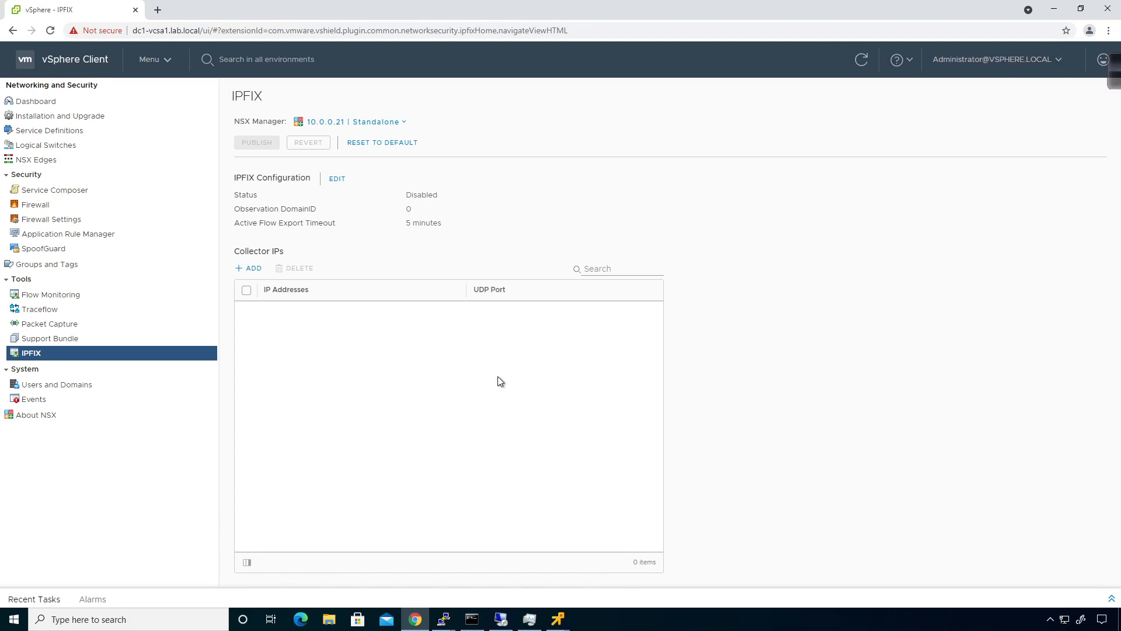
{"action": "mouse_move", "coordinate": [467, 398]}
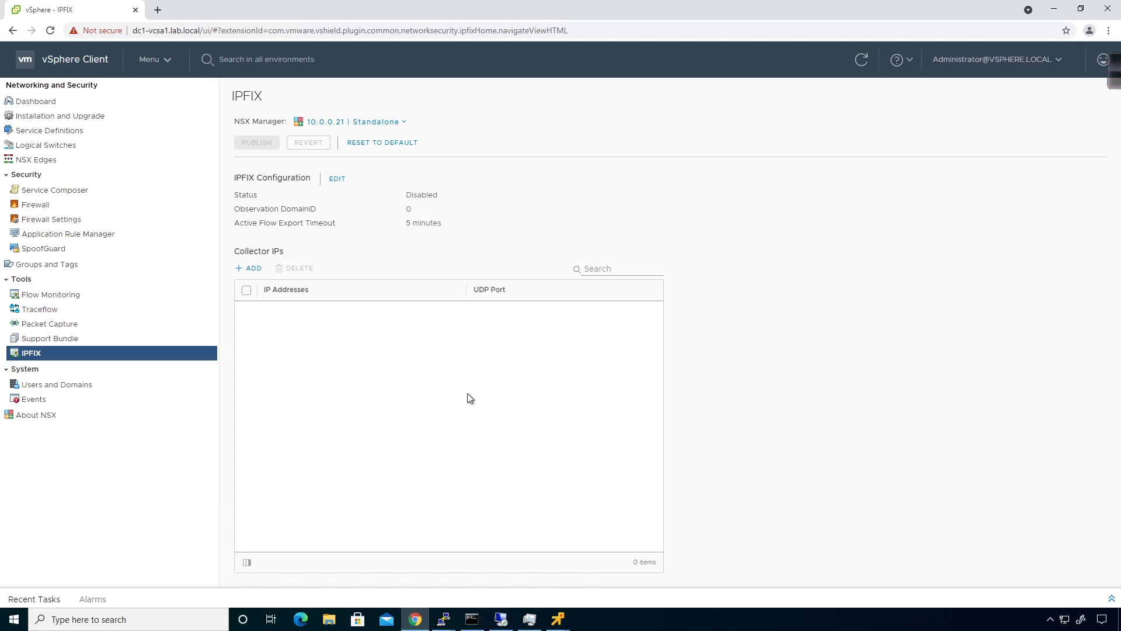